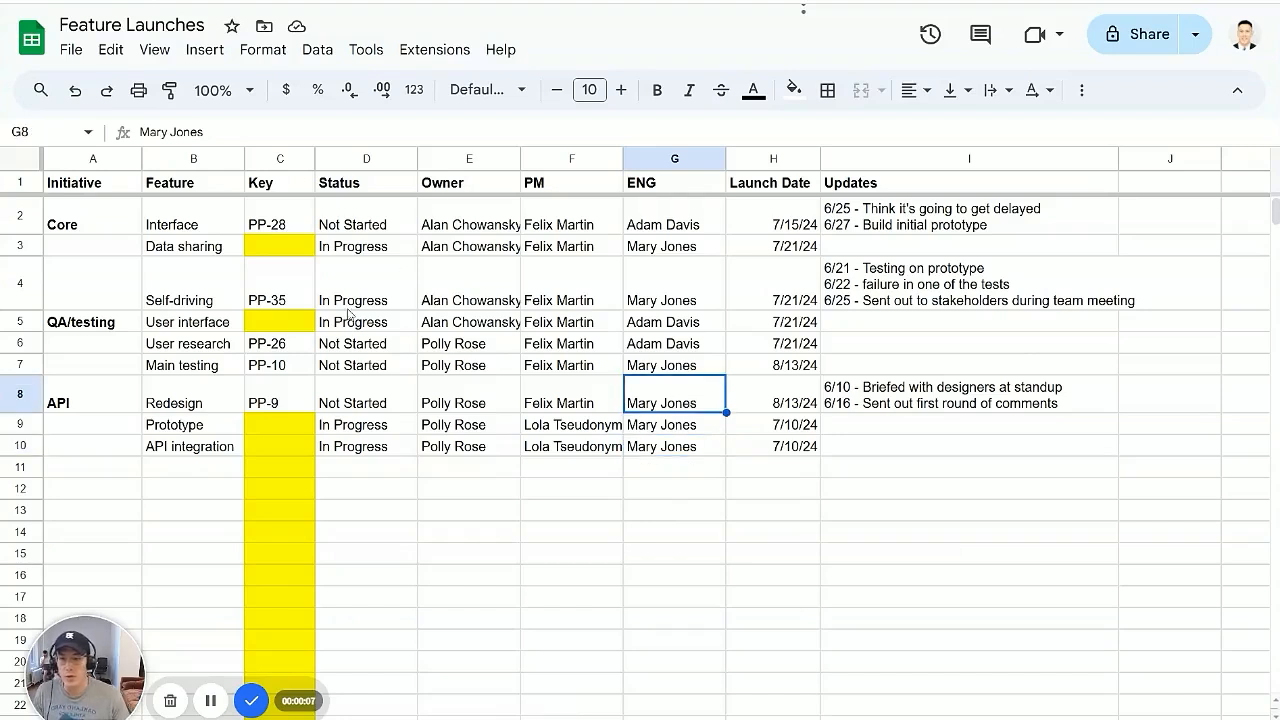
Step: Start from a new blank Google Sheets spreadsheet
click(366, 343)
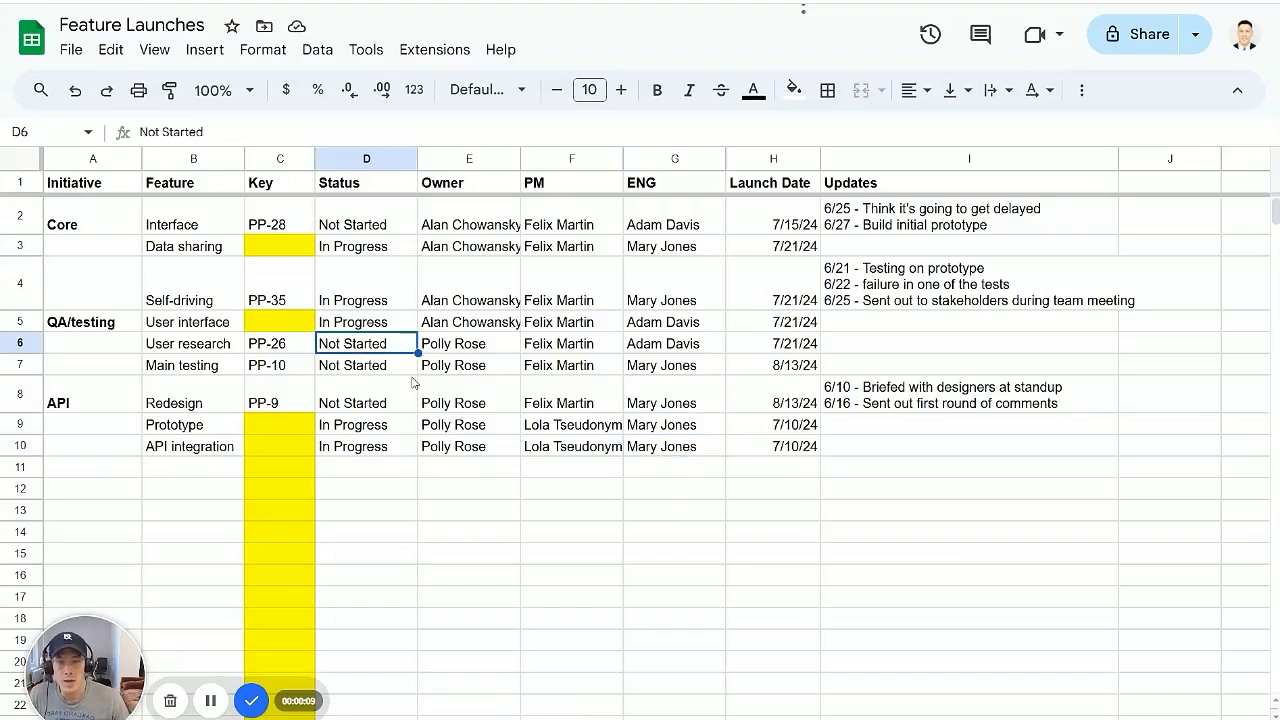
click(572, 403)
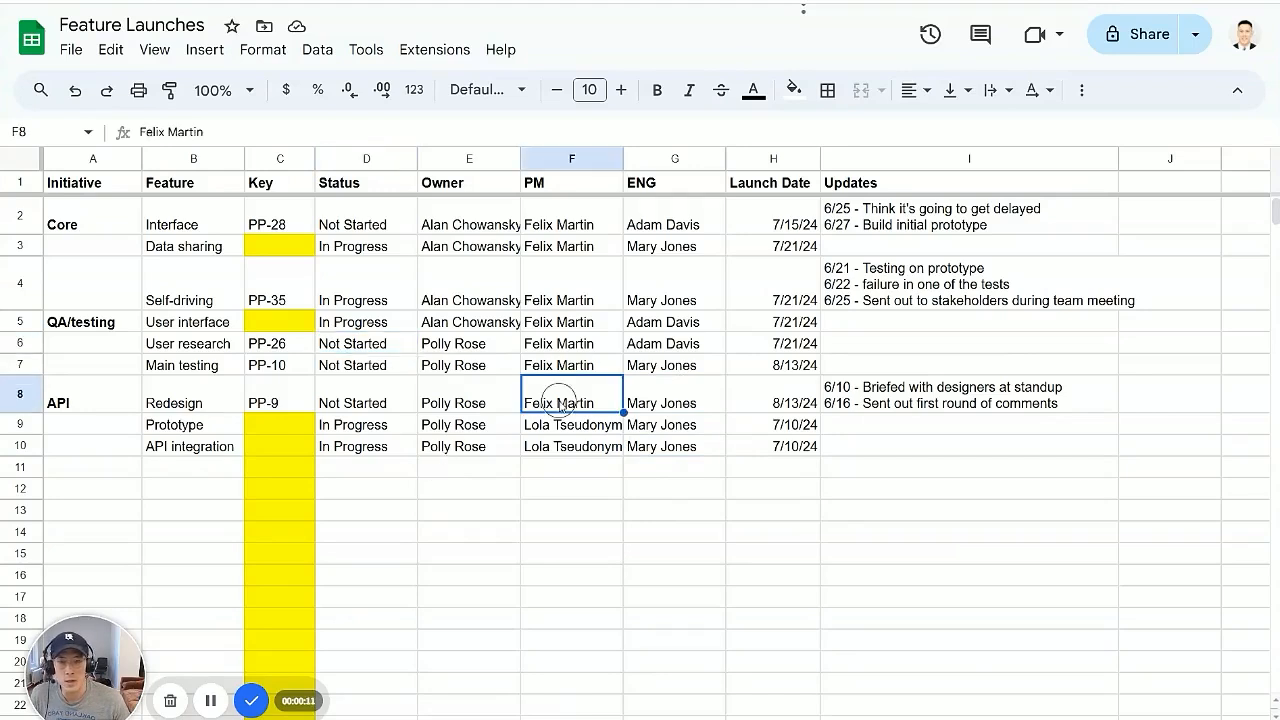
mouse_move(667, 347)
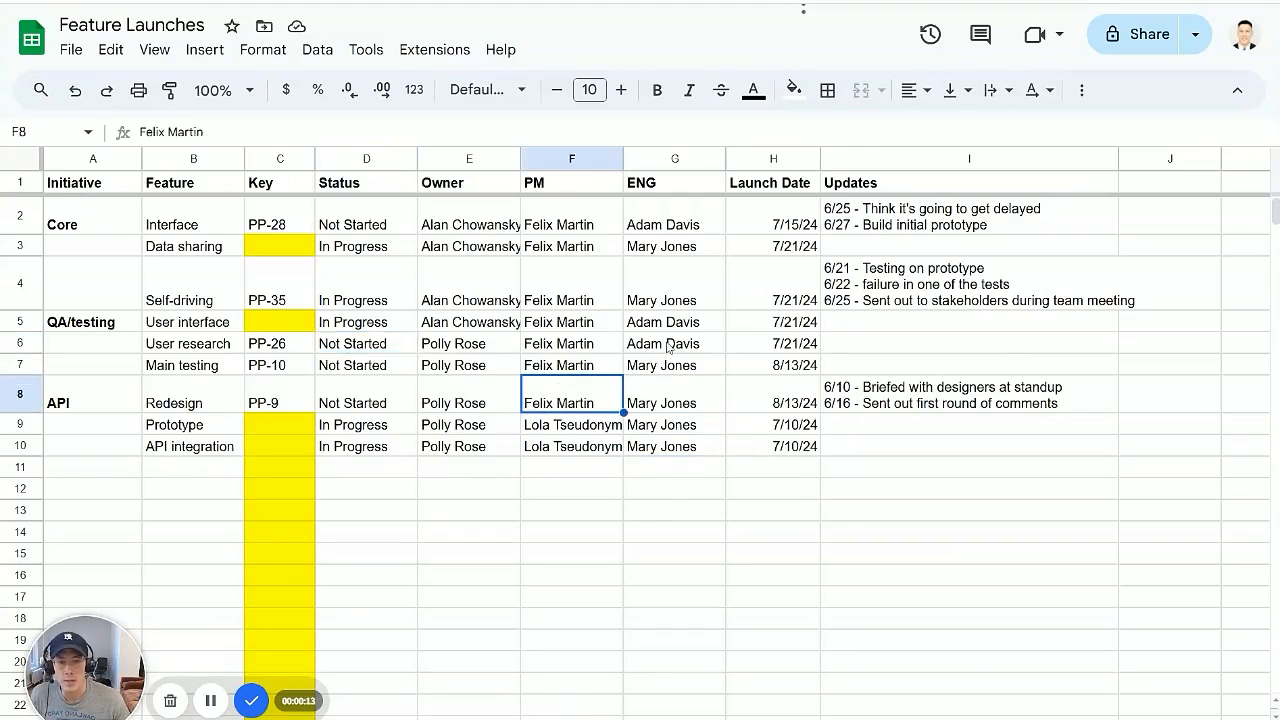
click(469, 403)
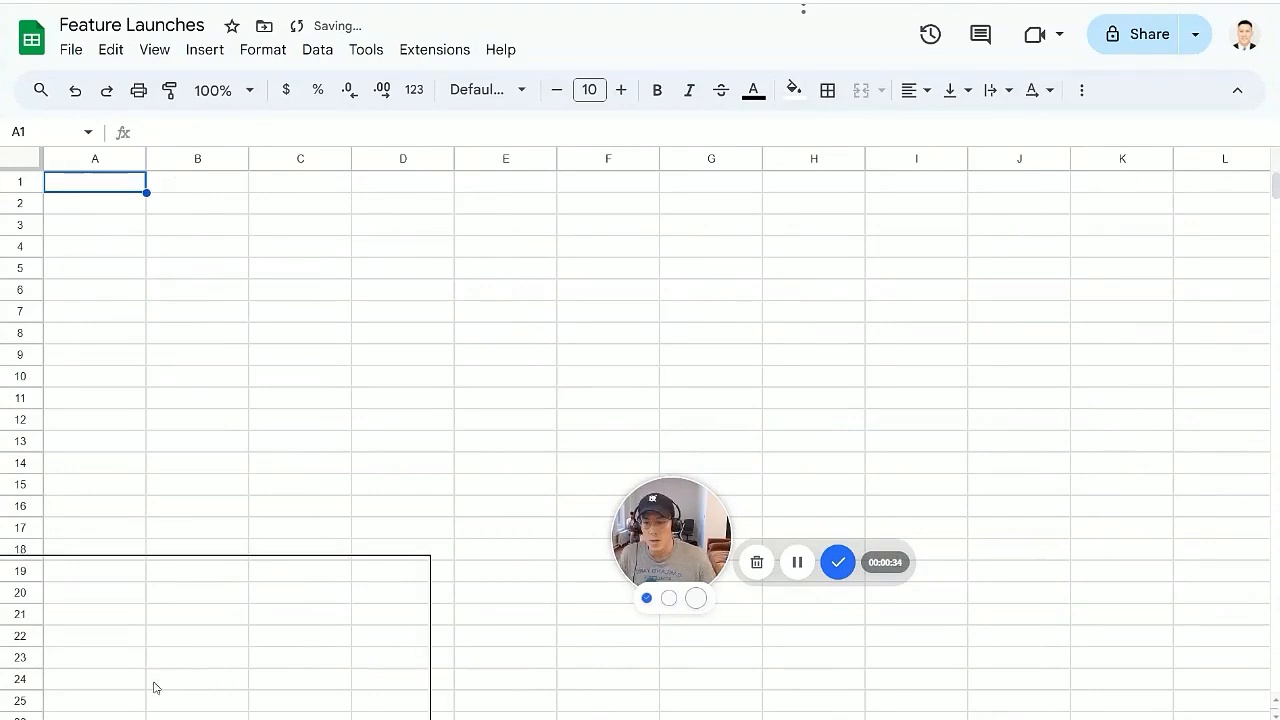
Step: Find Jira Cloud for Sheets in the Workspace Marketplace add-ons and install it
click(434, 49)
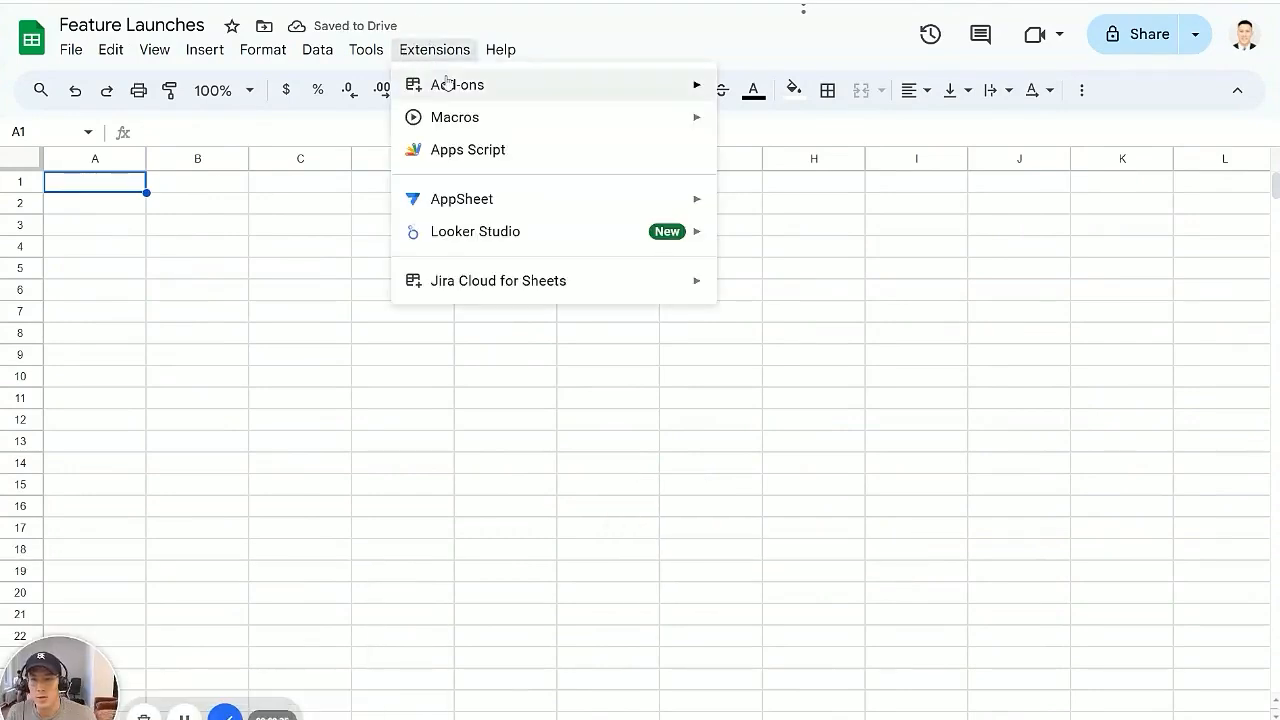
click(458, 84)
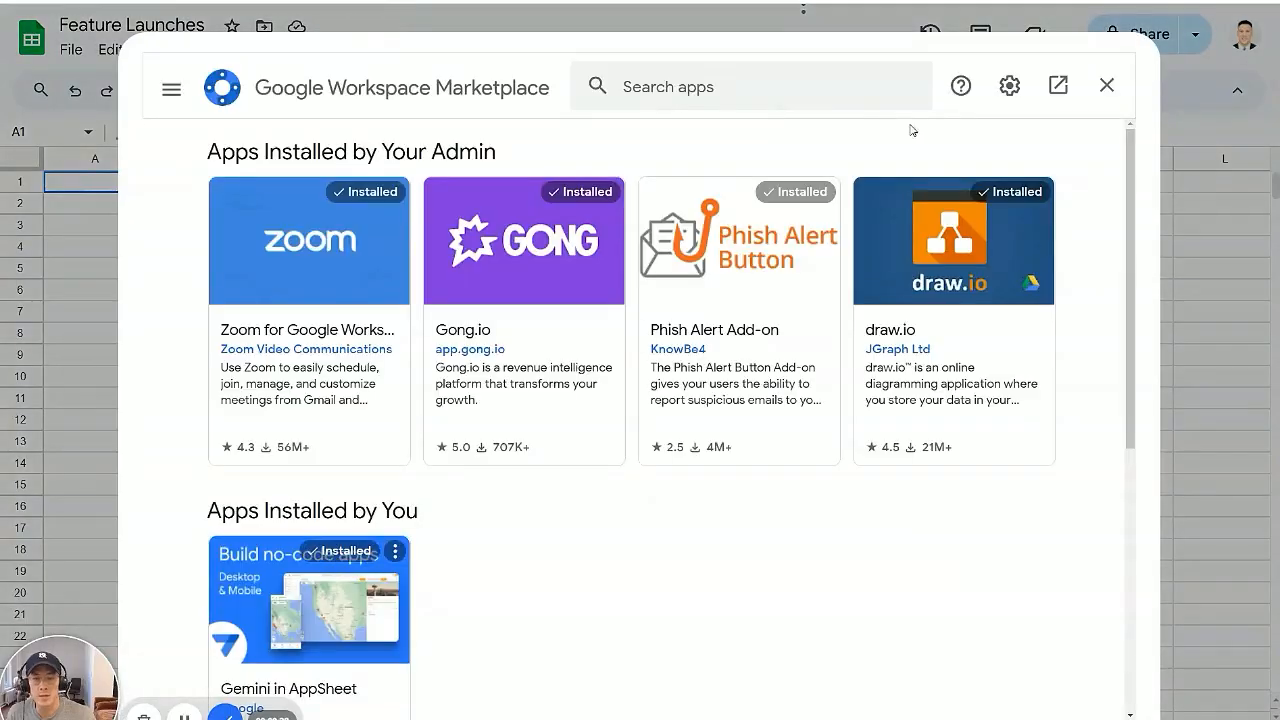
text(jira)
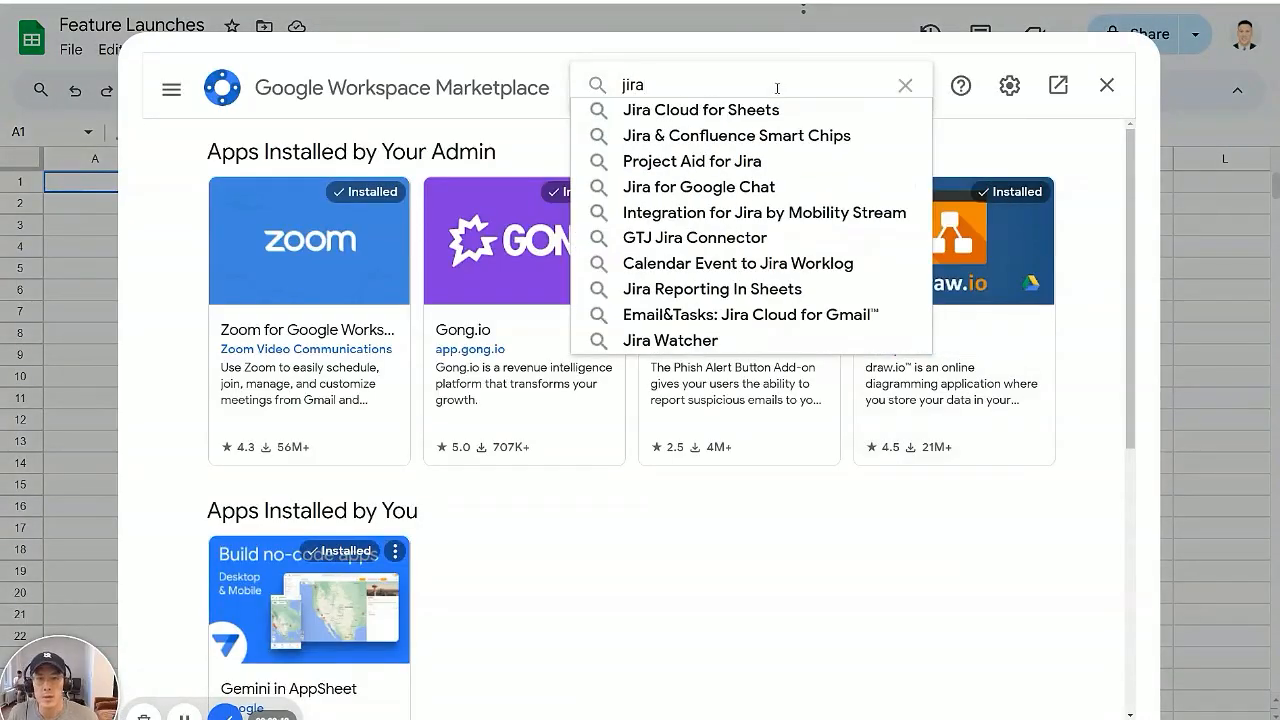
click(700, 110)
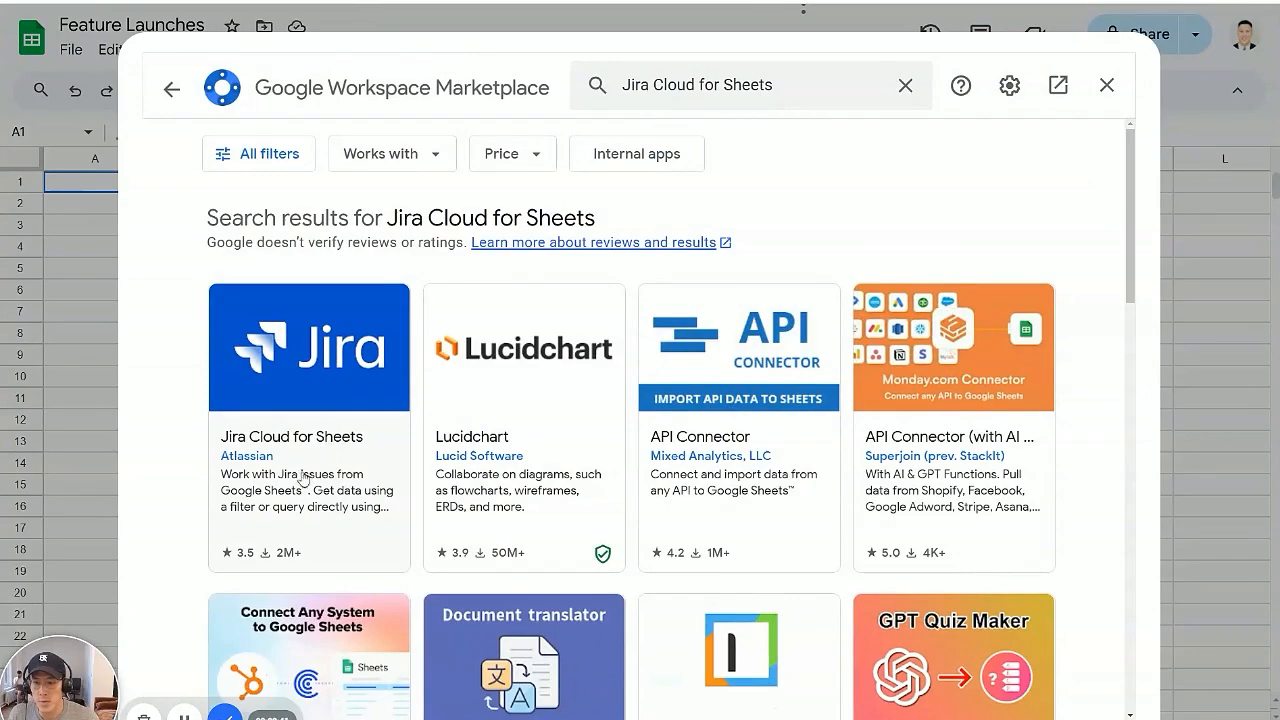
click(308, 436)
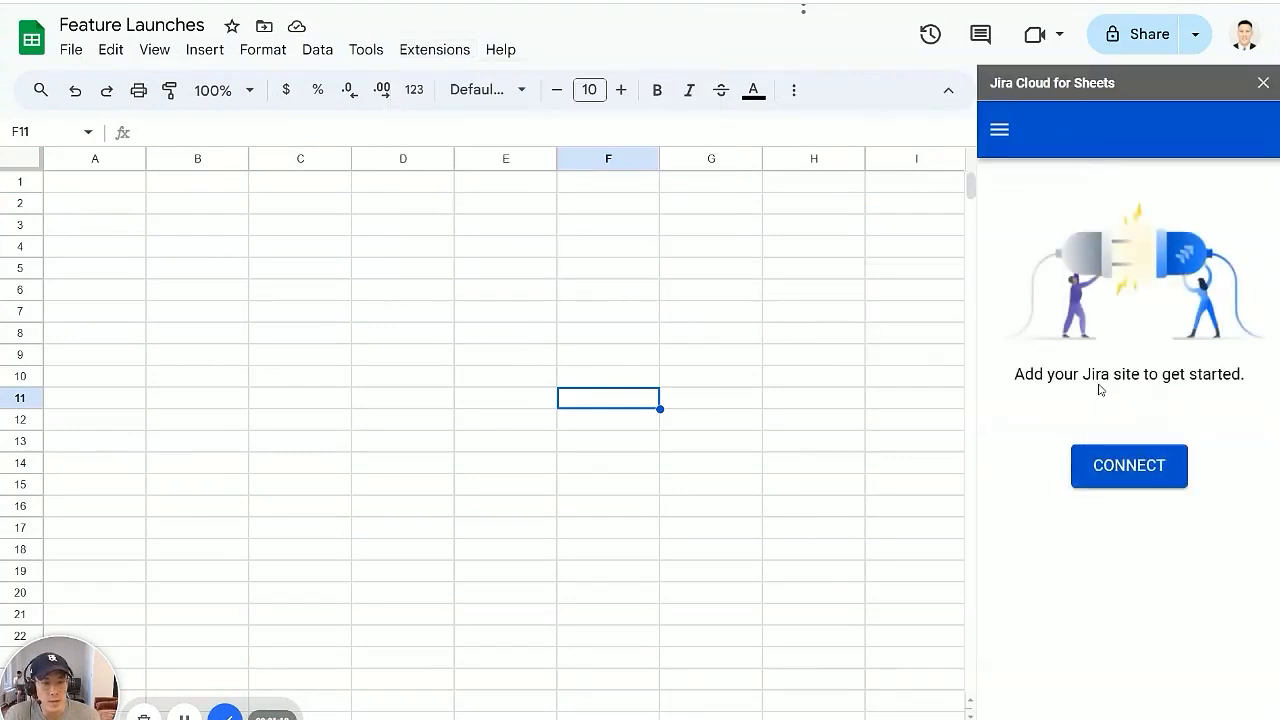
Step: Connect the krypton-project Jira site and accept the Atlassian access request
click(1128, 465)
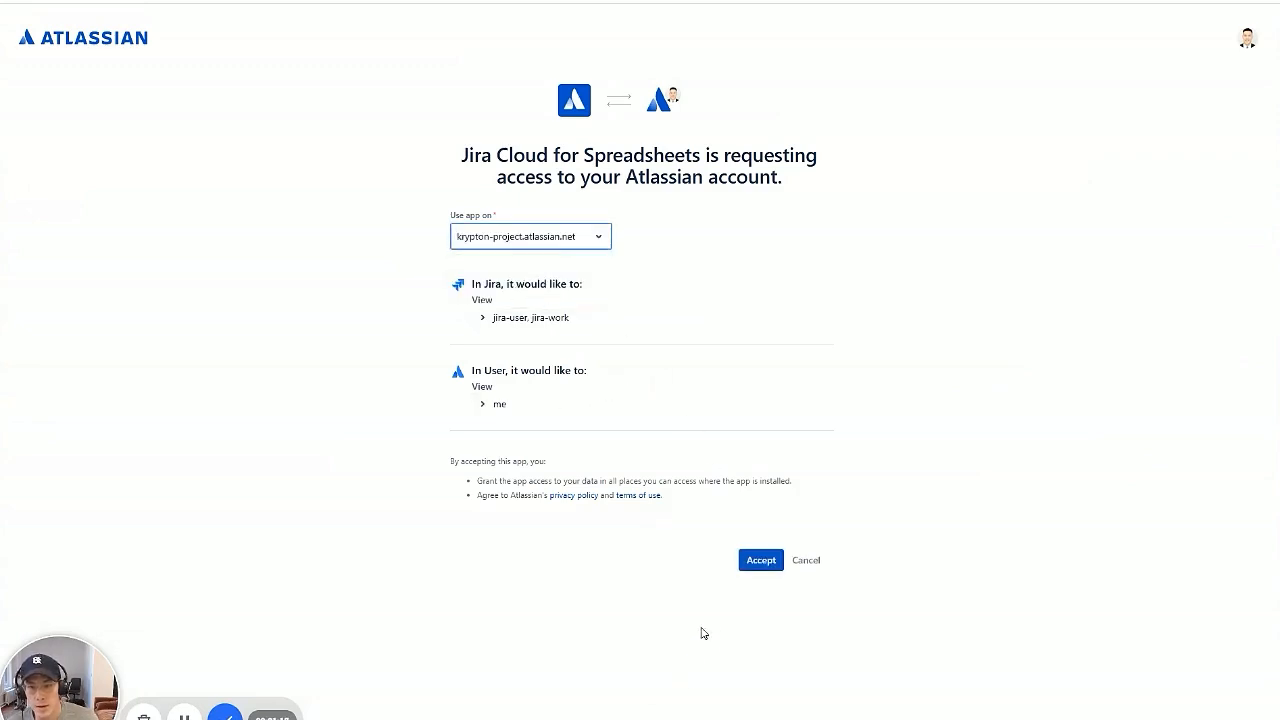
click(760, 560)
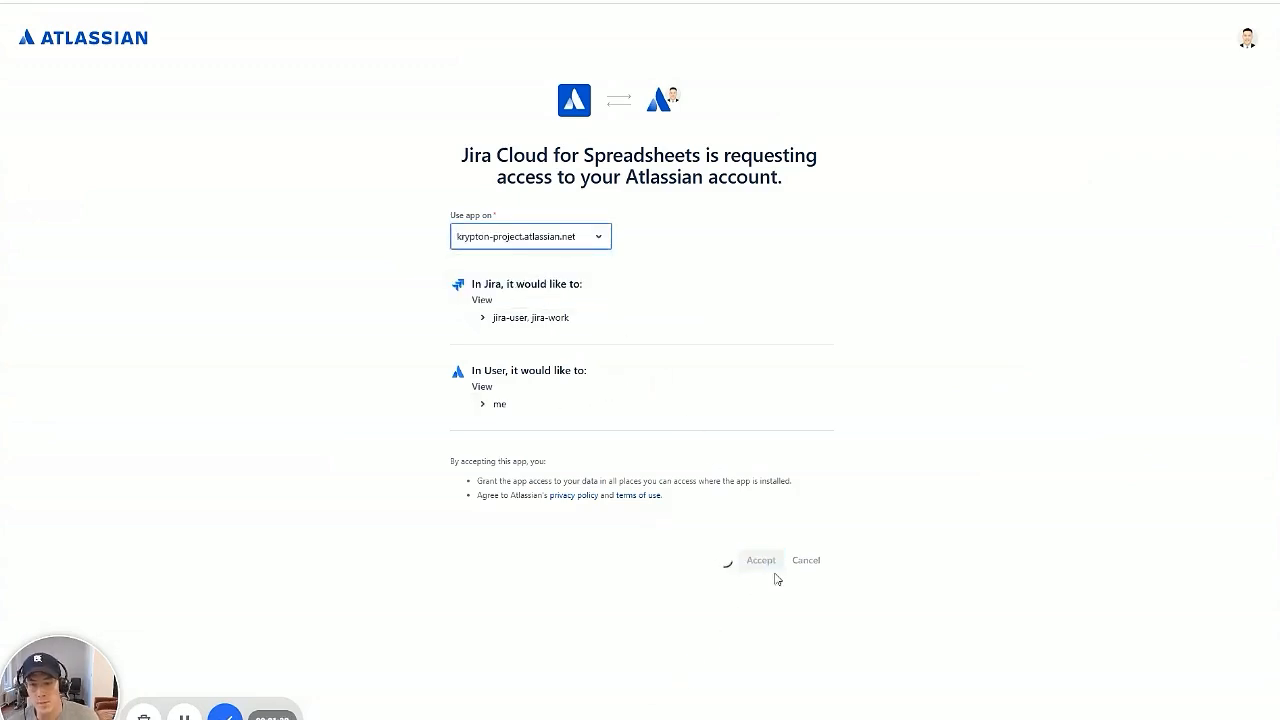
click(760, 560)
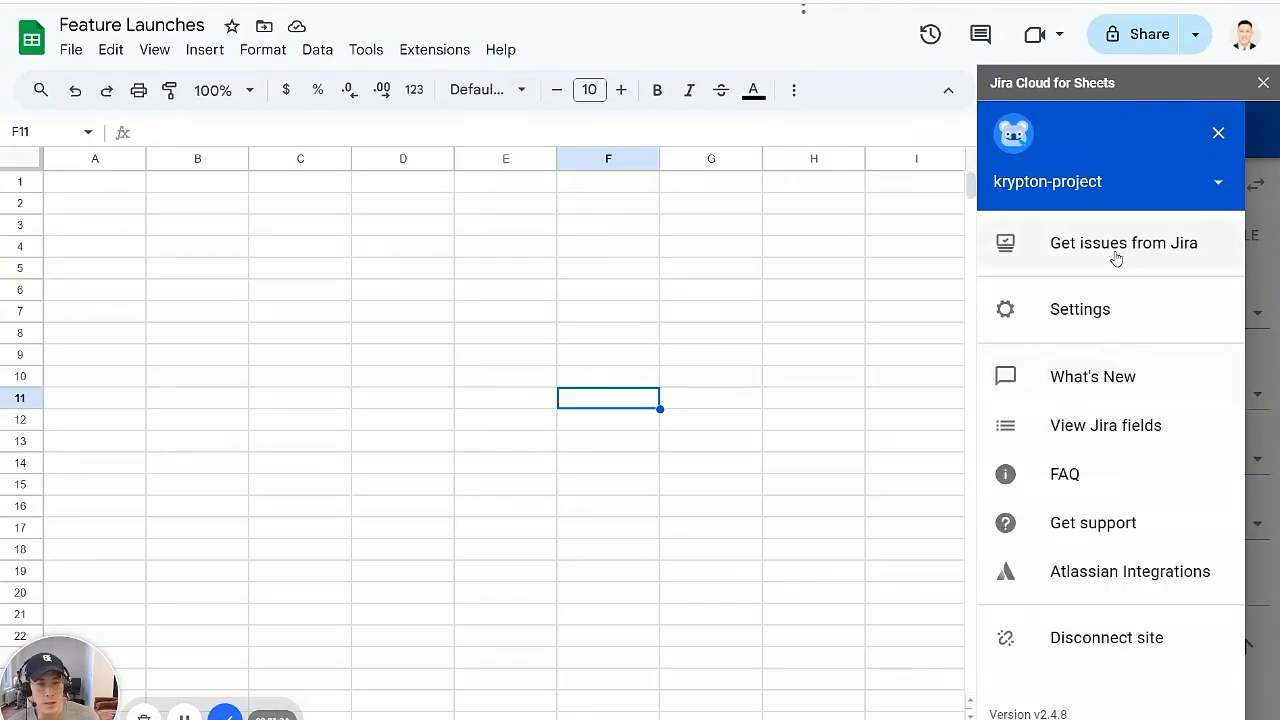
click(1122, 243)
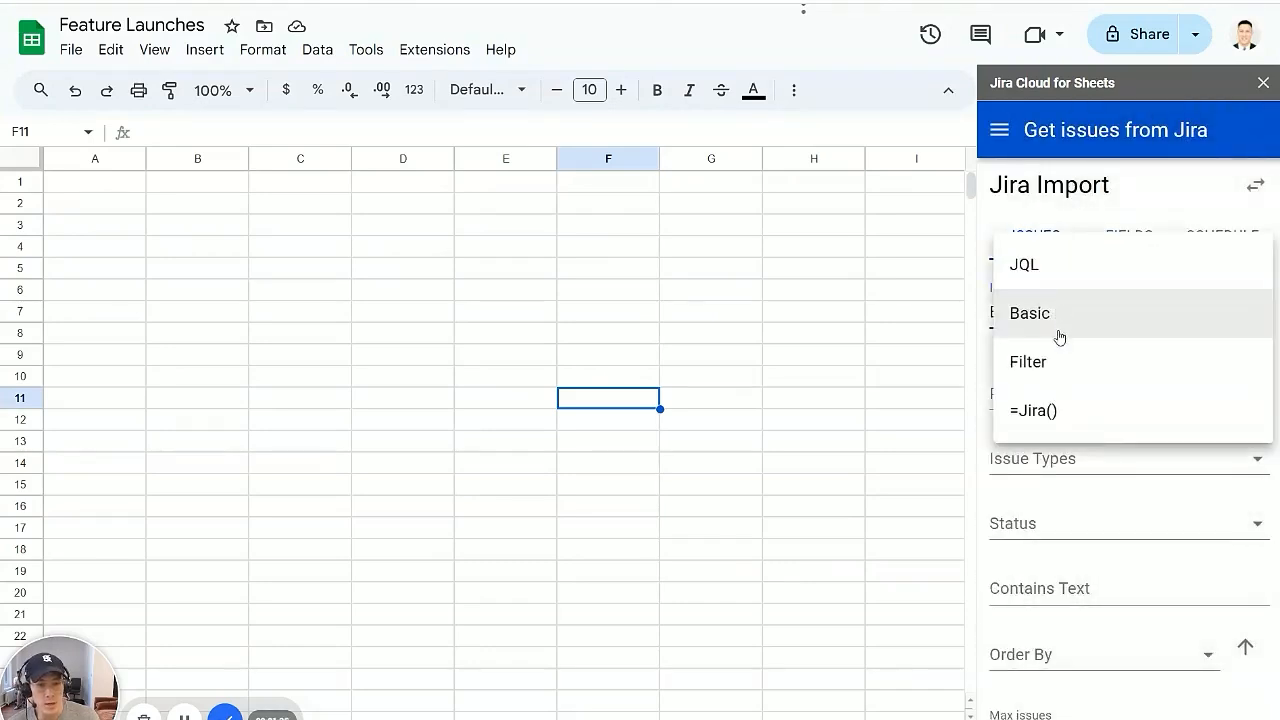
Step: Run a Basic import of all PetPulse issues of every type and status with Get Issues Now
click(1029, 313)
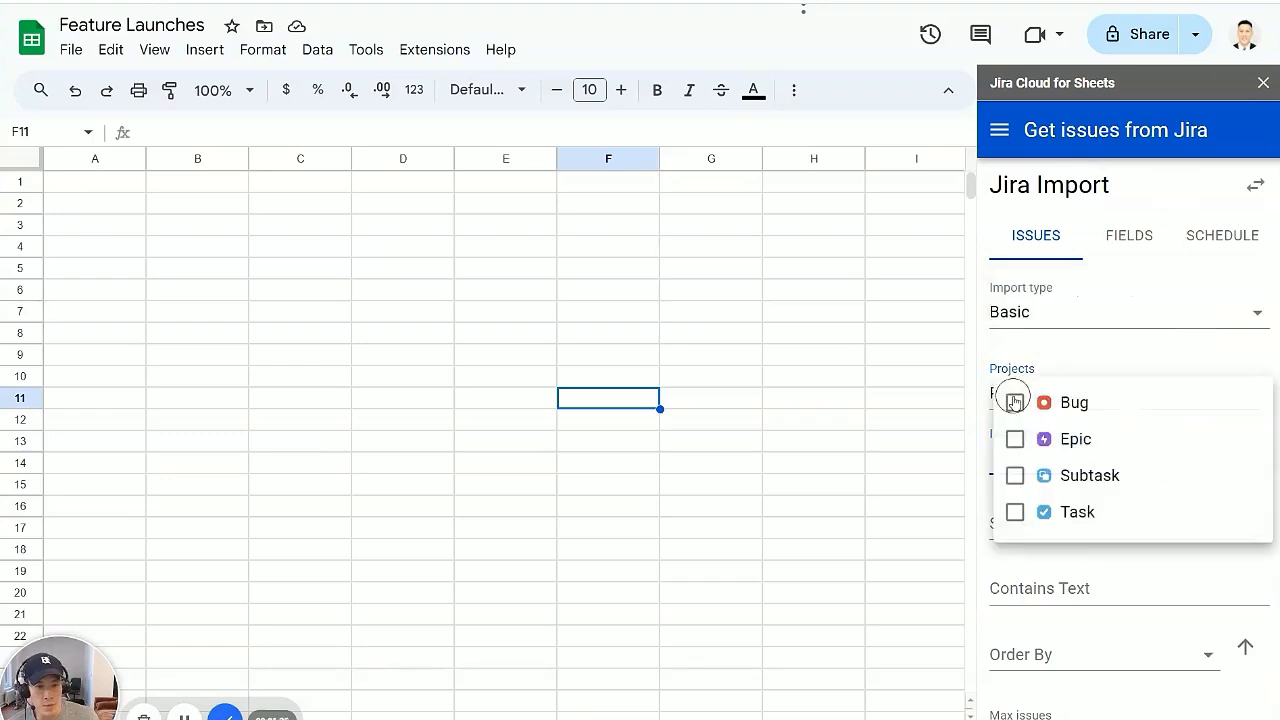
click(1014, 402)
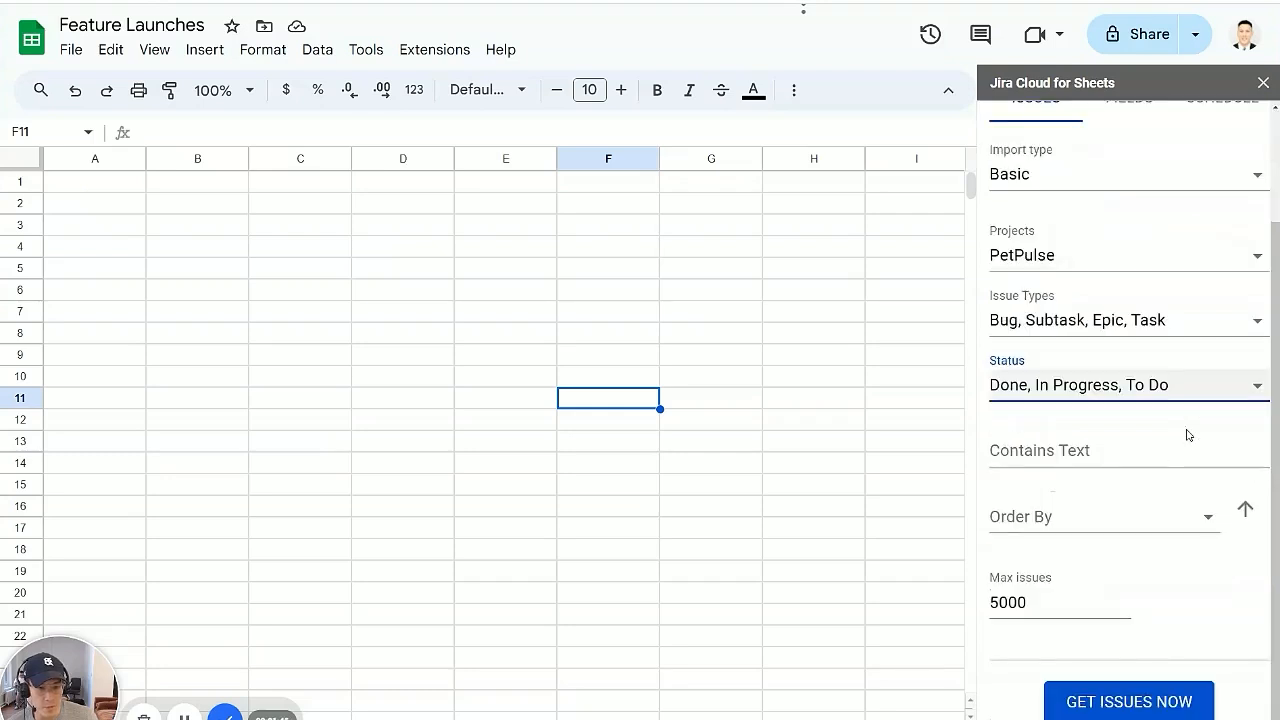
click(1055, 602)
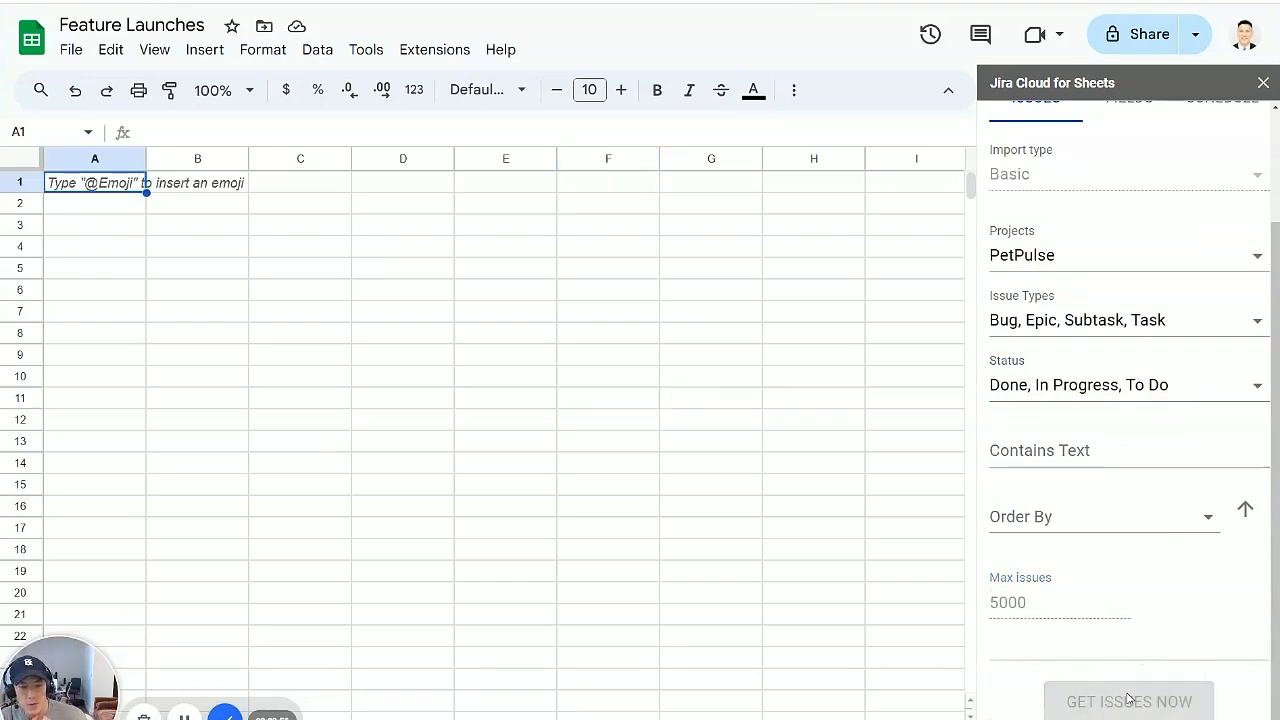
Step: Let the PetPulse issues load, then reopen Get issues from Jira keeping the Basic import type
click(1128, 700)
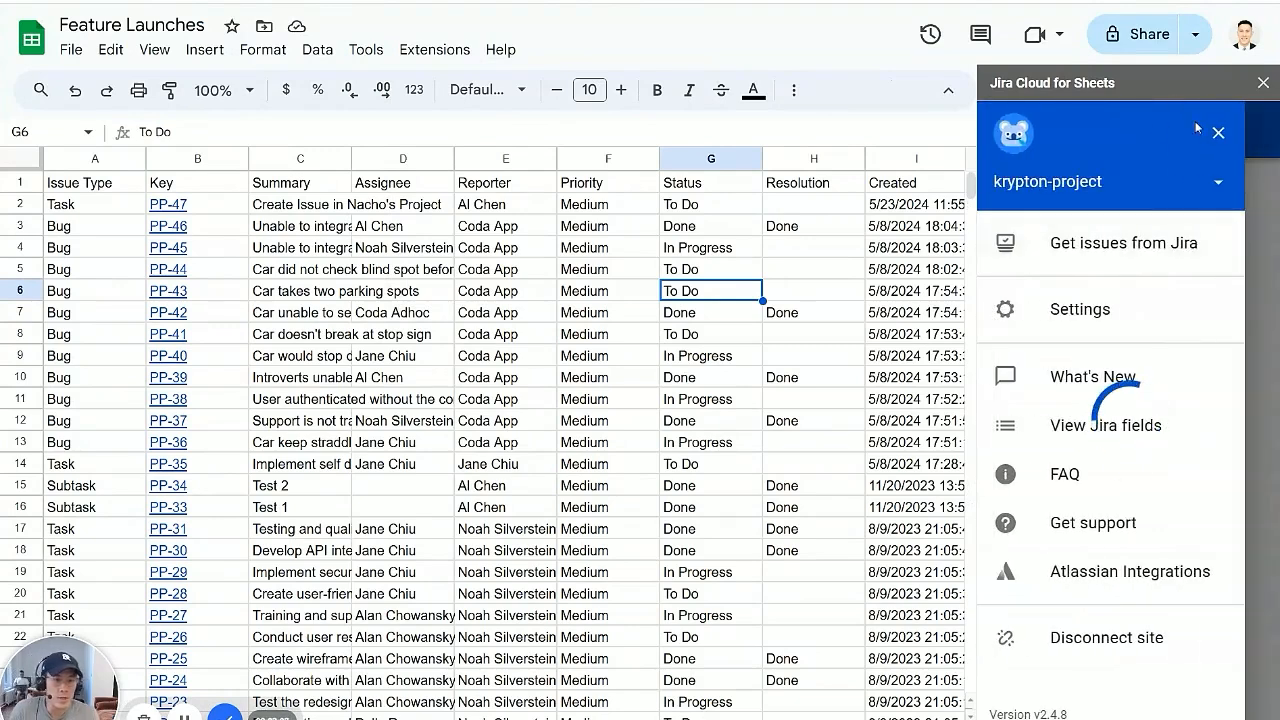
click(1122, 243)
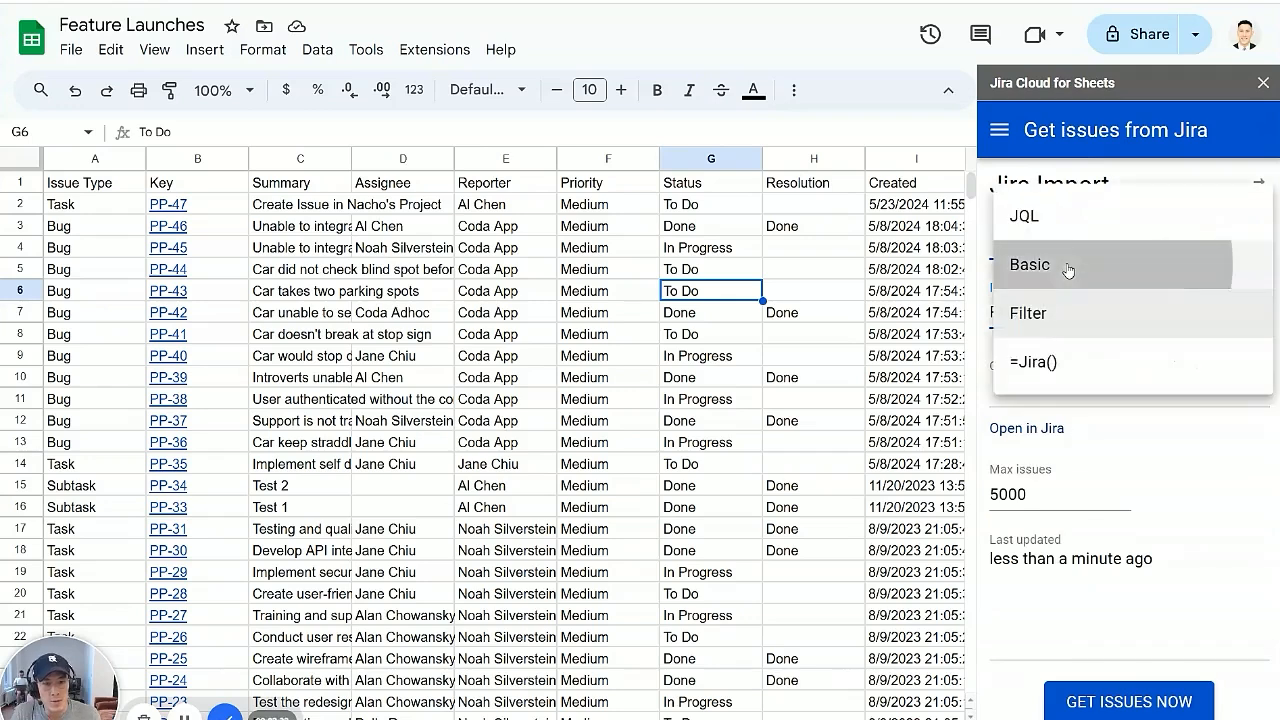
click(1029, 264)
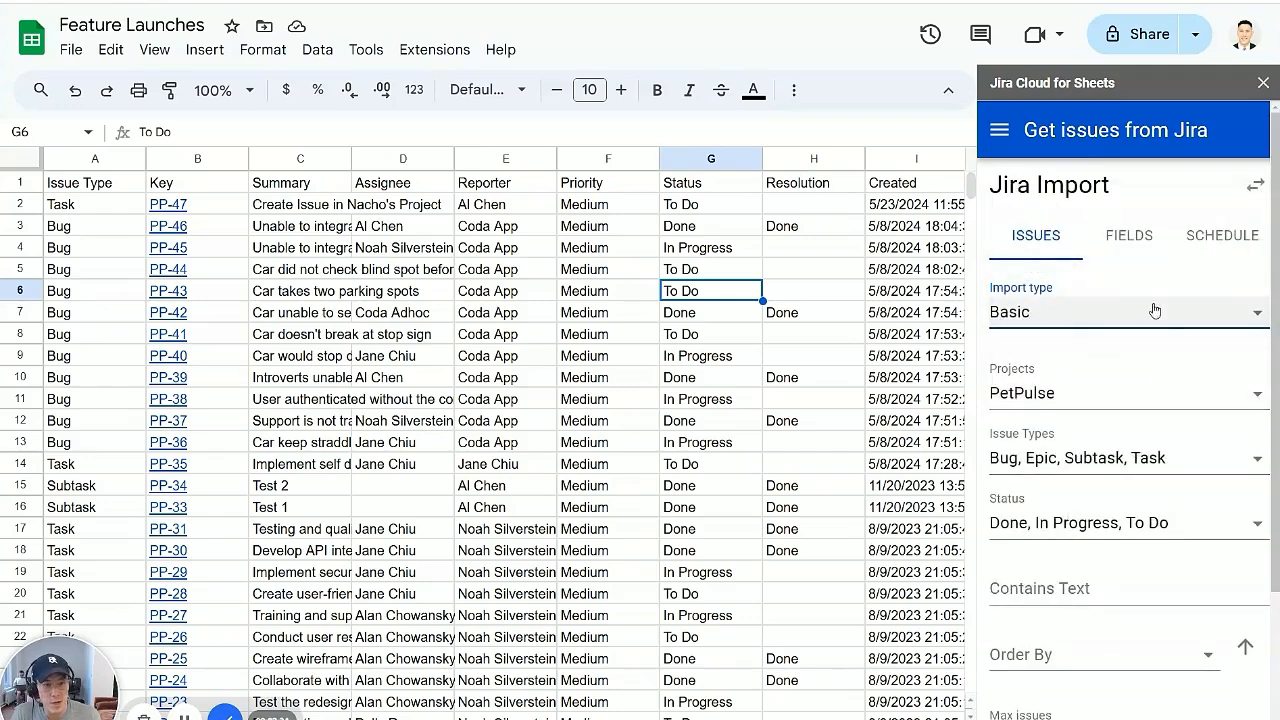
Step: Review the import's Fields and Schedule tabs and start editing a refresh schedule
click(1128, 235)
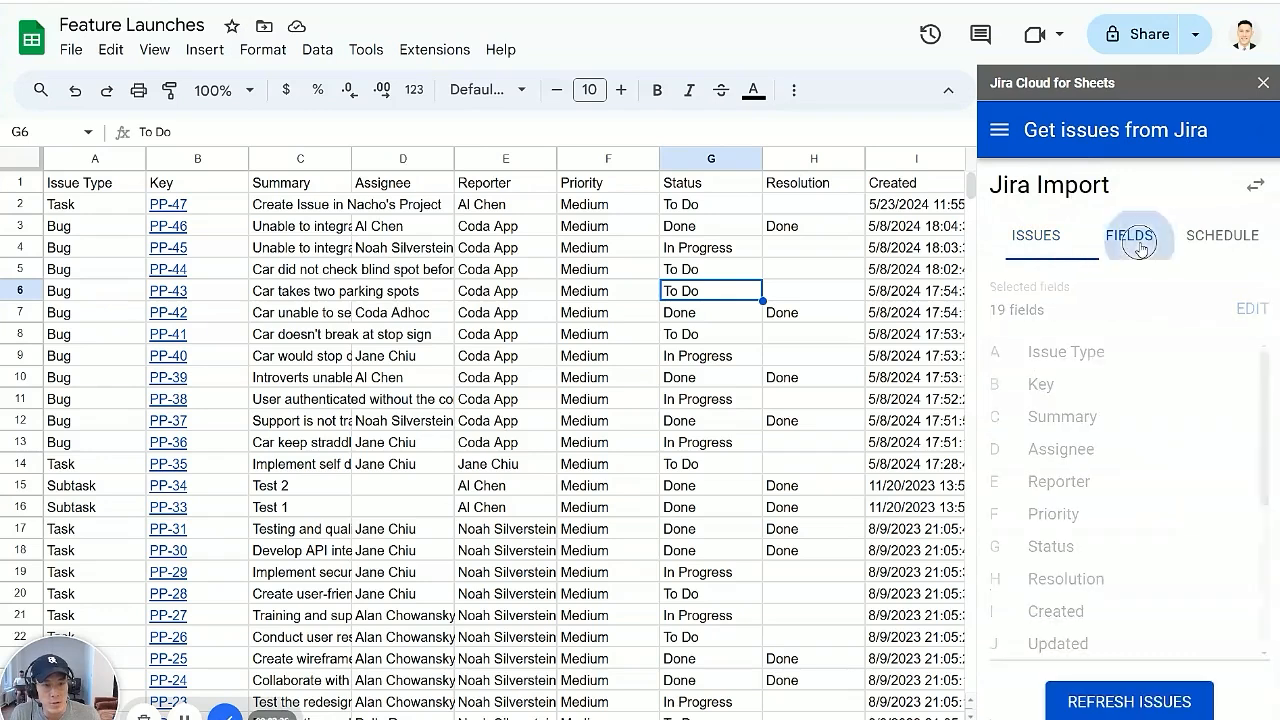
click(1128, 235)
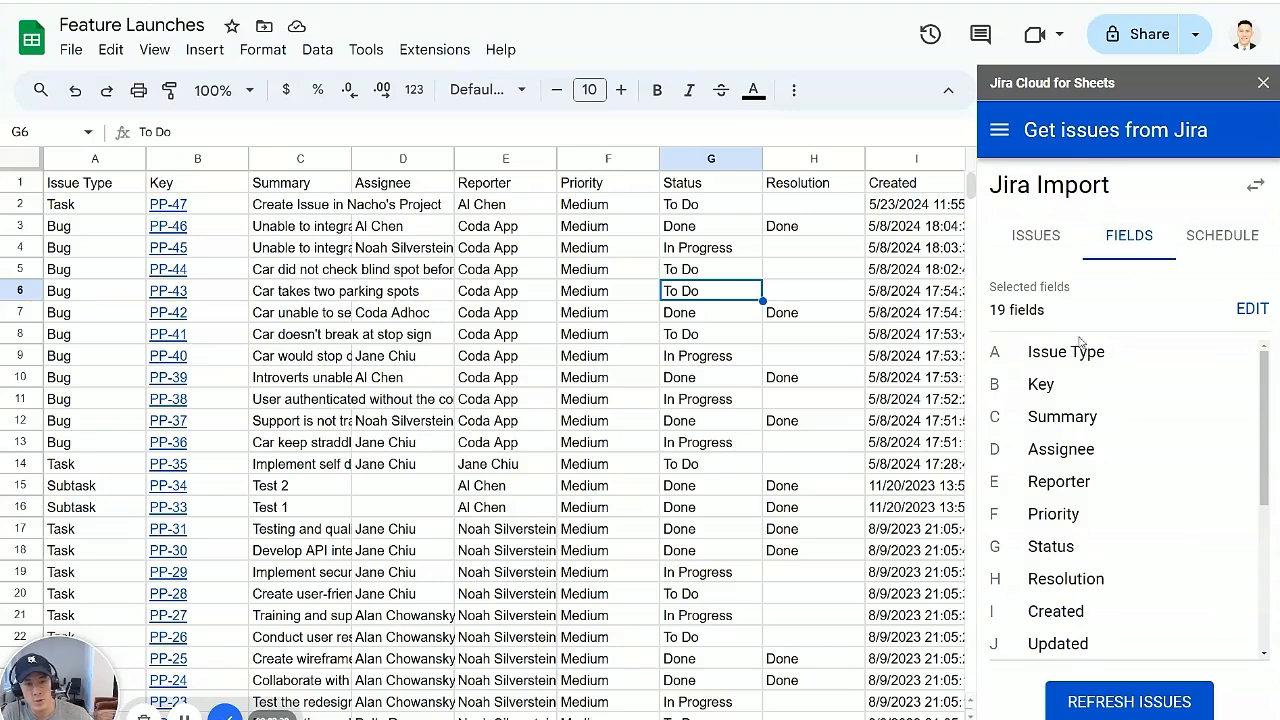
click(1221, 235)
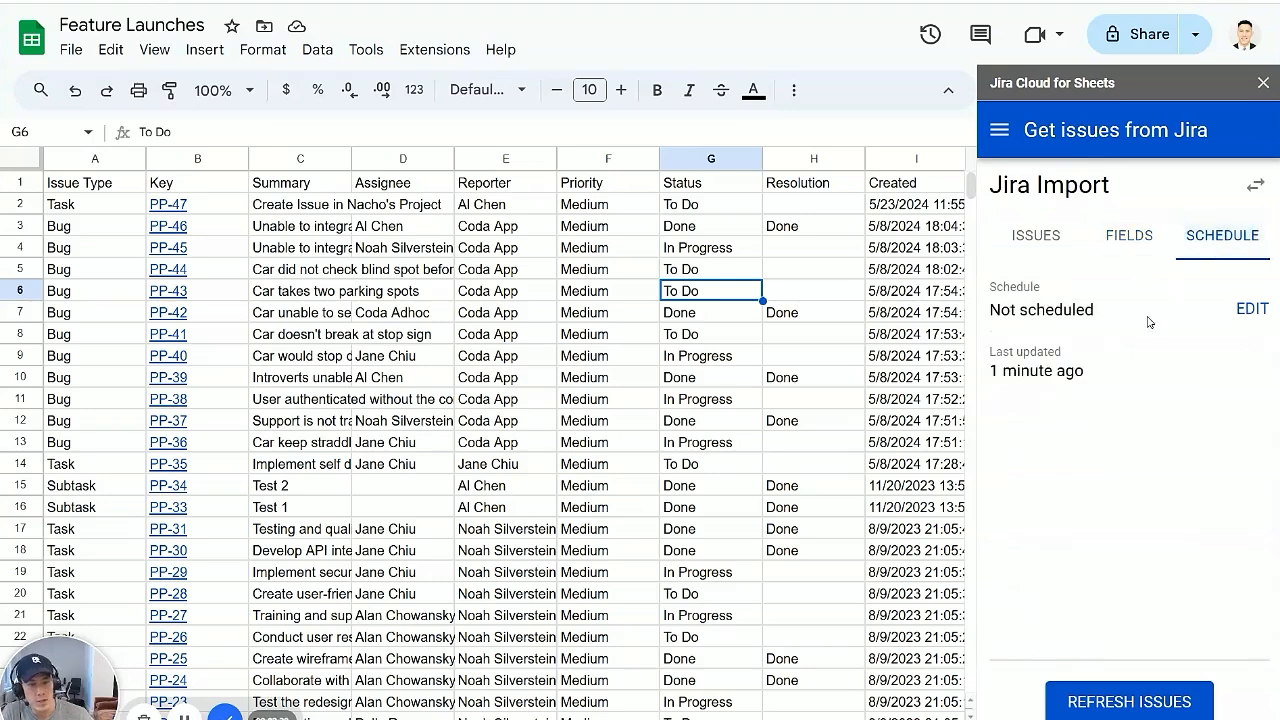
click(1251, 308)
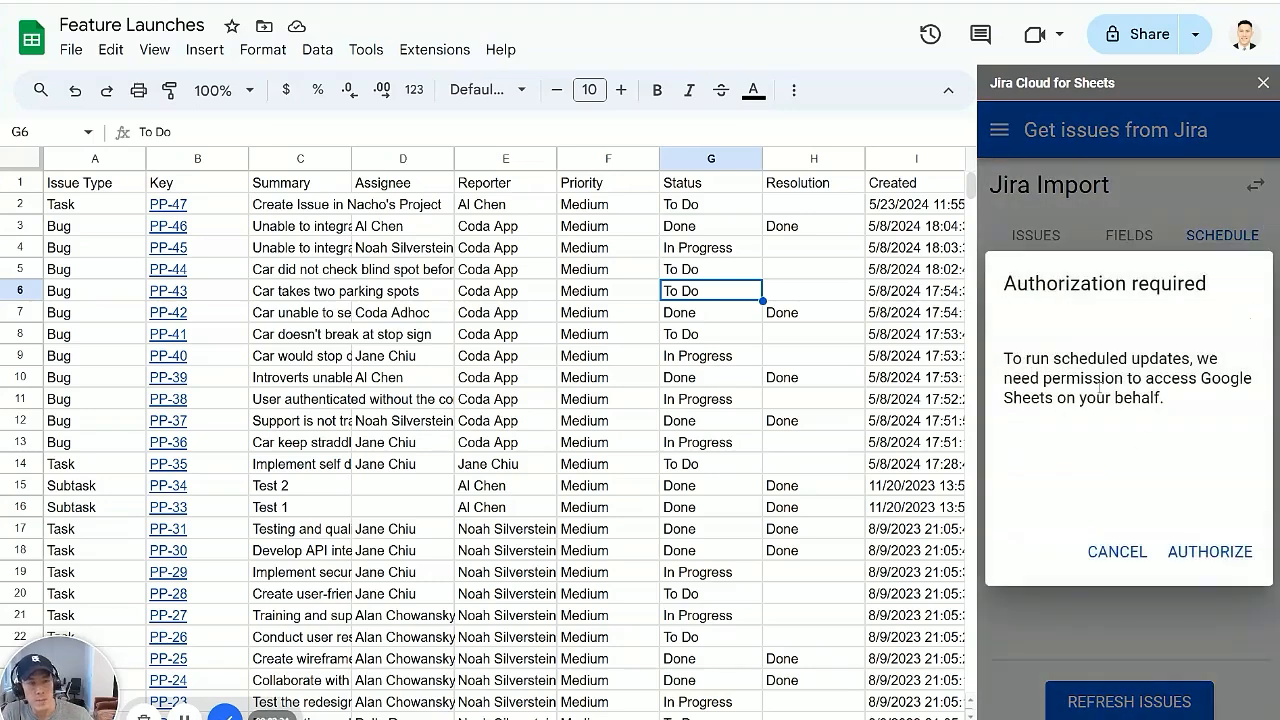
Step: Authorize scheduled updates, confirm the sign-in, check Settings and close the sidebar
click(1210, 551)
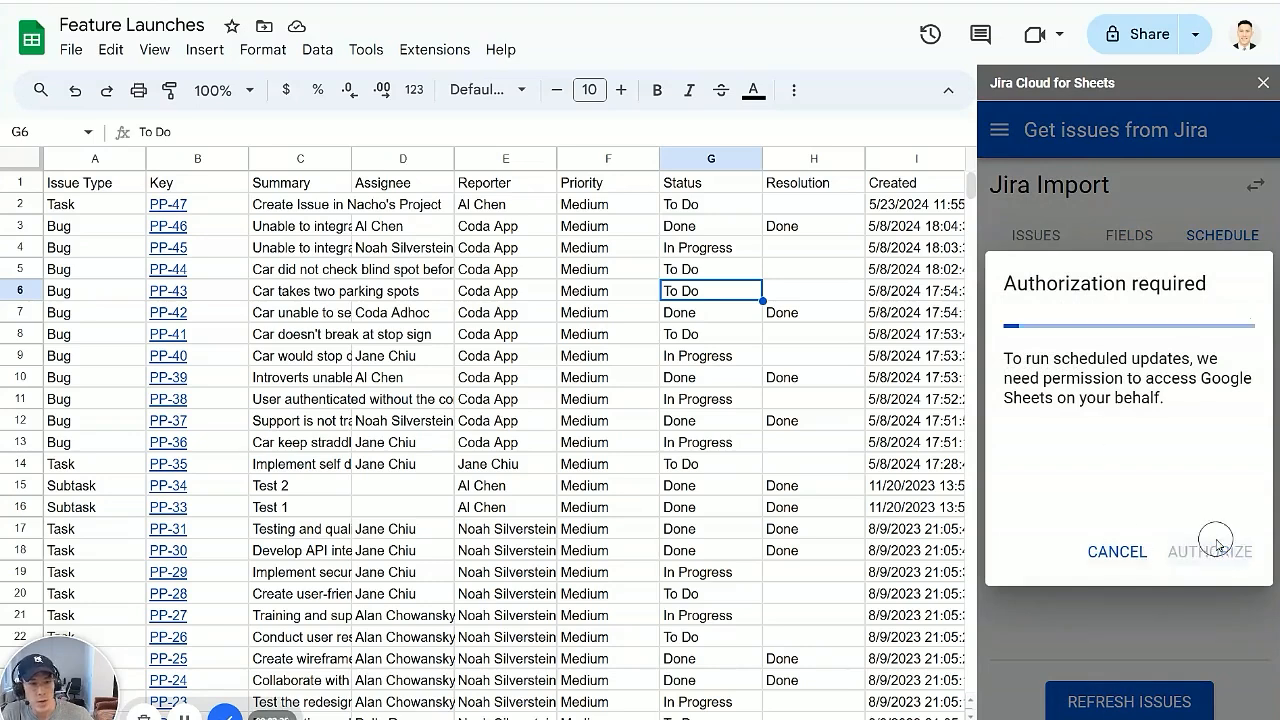
click(1210, 551)
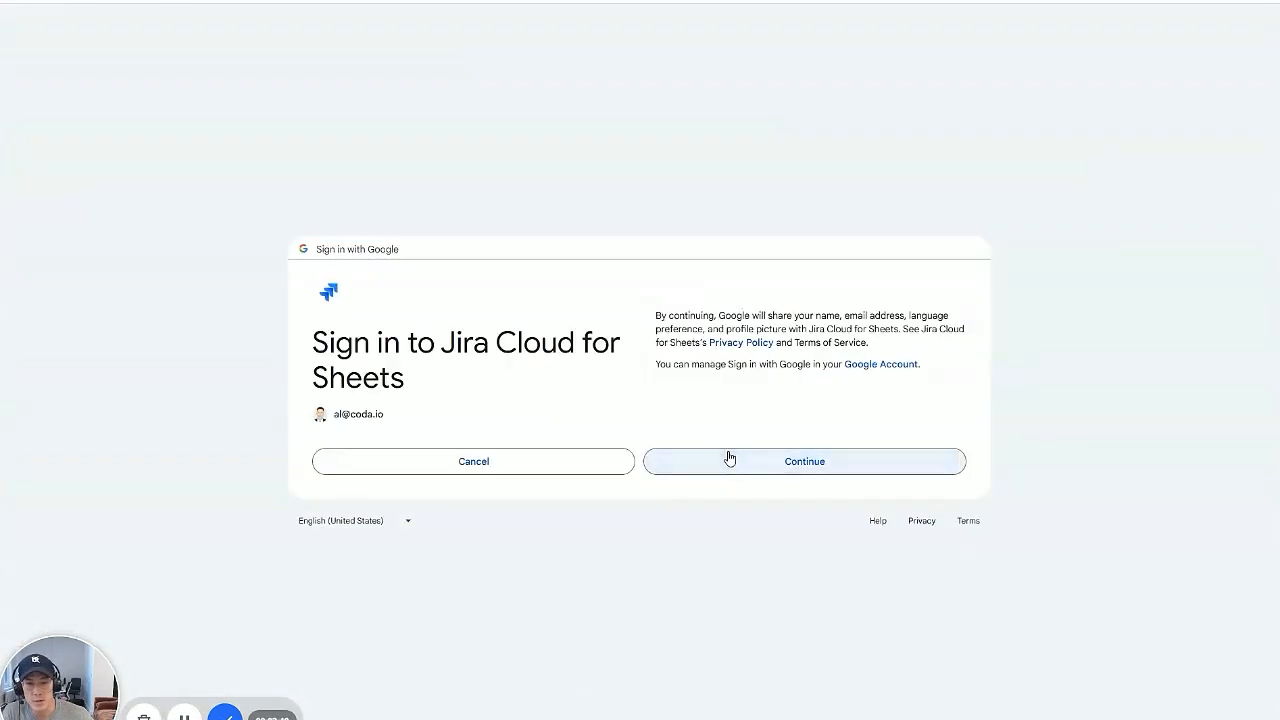
click(803, 461)
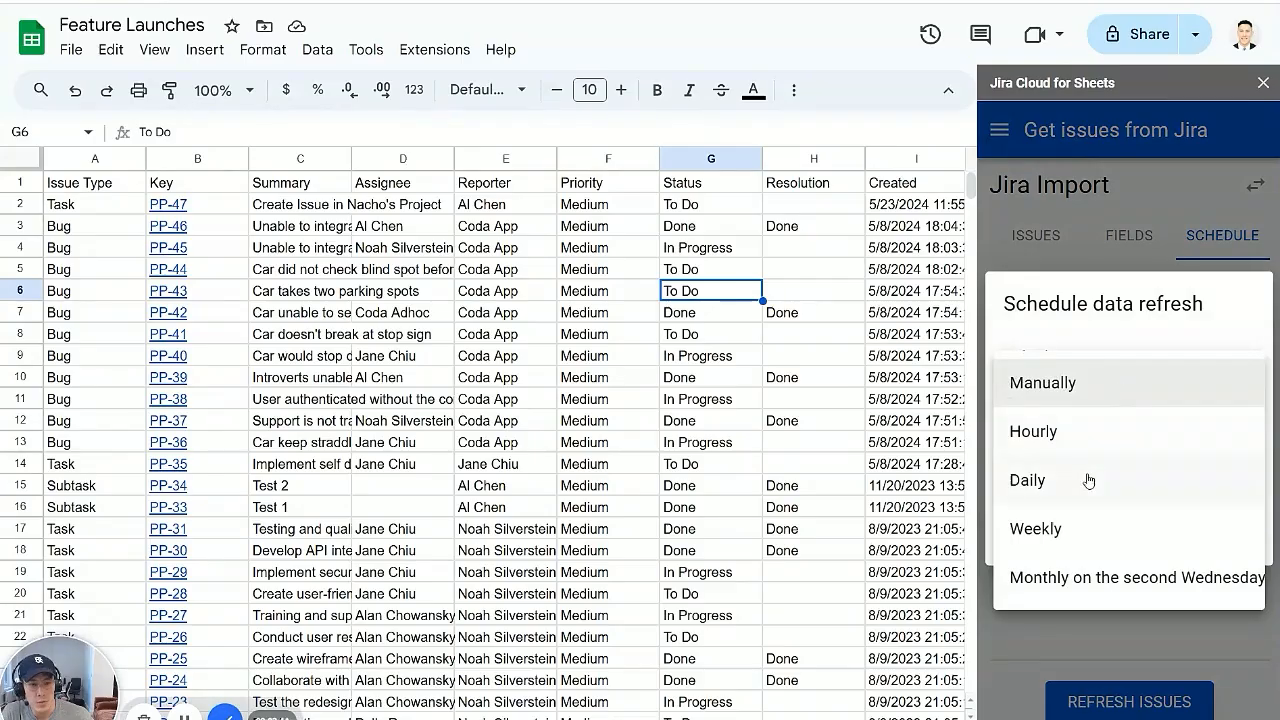
mouse_move(1180, 312)
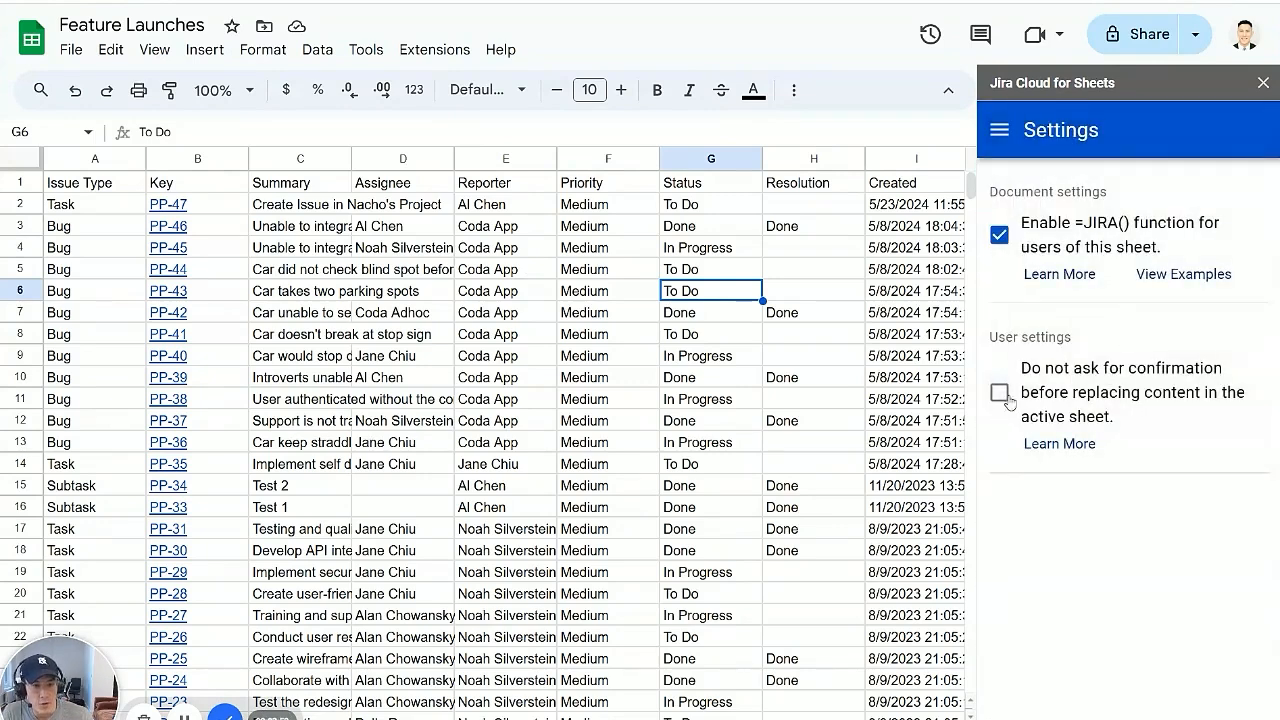
click(999, 392)
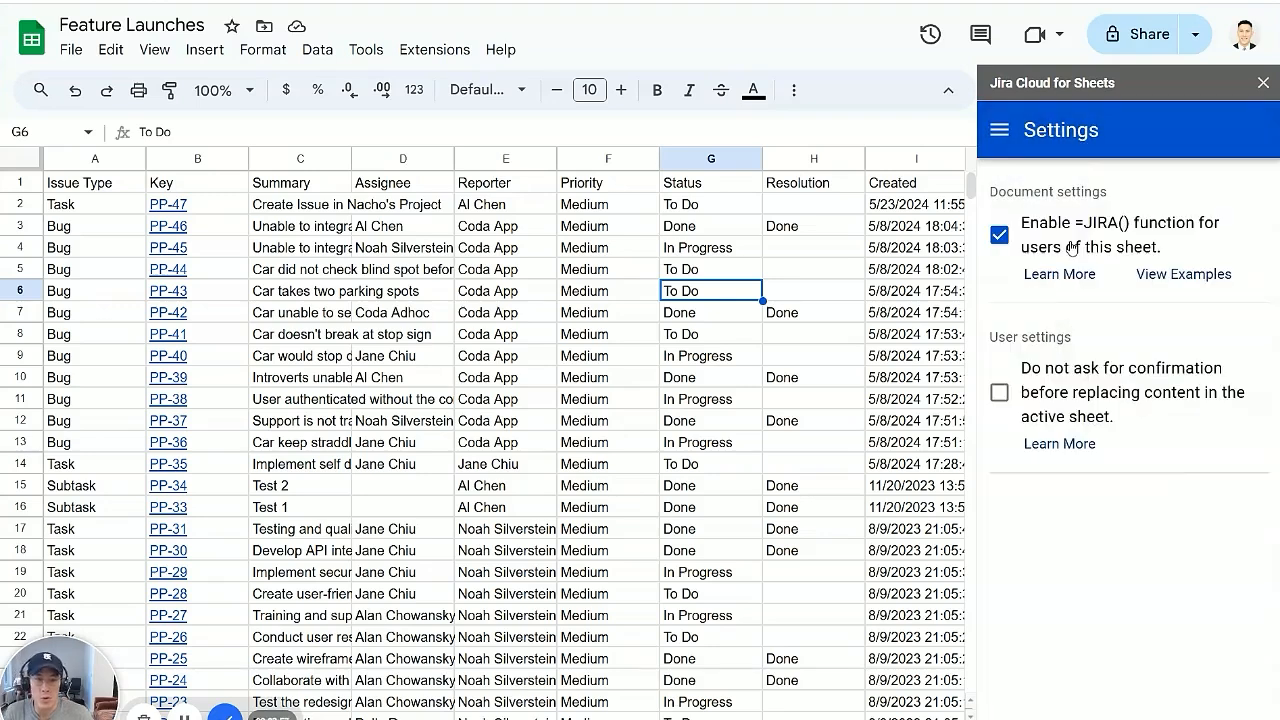
click(1262, 82)
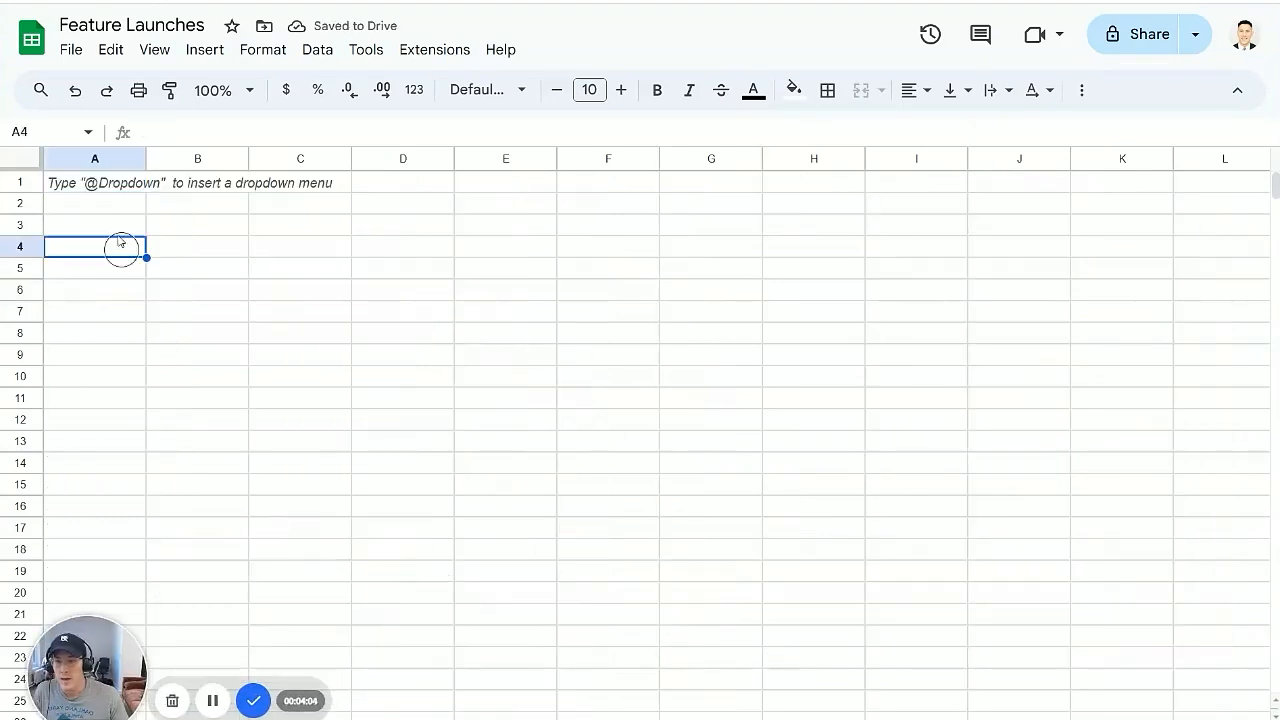
Step: Enter =jira("project = 'PetPulse' and createdDate >= …") in A1 to import the issues
text(=j)
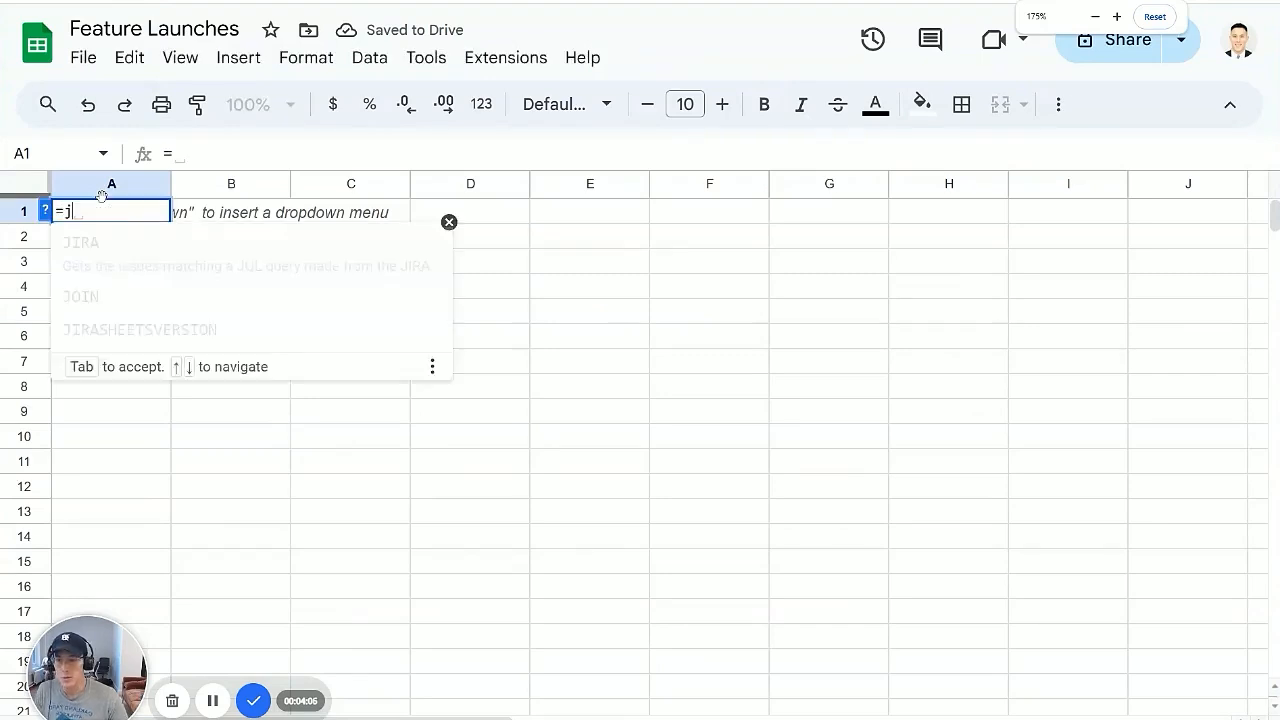
text(ira("project = ")
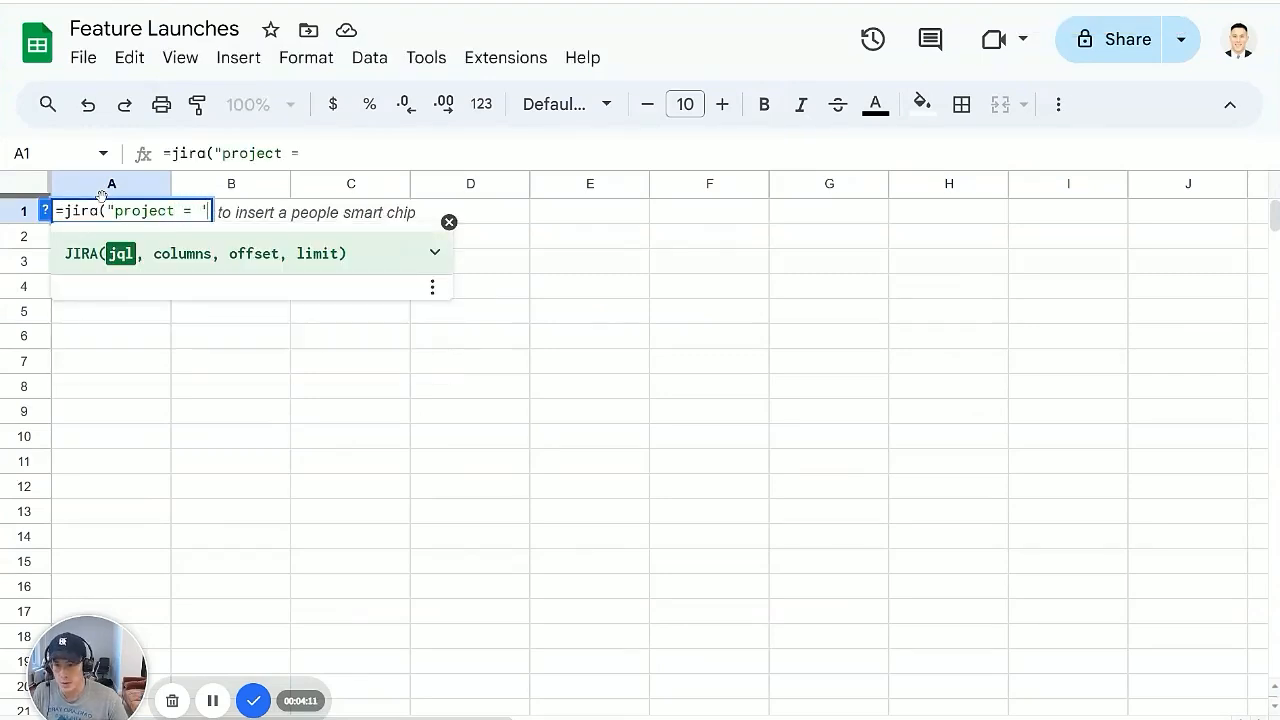
text('PetPulse')
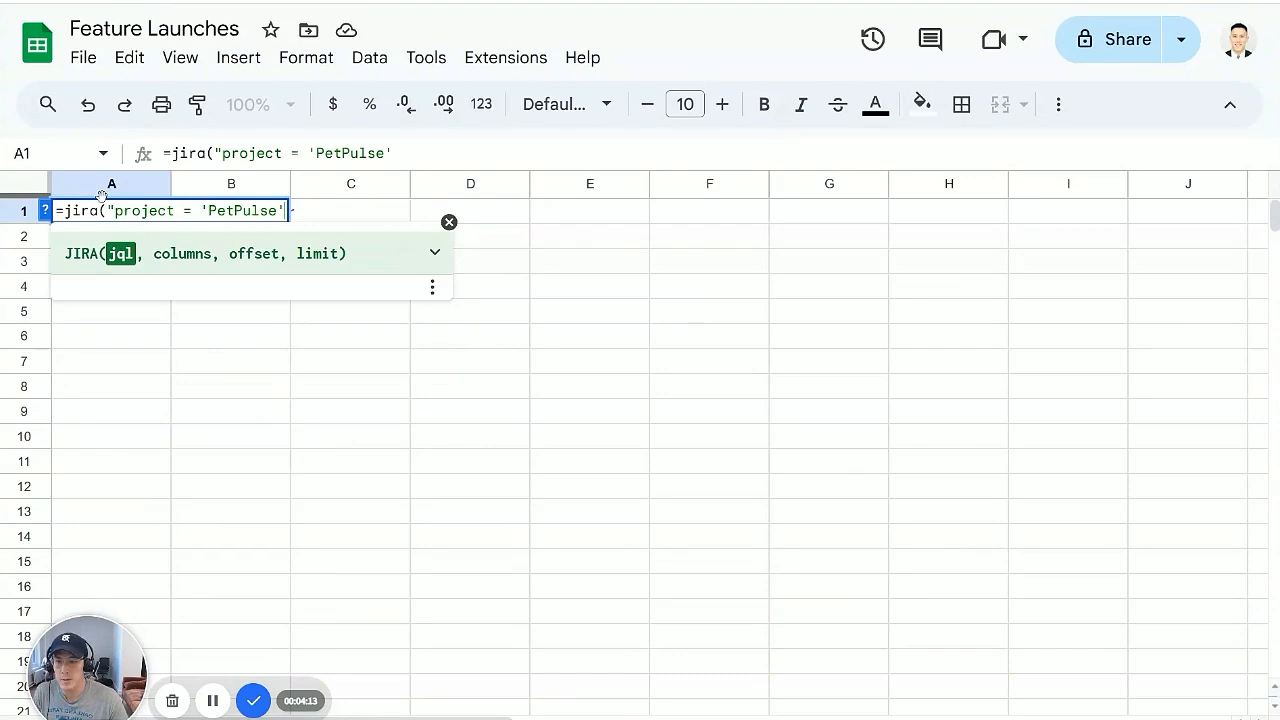
text(and c)
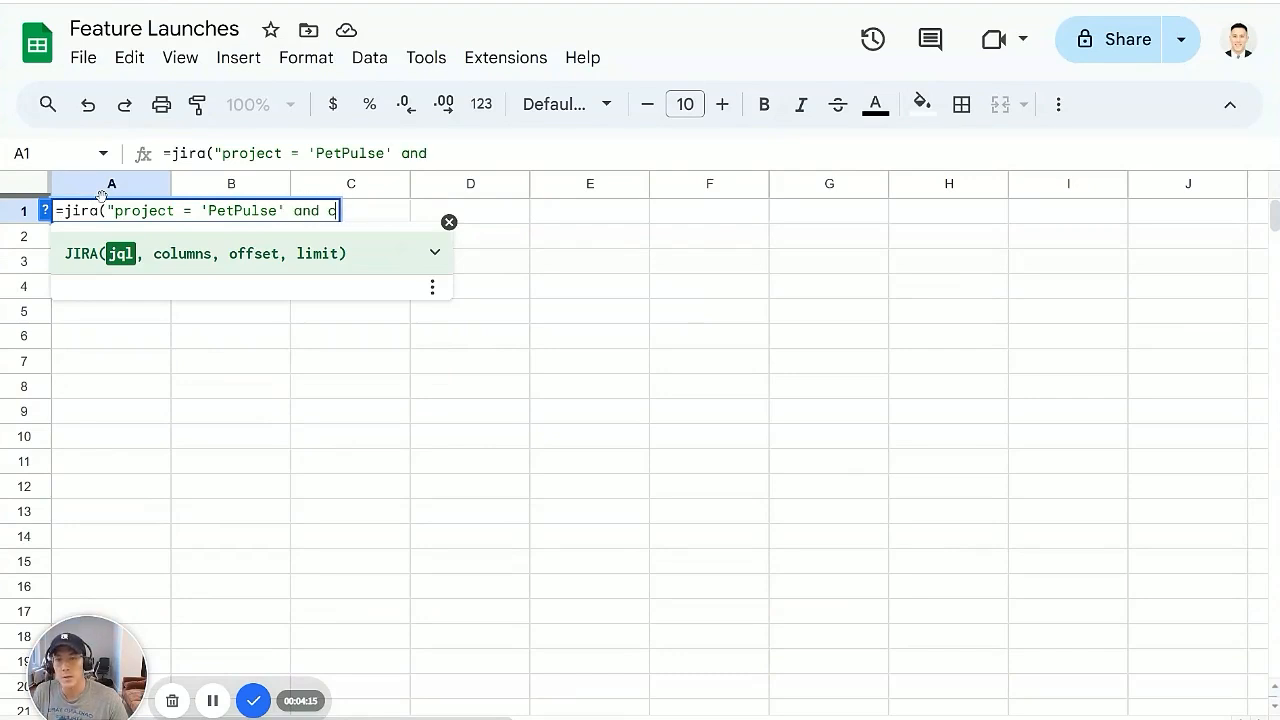
text(reatedDate)
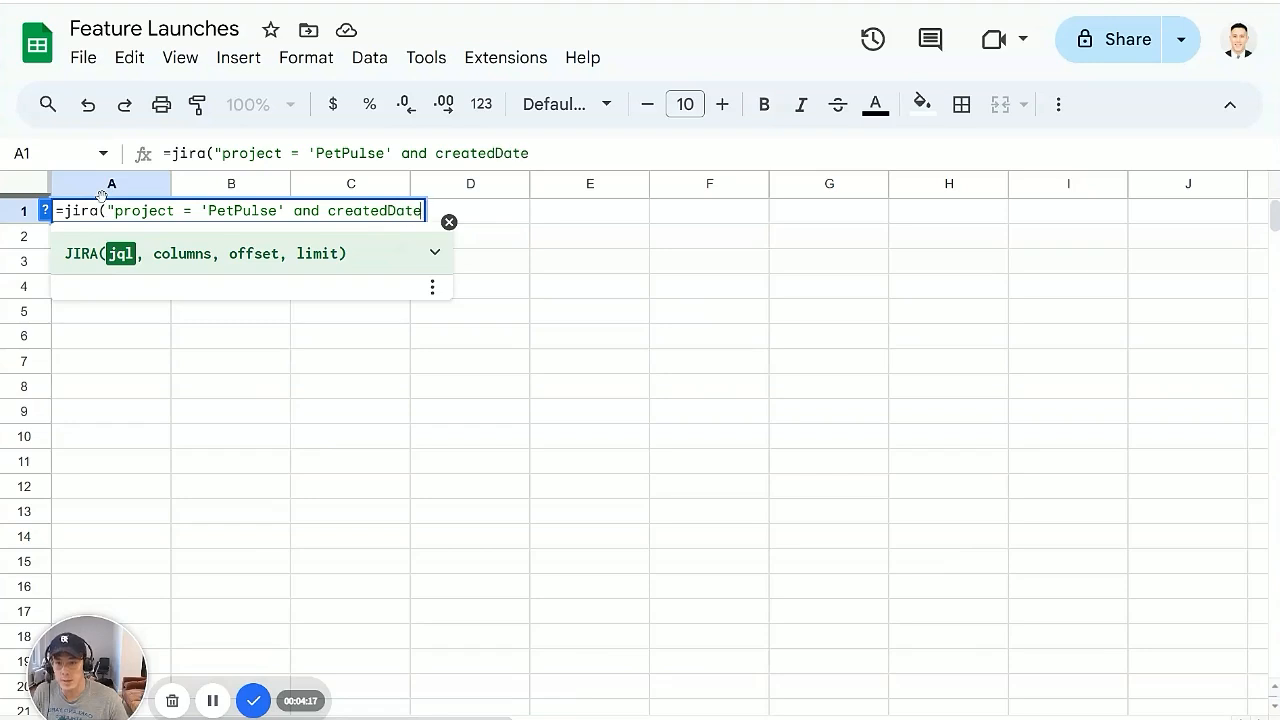
text(>=)
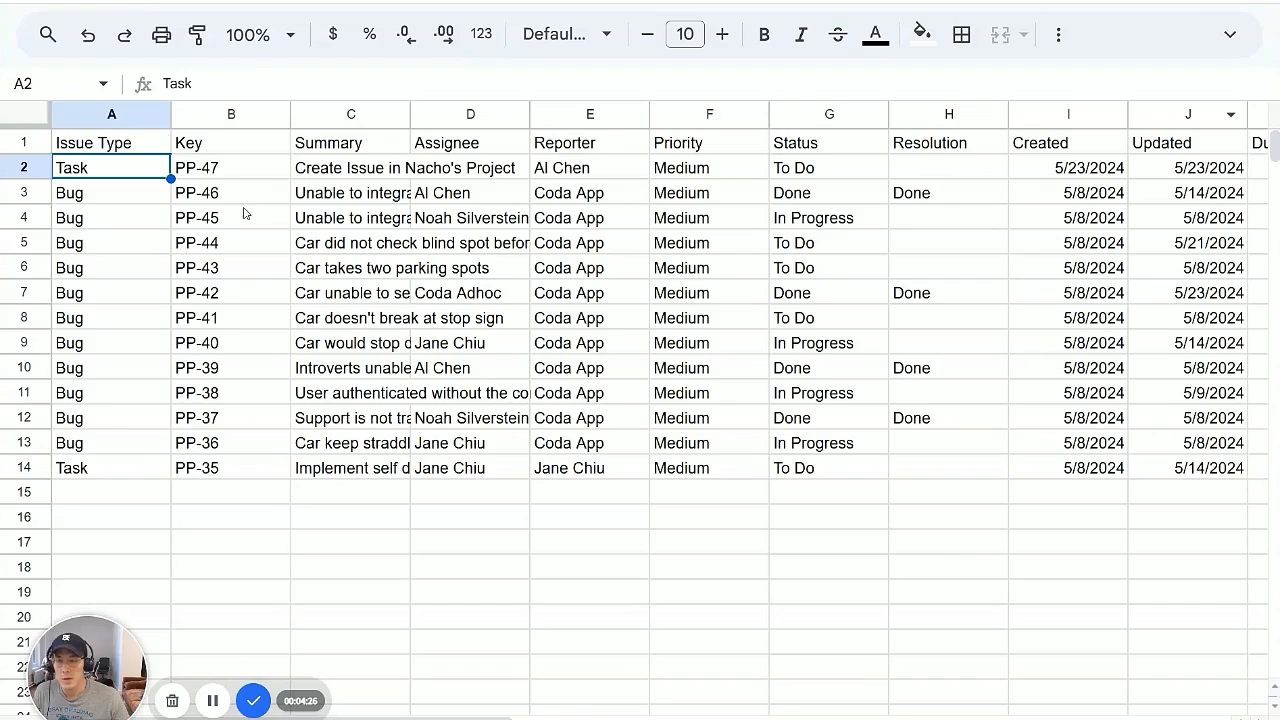
Step: Extend the A1 formula with createdDate >= -90d and fields "issuekey,reporter,priority,status"
click(231, 217)
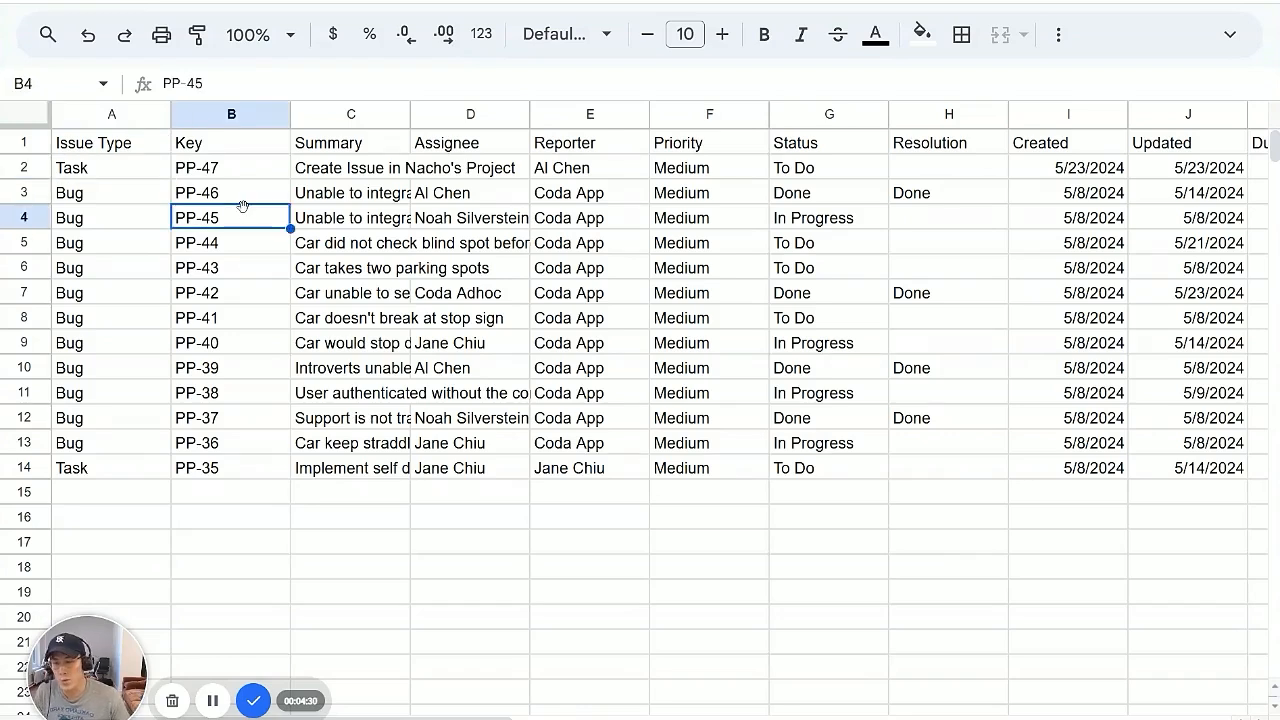
click(111, 167)
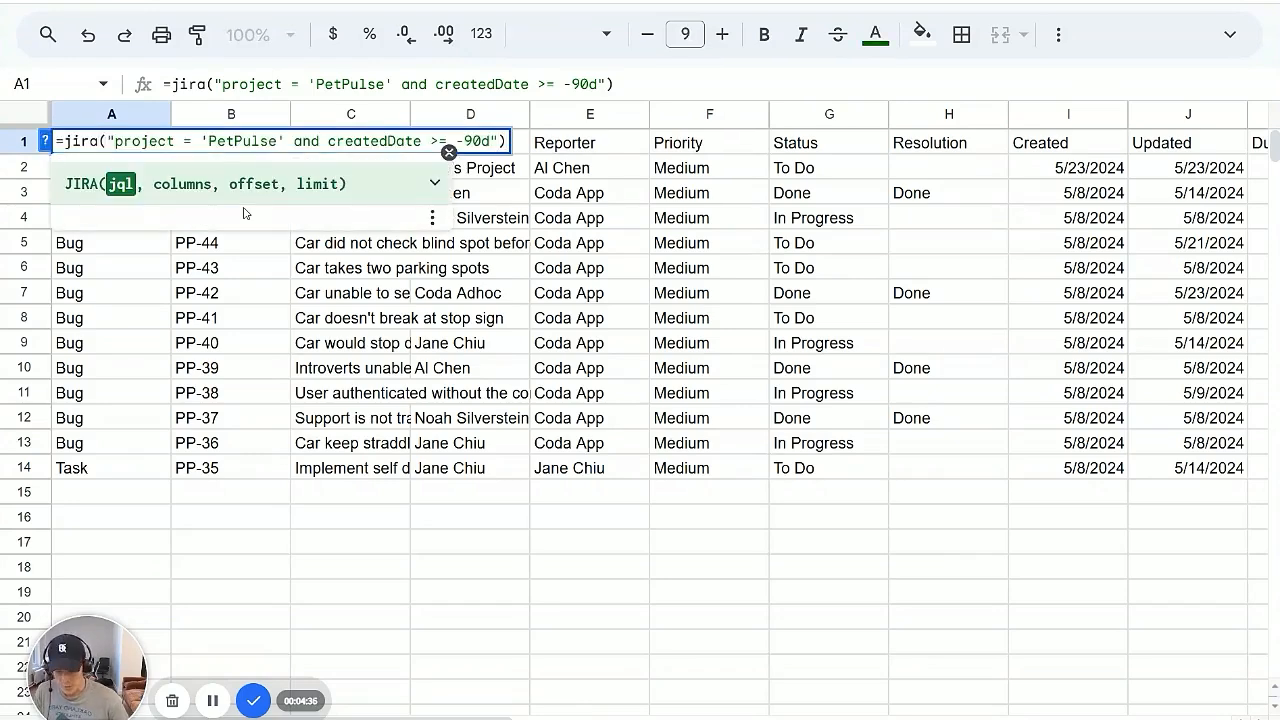
text(,")
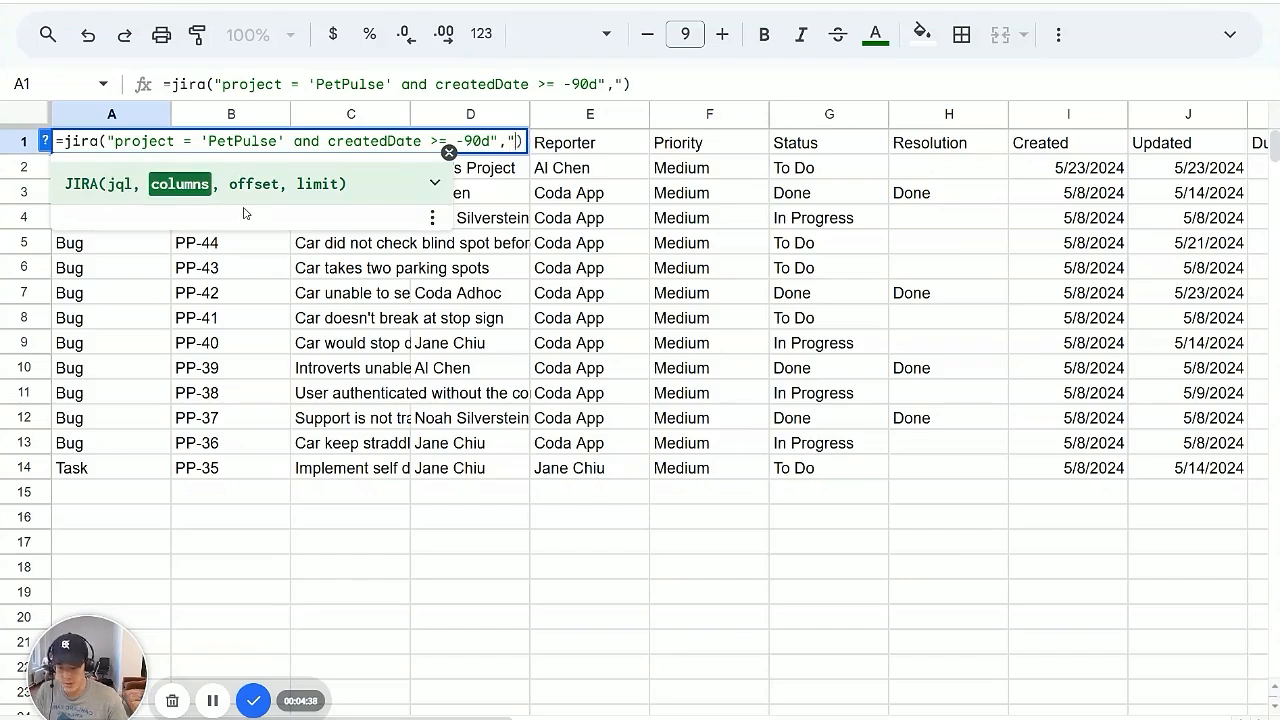
text(isseu)
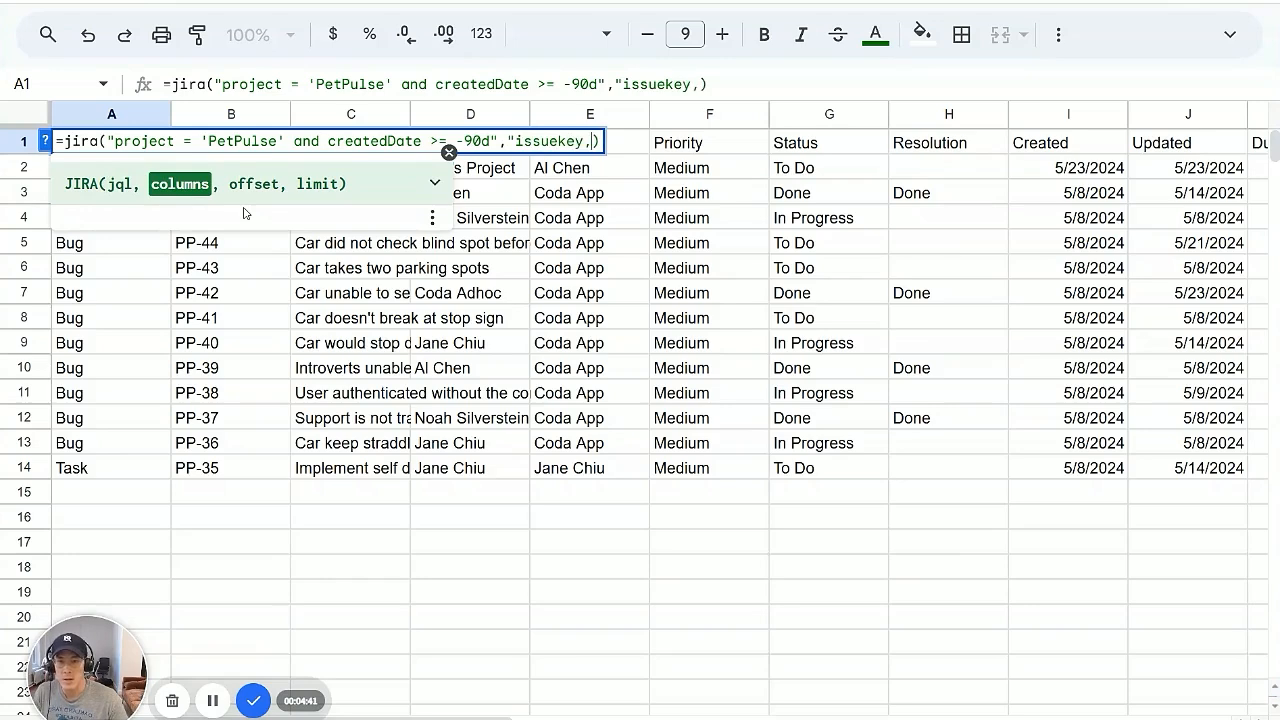
text(reporti)
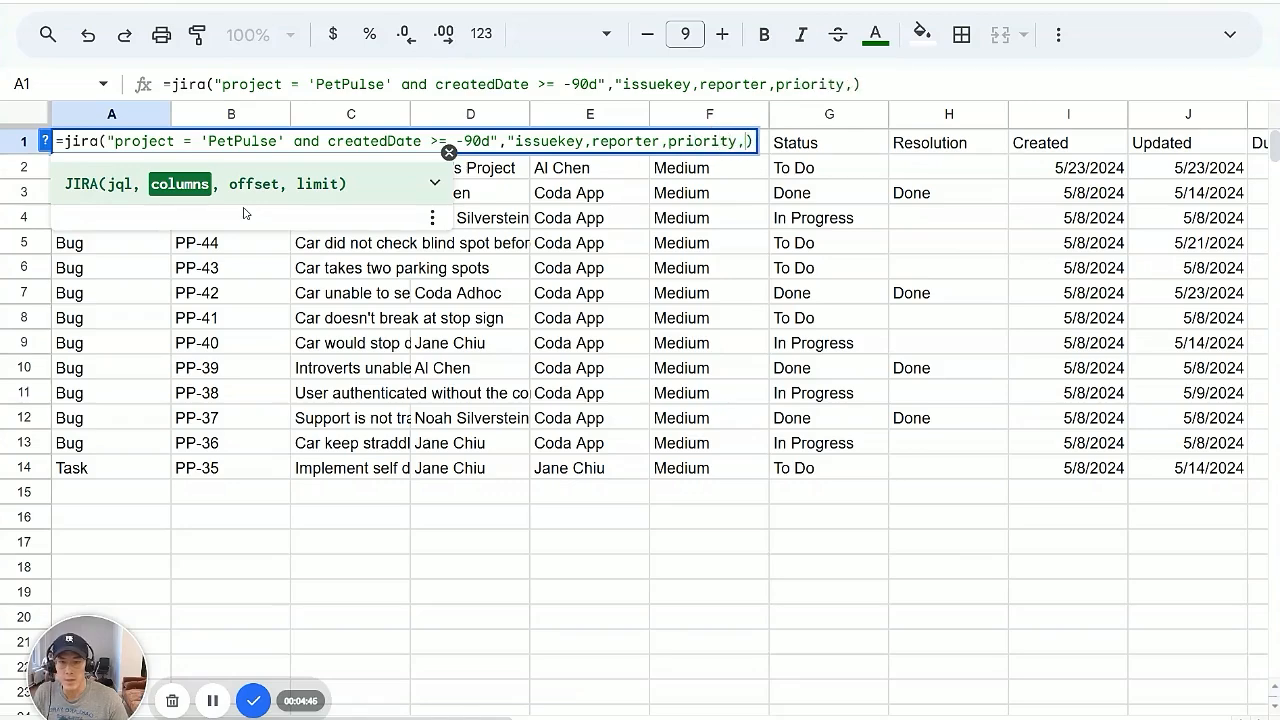
text(status)
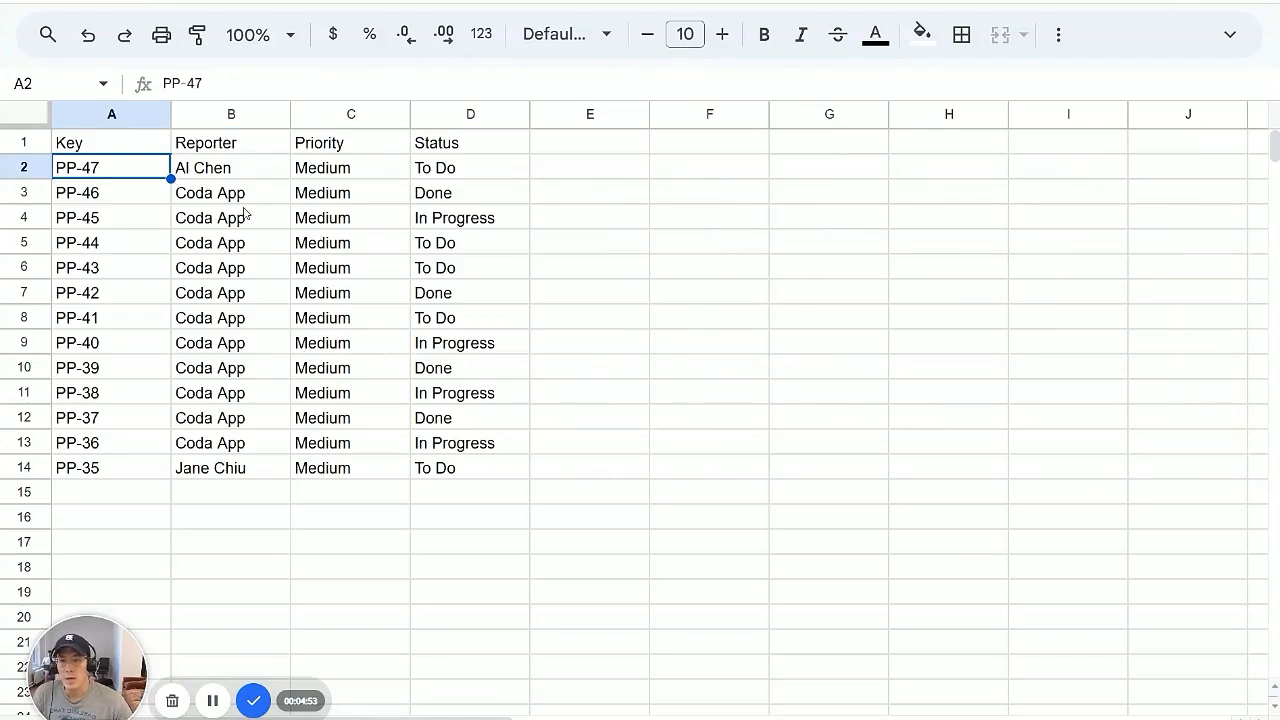
click(111, 141)
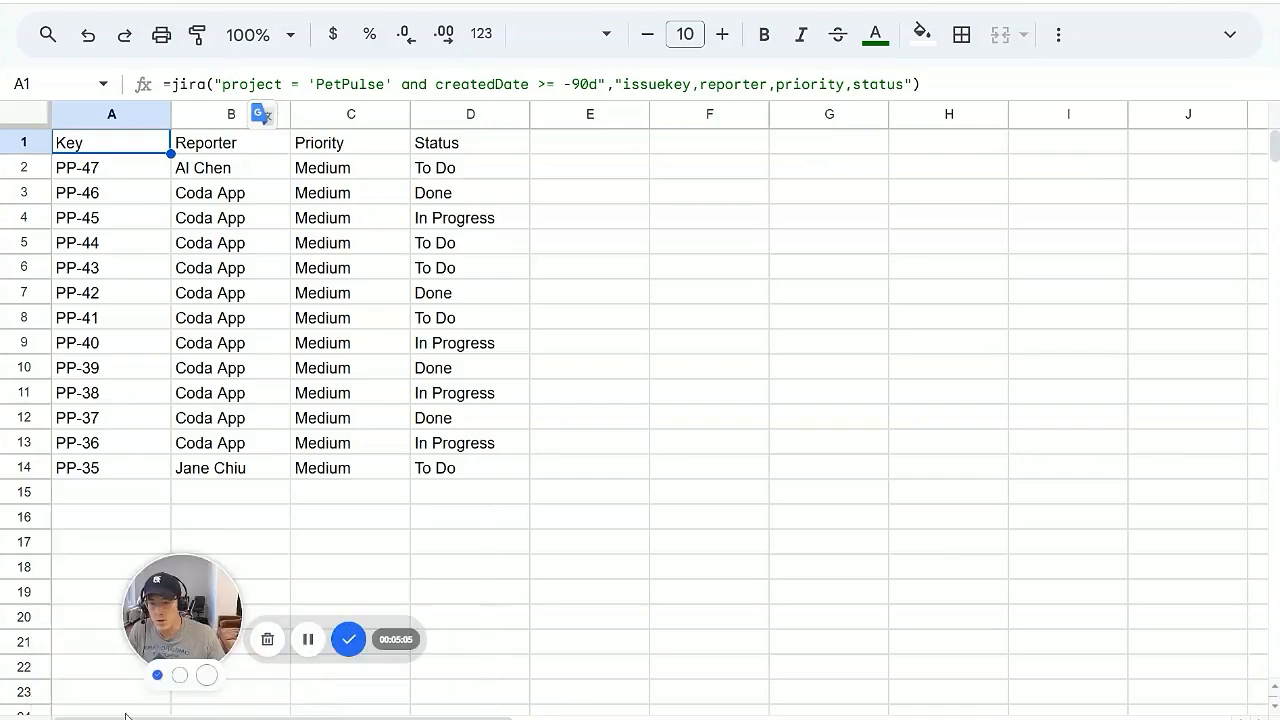
Step: Insert a pivot table on a new sheet from the Jira Import range A1:S46
key(Delete)
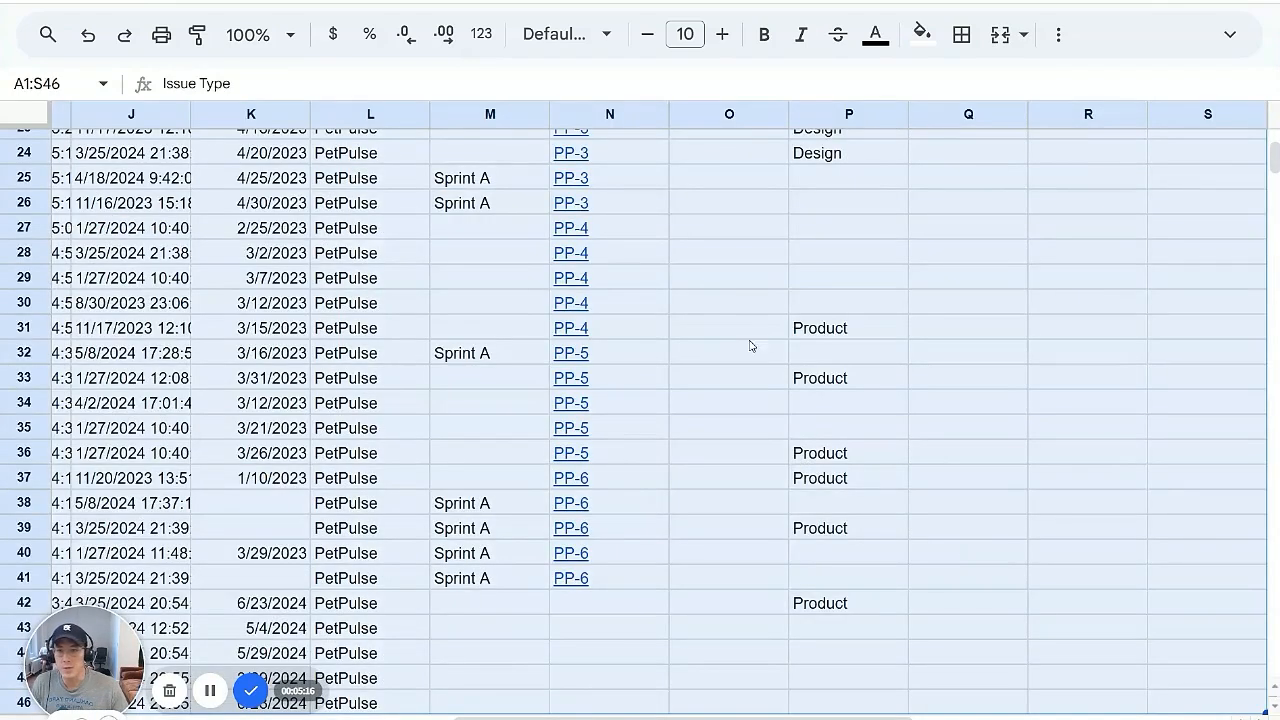
click(239, 57)
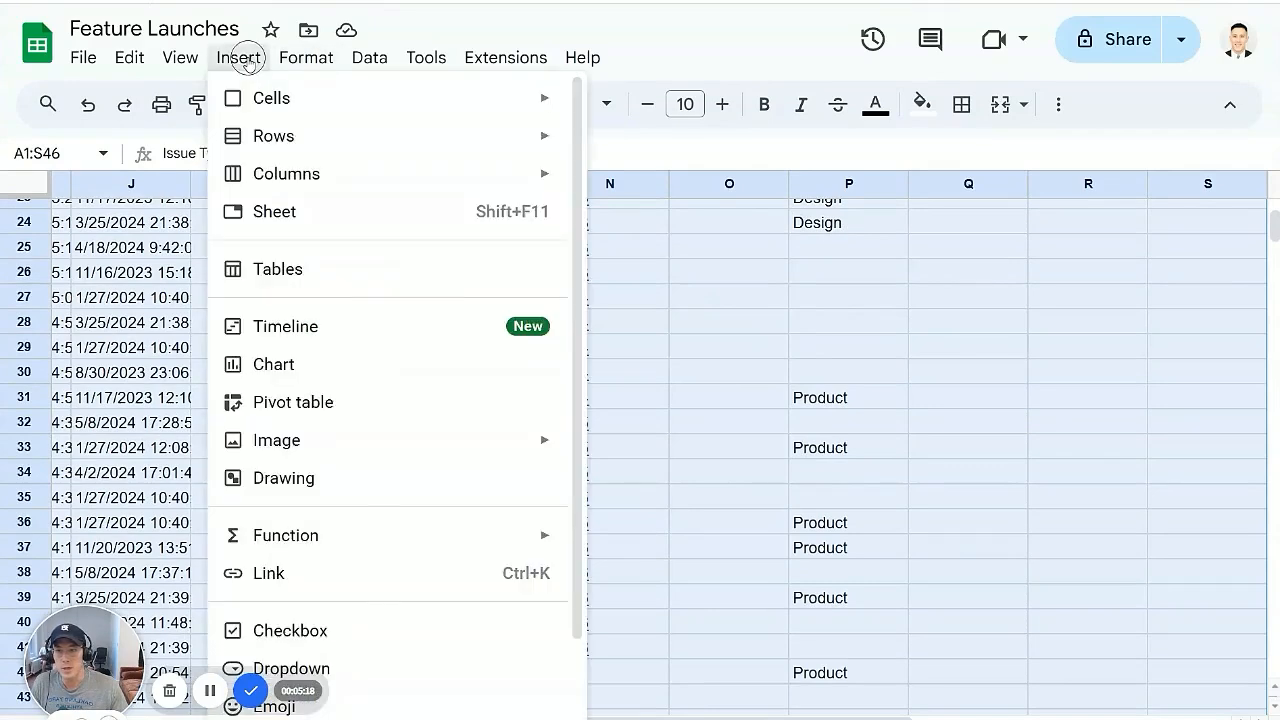
click(292, 401)
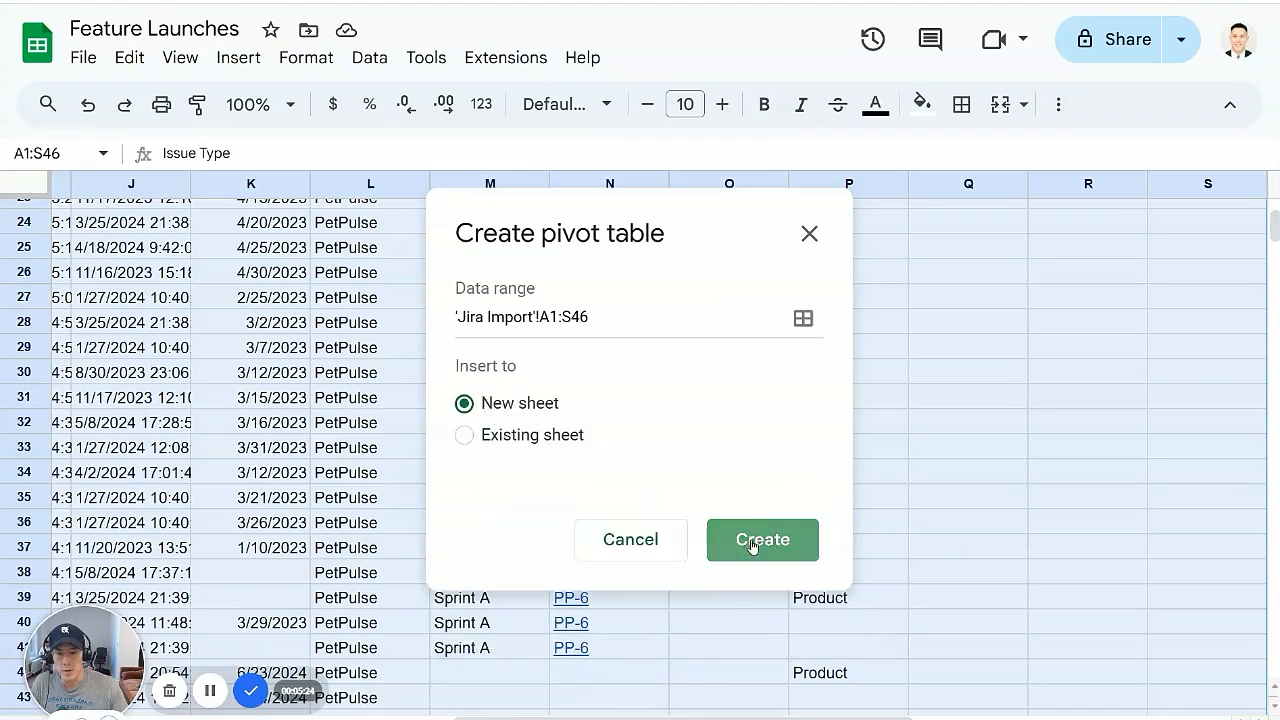
click(762, 540)
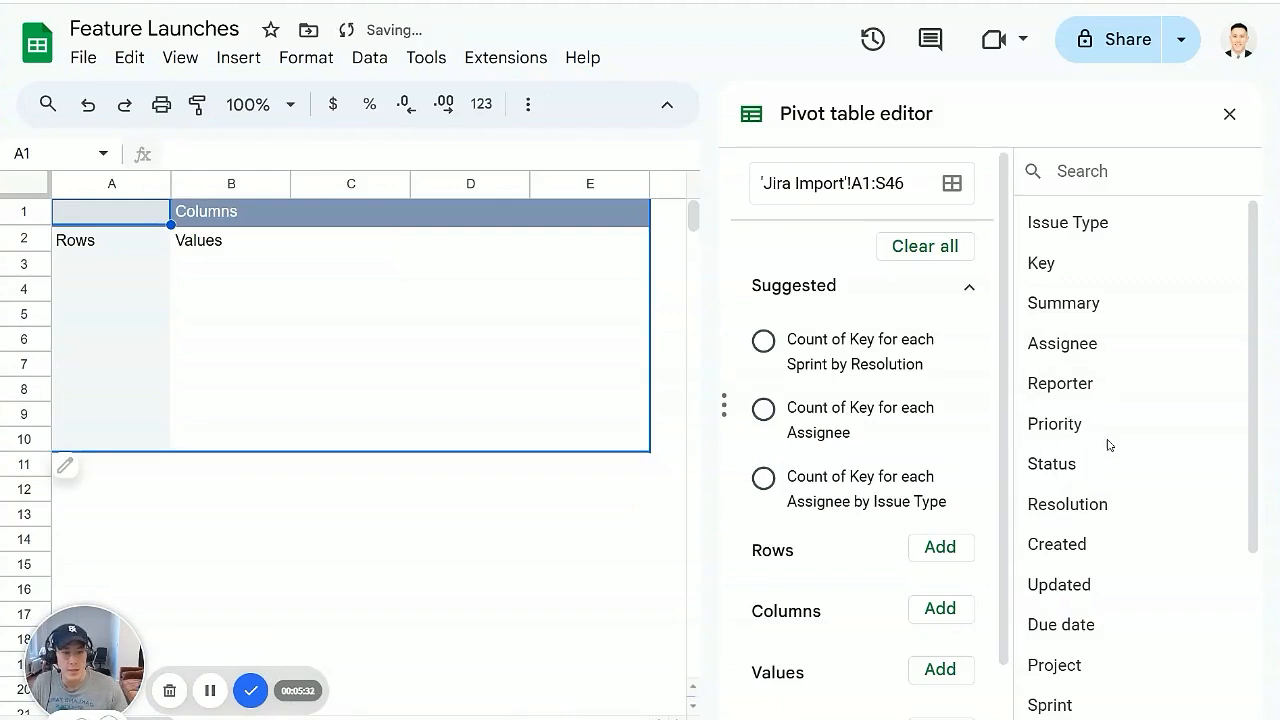
mouse_move(1051, 464)
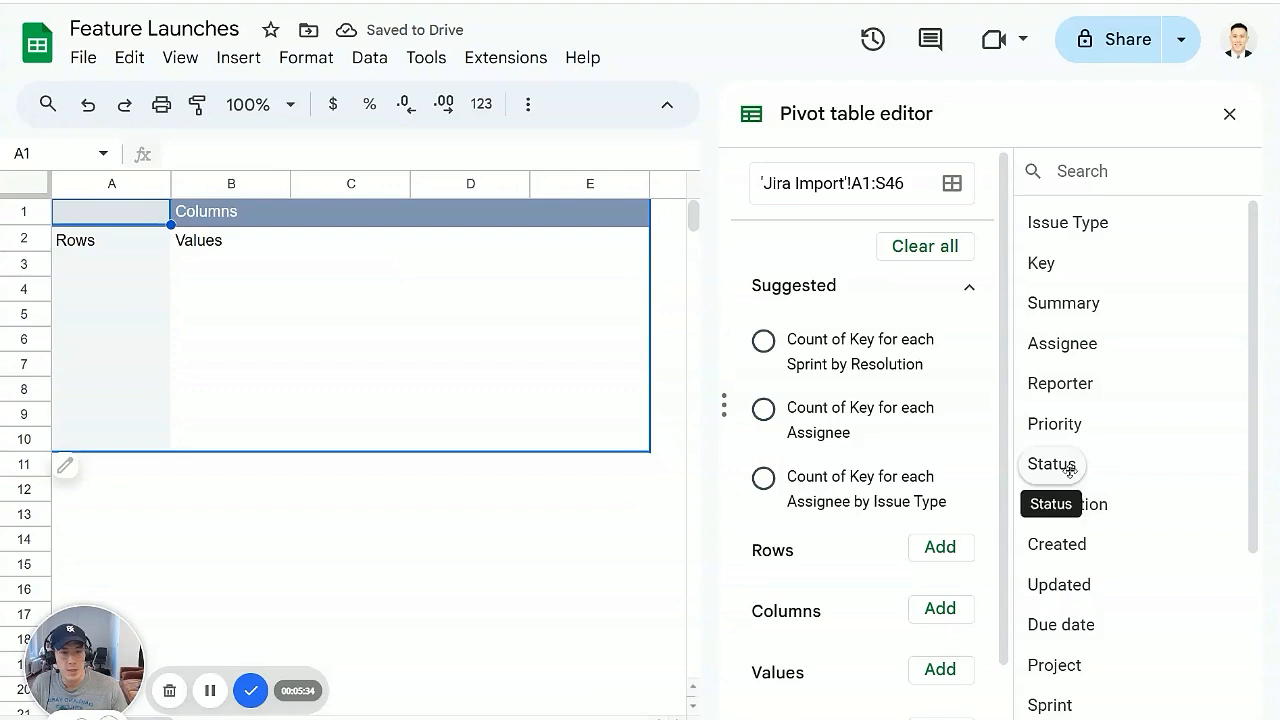
Step: Add Status then Reporter to the pivot, move Reporter to Columns, and return to the issues sheet
click(1051, 464)
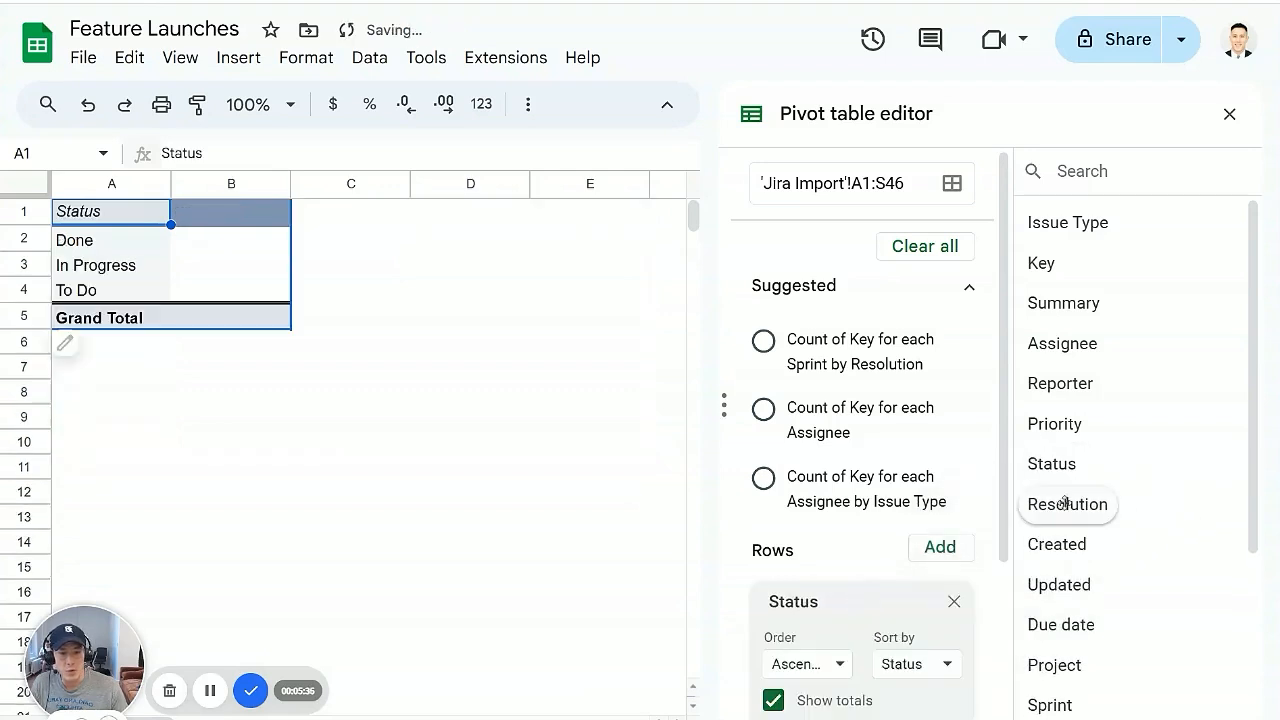
mouse_move(1065, 383)
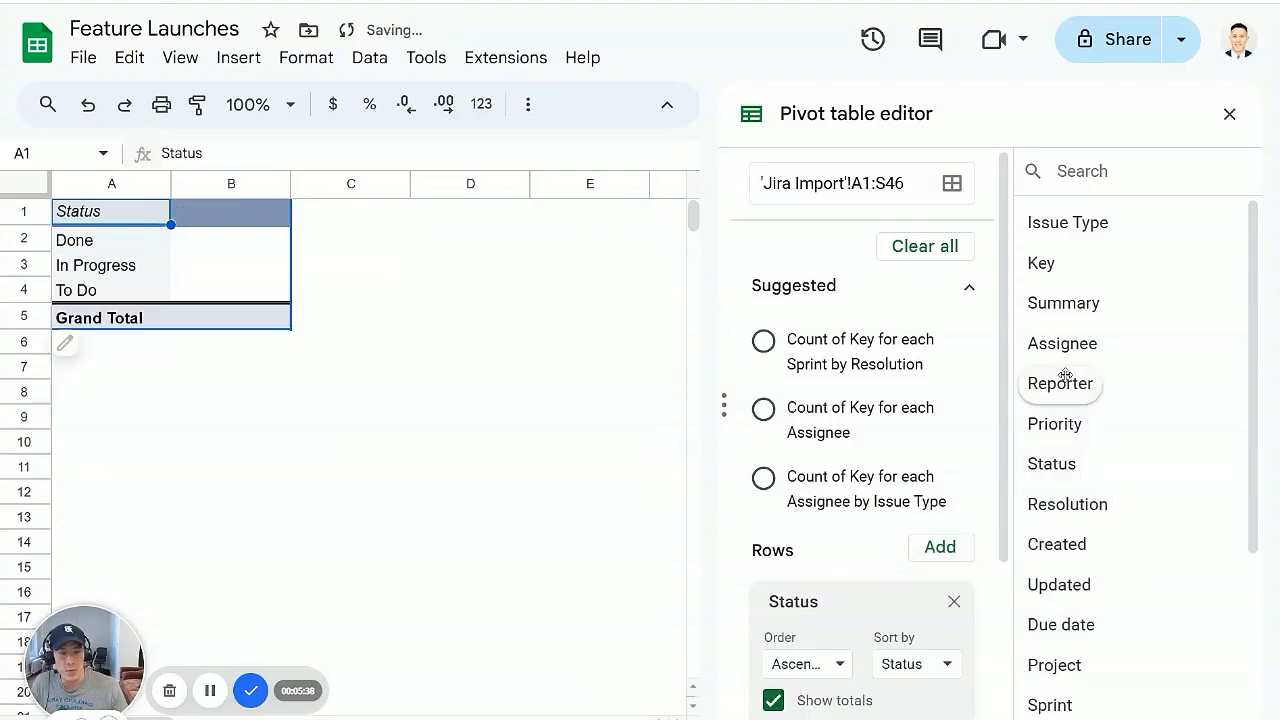
click(1059, 383)
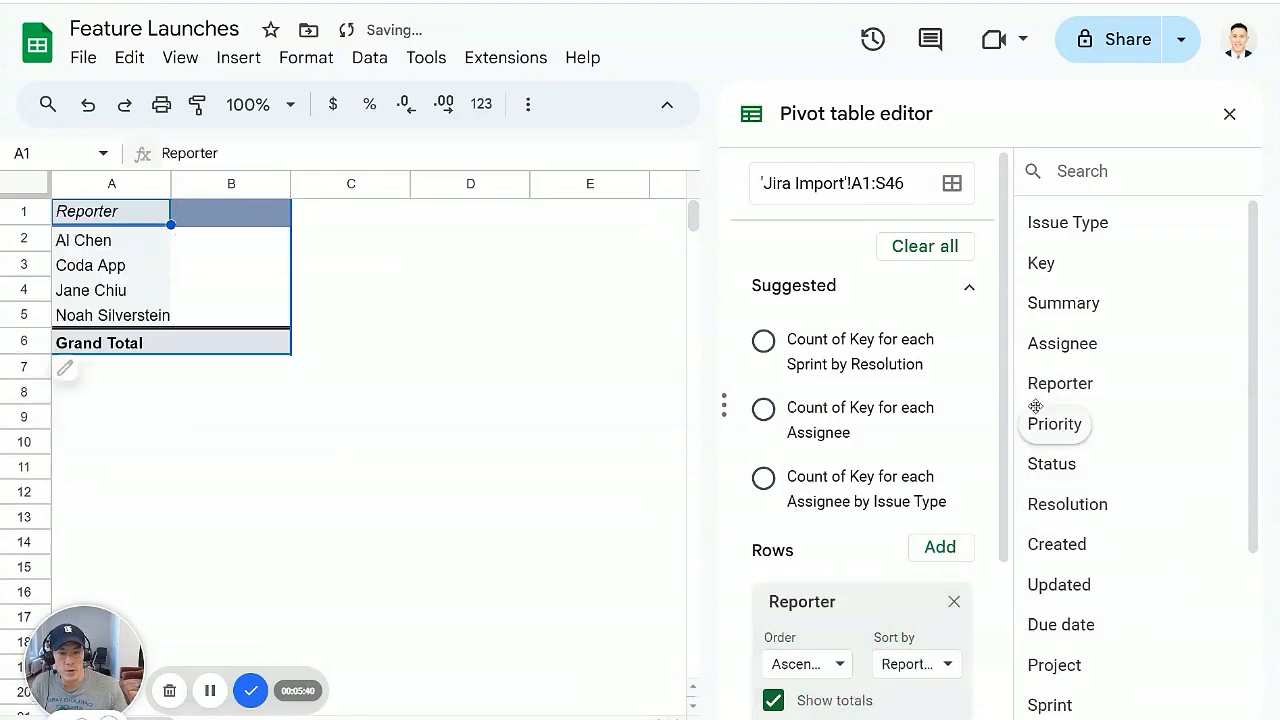
scroll(down, 3)
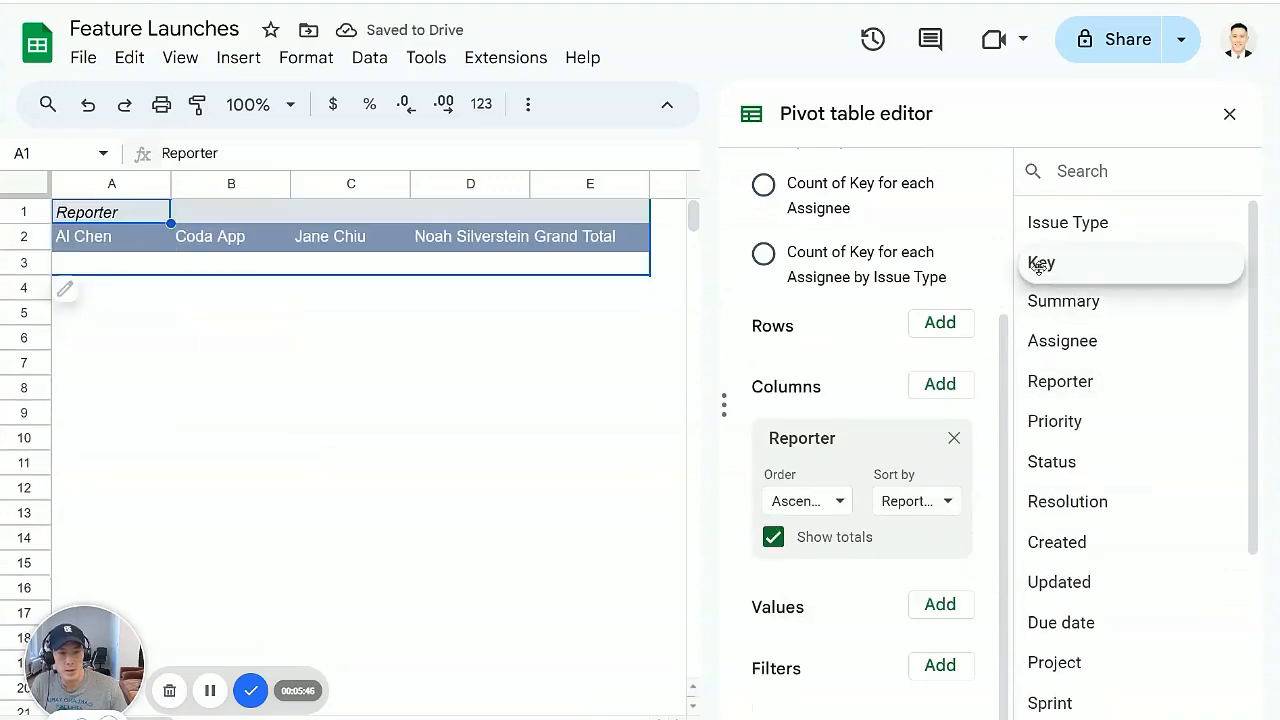
click(1041, 263)
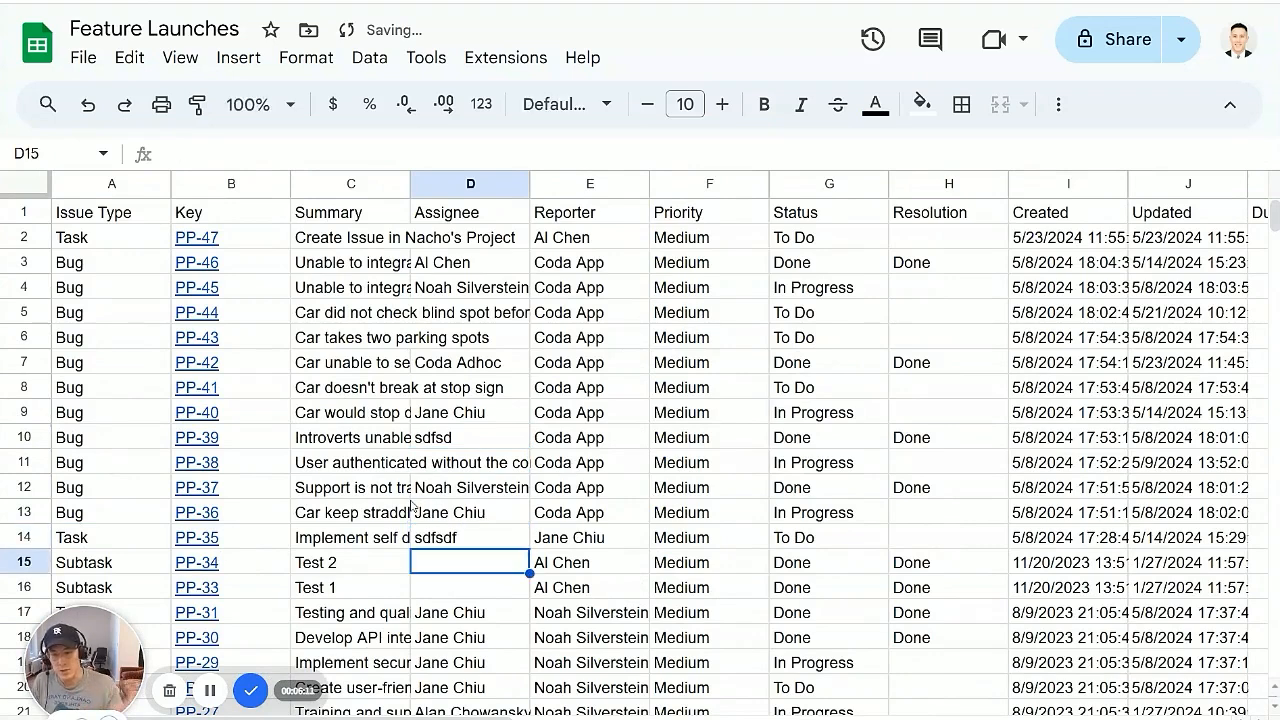
Step: Bring up the Jira Cloud for Sheets import settings and refresh the PetPulse issues
click(470, 462)
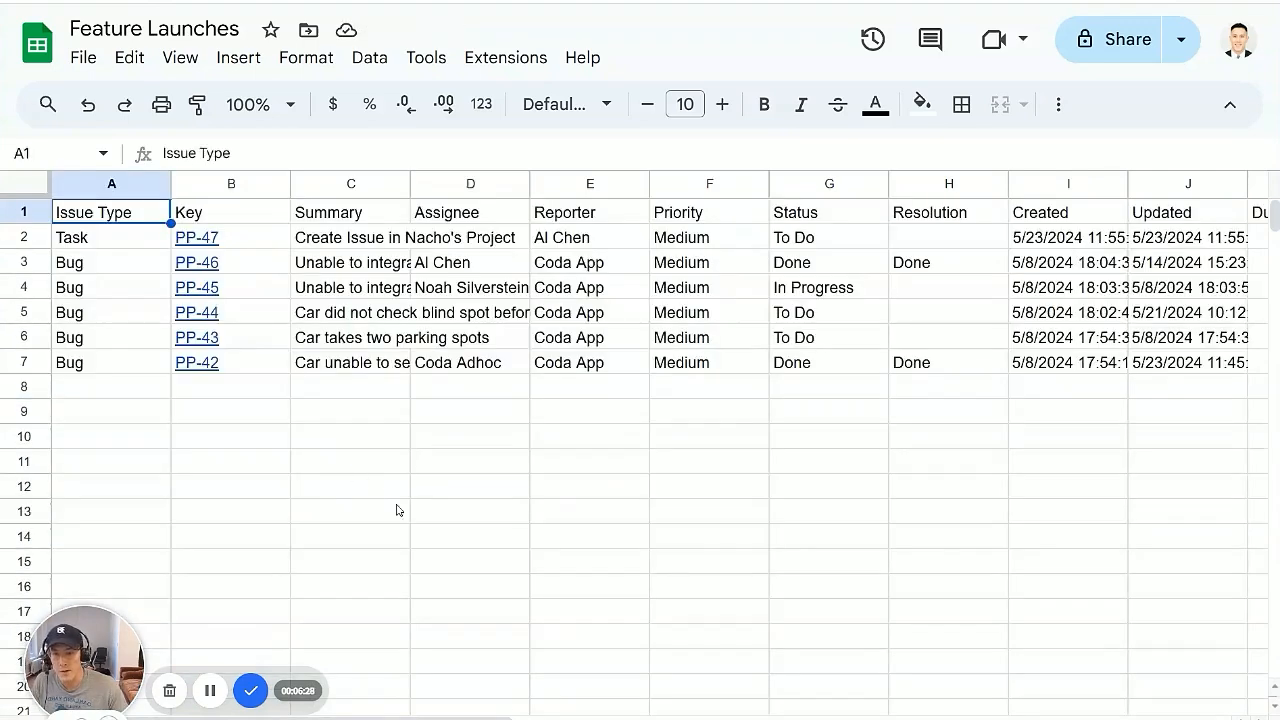
click(828, 436)
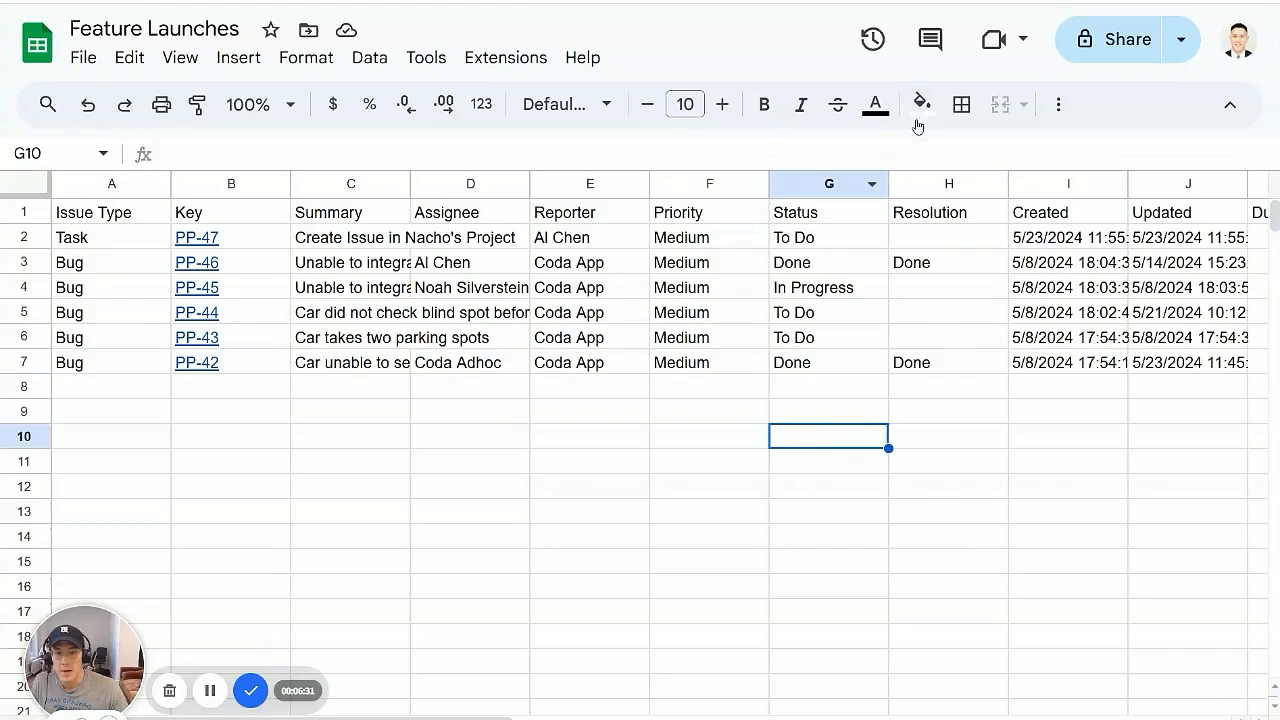
click(505, 57)
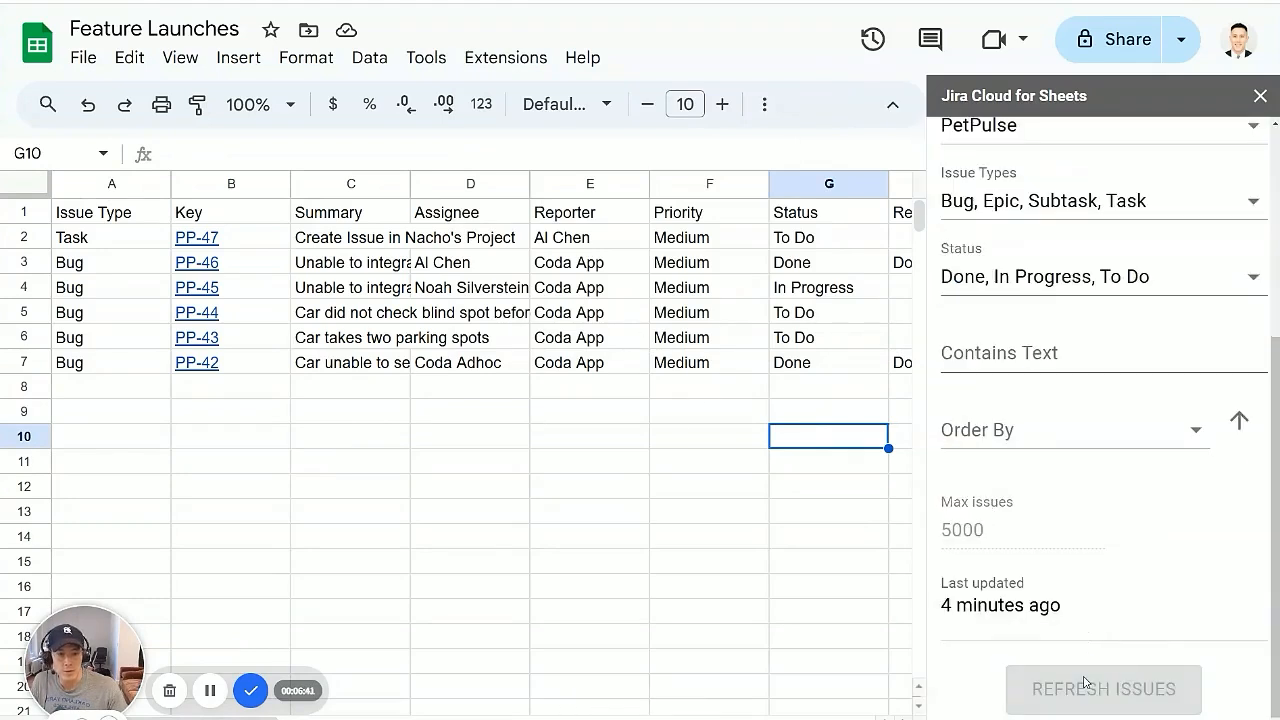
click(1103, 689)
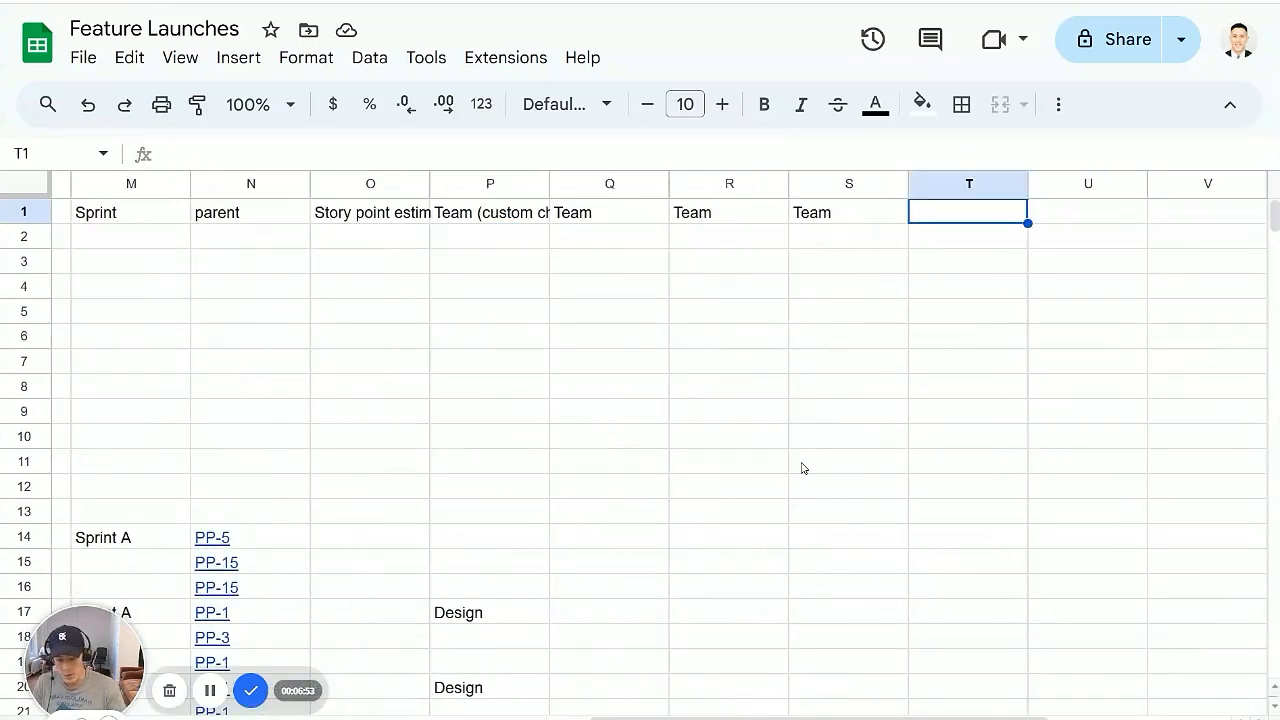
Step: Add a Default Sprint column header and start a formula in T2
text(Default Sprint)
click(1088, 212)
text(Marketing Priority)
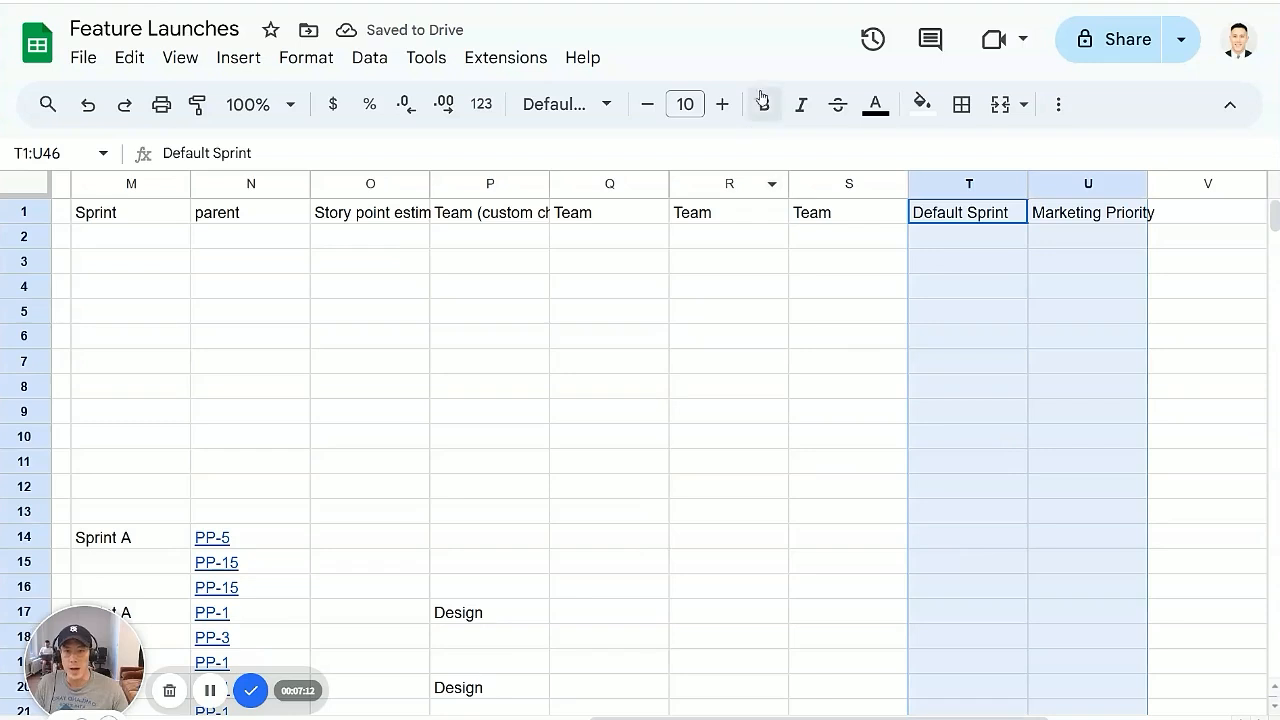
click(728, 487)
text(=)
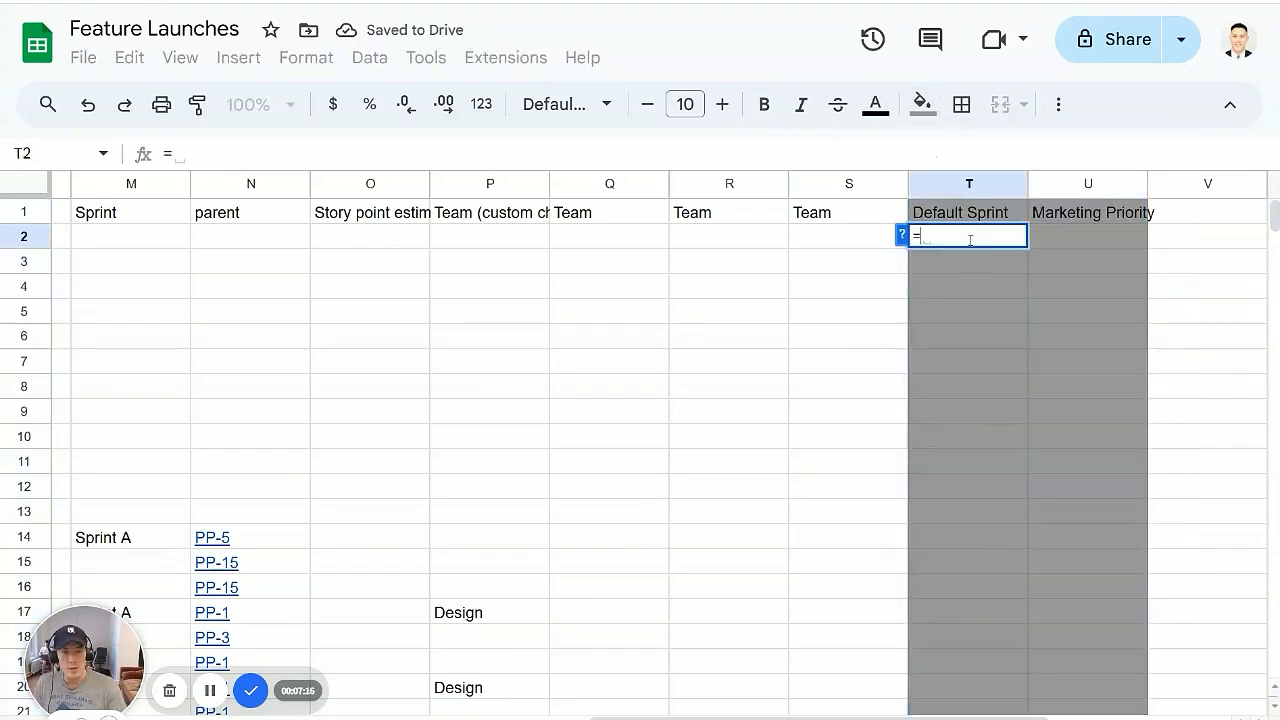
click(130, 236)
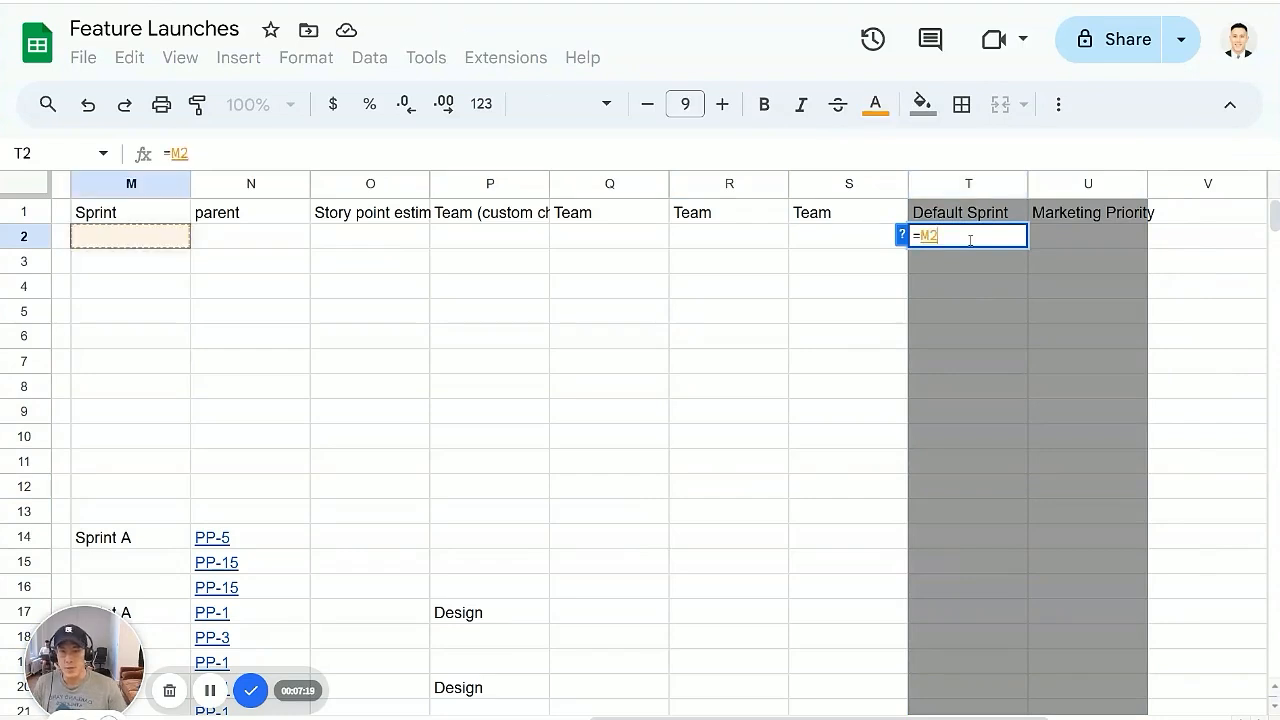
Step: Enter =IF(M2="Sprint A","Sprint A","Sprint B") to fill the Default Sprint column
text(=if()
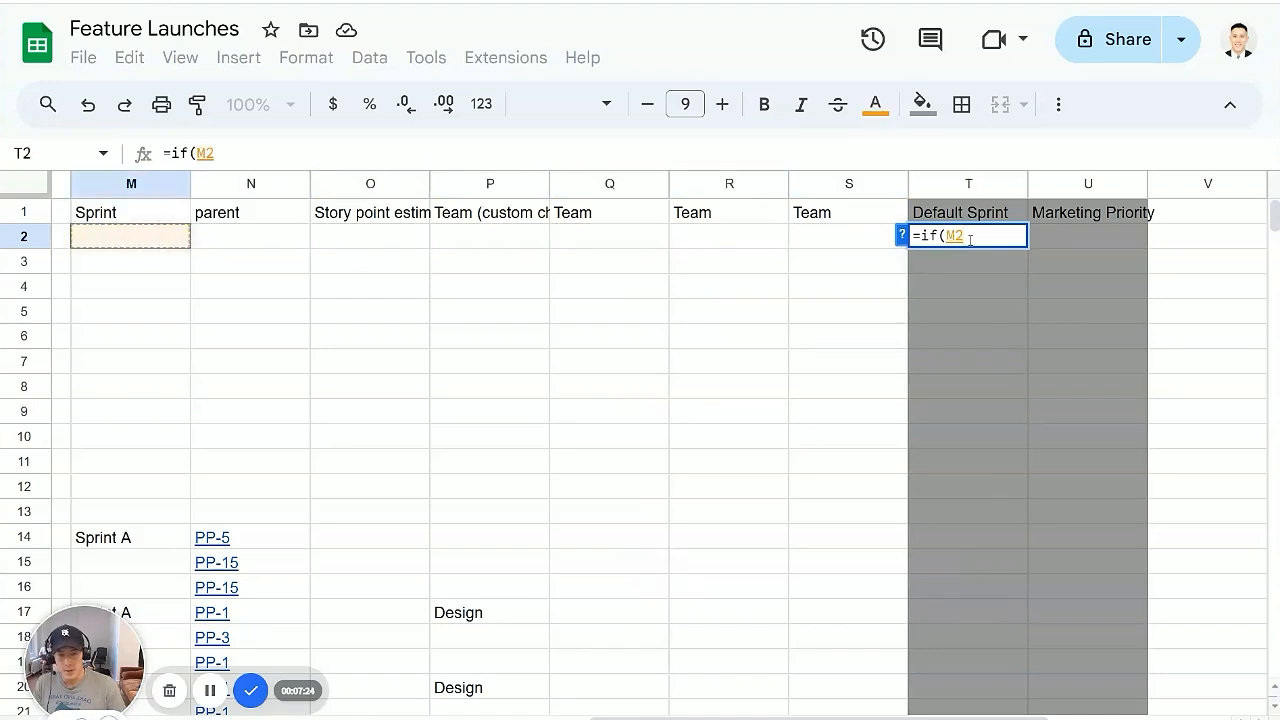
text(')
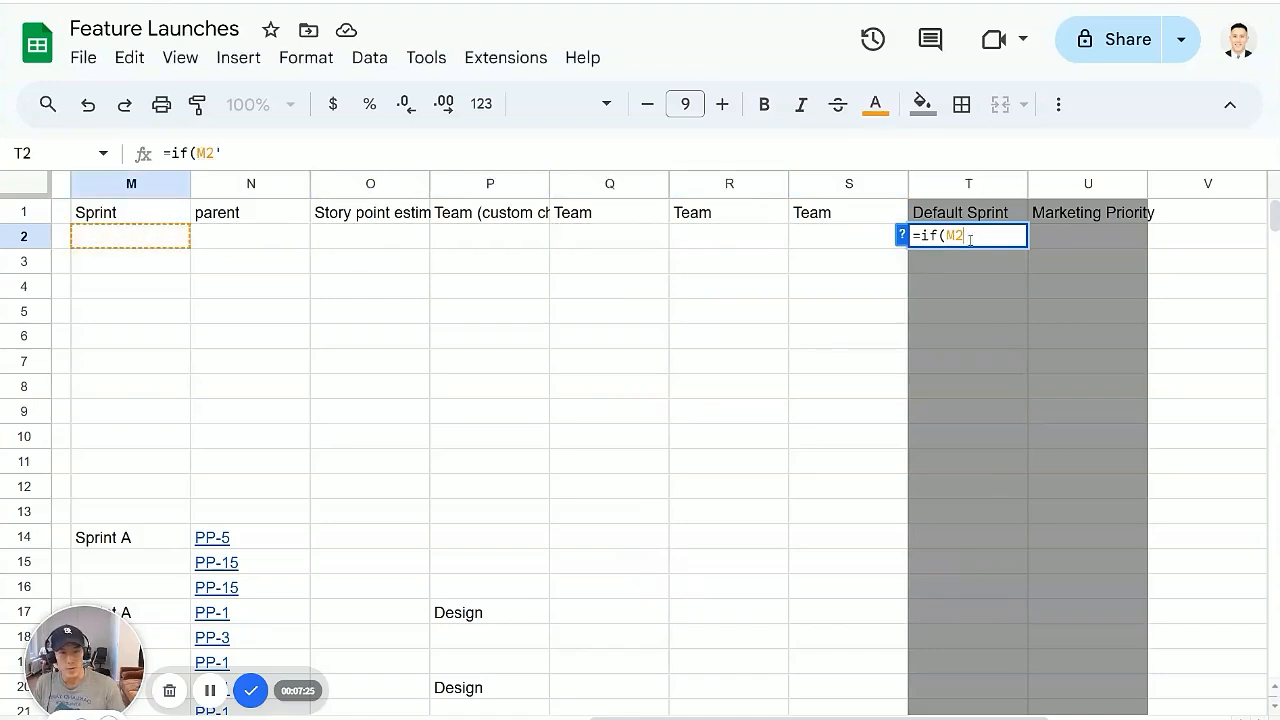
text(="Sprint)
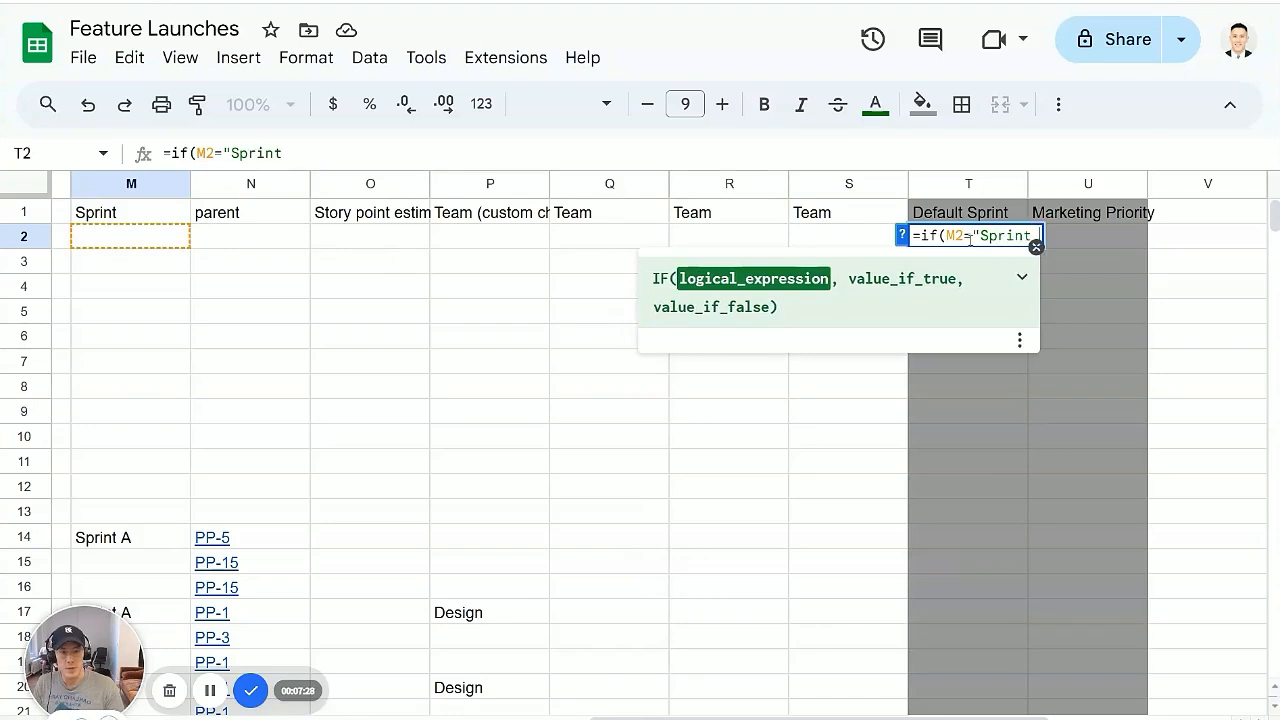
text(A","")
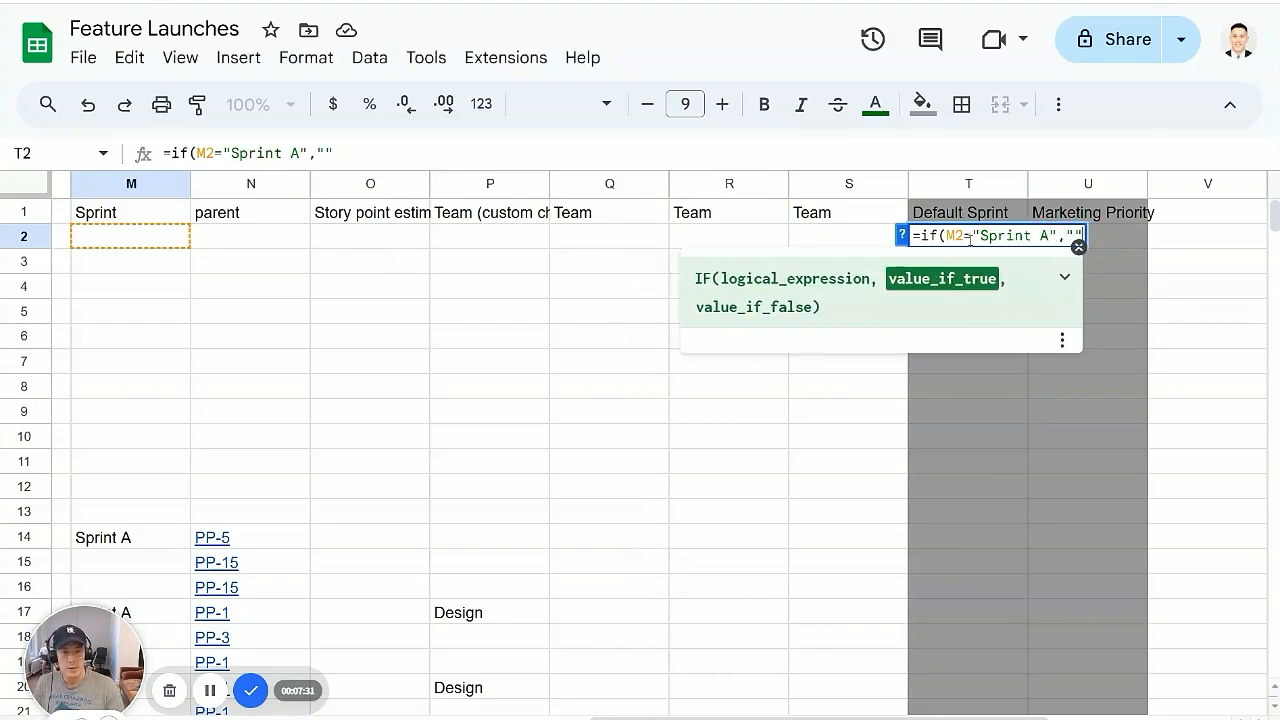
text("Sprint A","Sprint A)
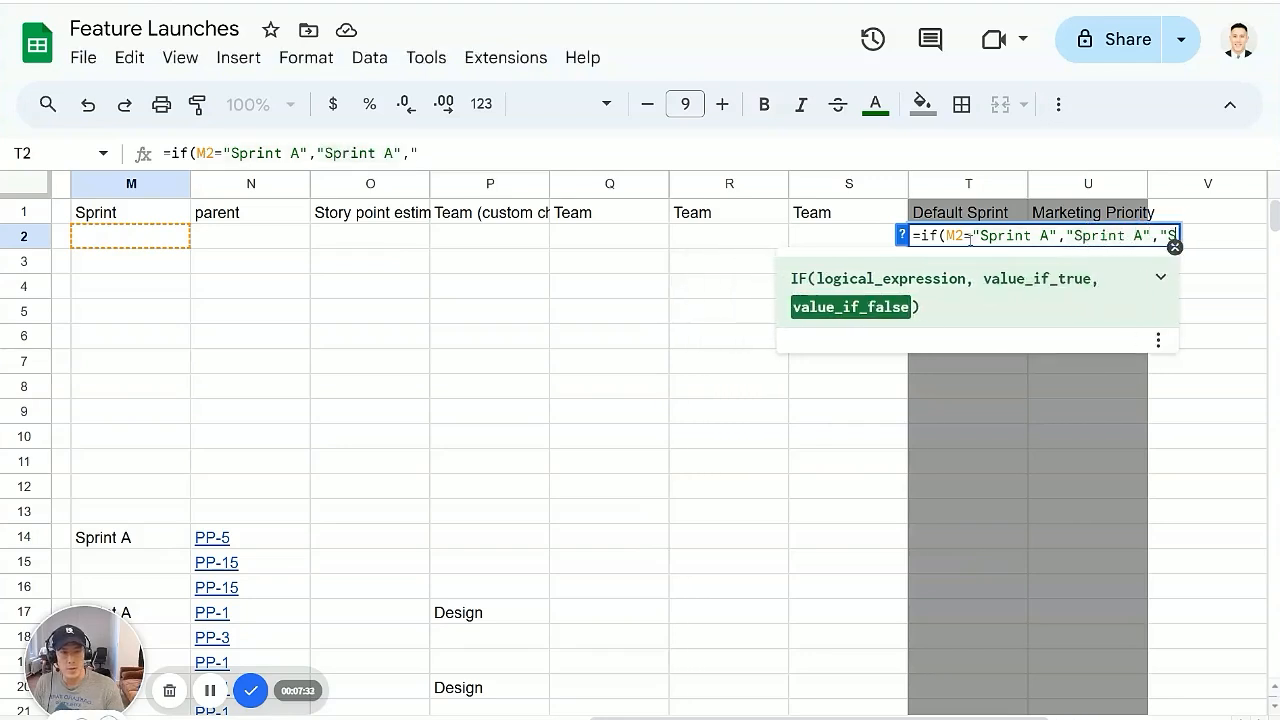
text(print B"))
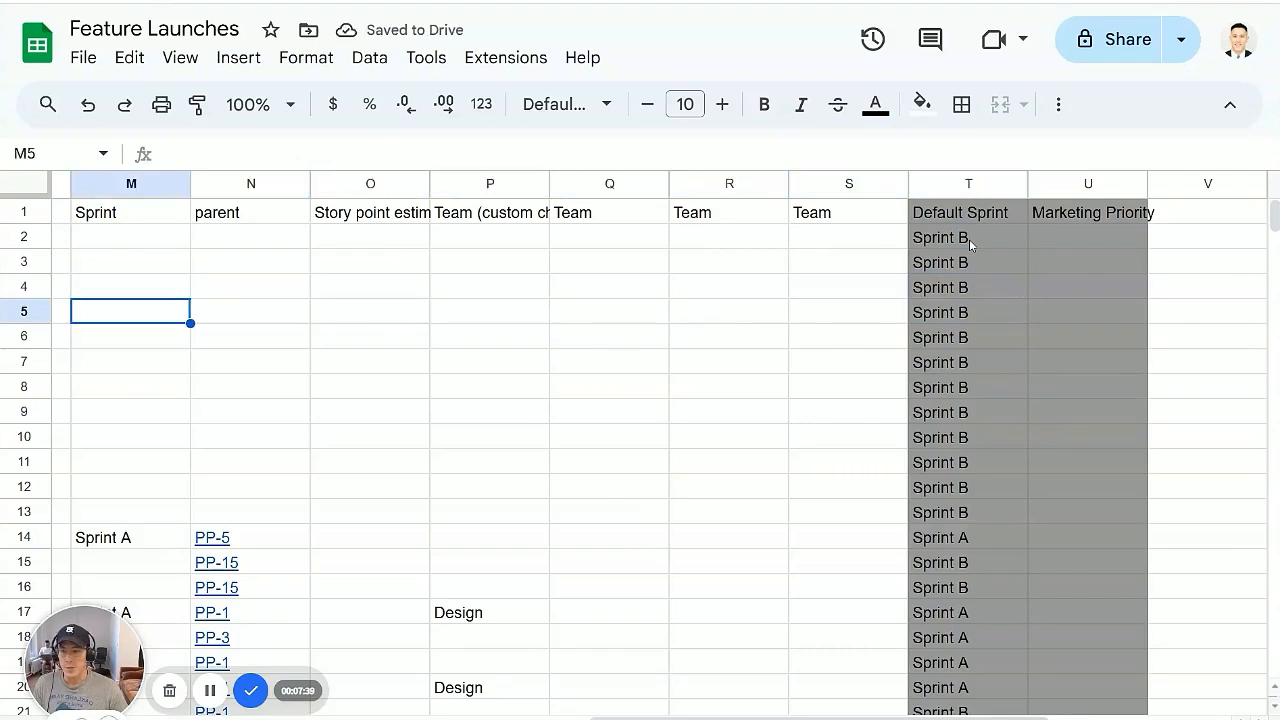
click(967, 336)
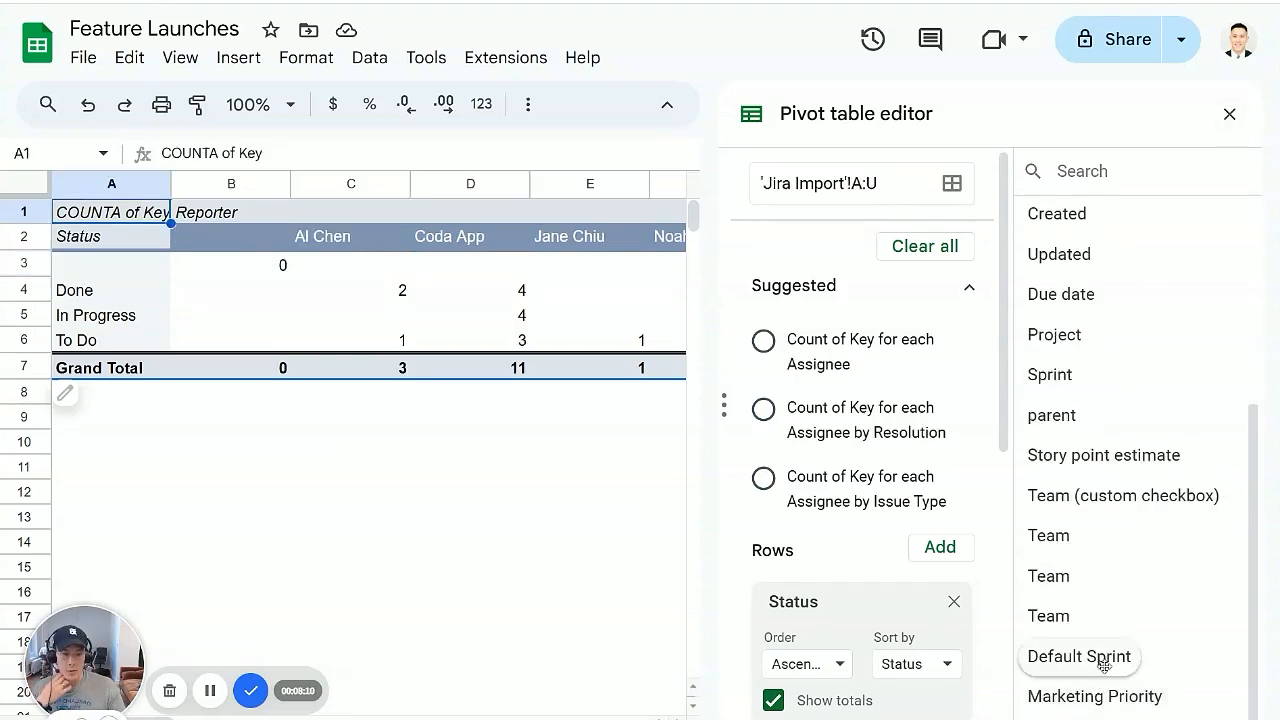
scroll(up, 3)
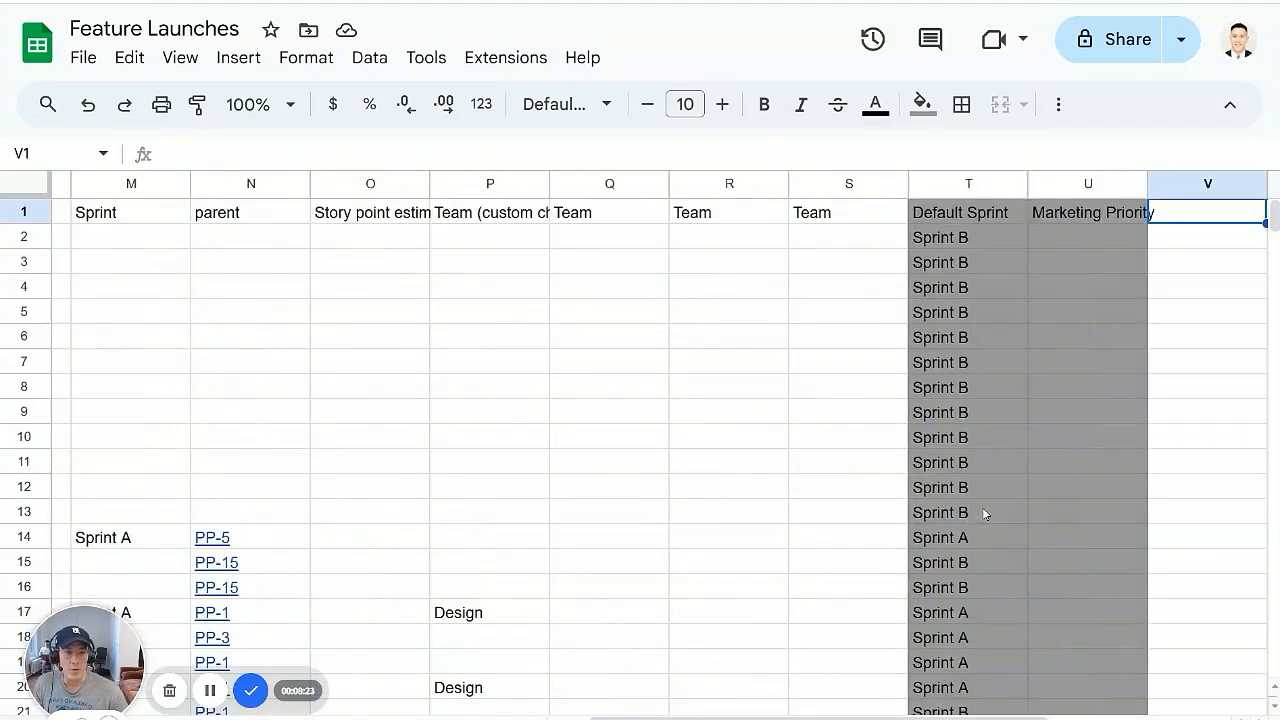
Step: Select the Default Sprint and Marketing Priority columns and group pivot rows by Default Sprint
click(848, 262)
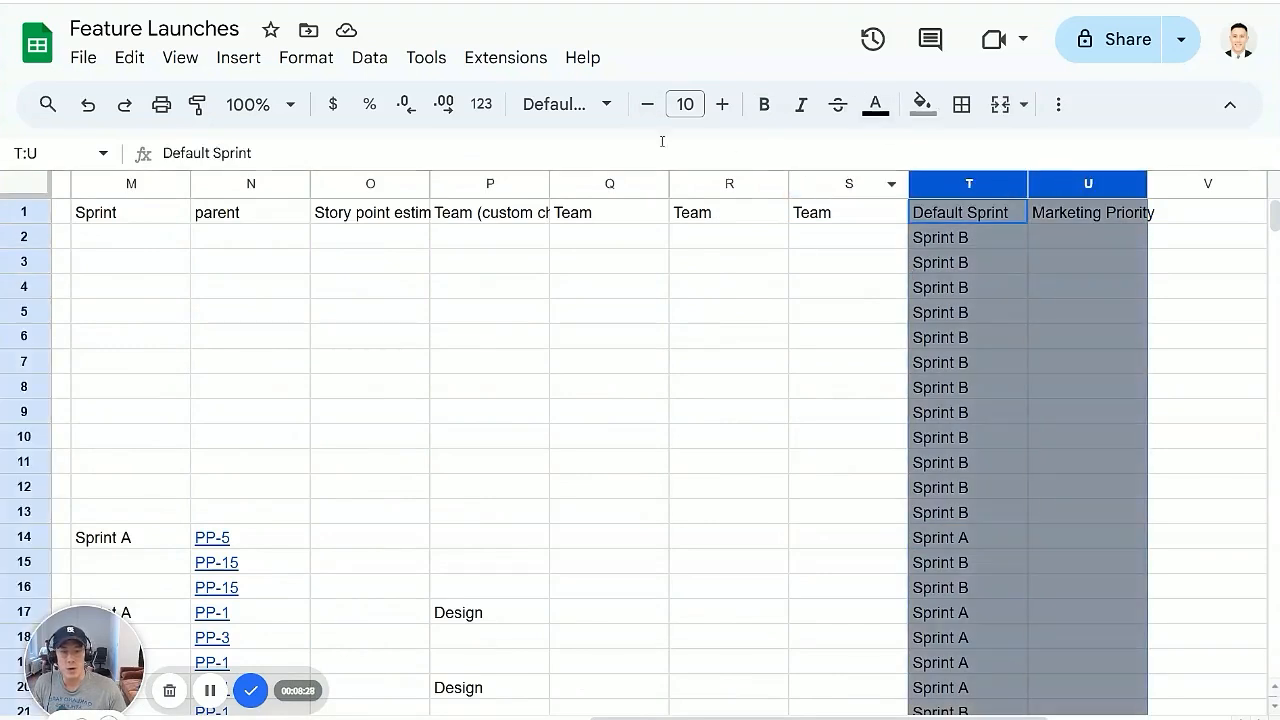
click(505, 57)
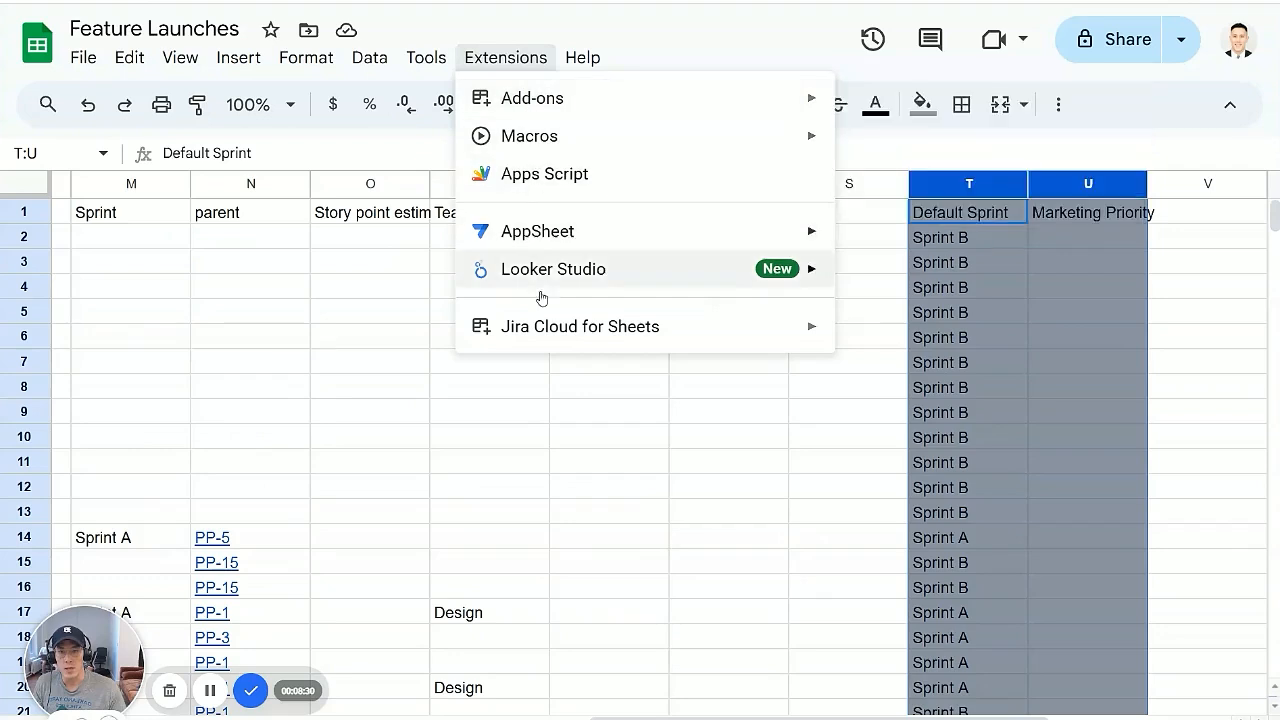
click(967, 337)
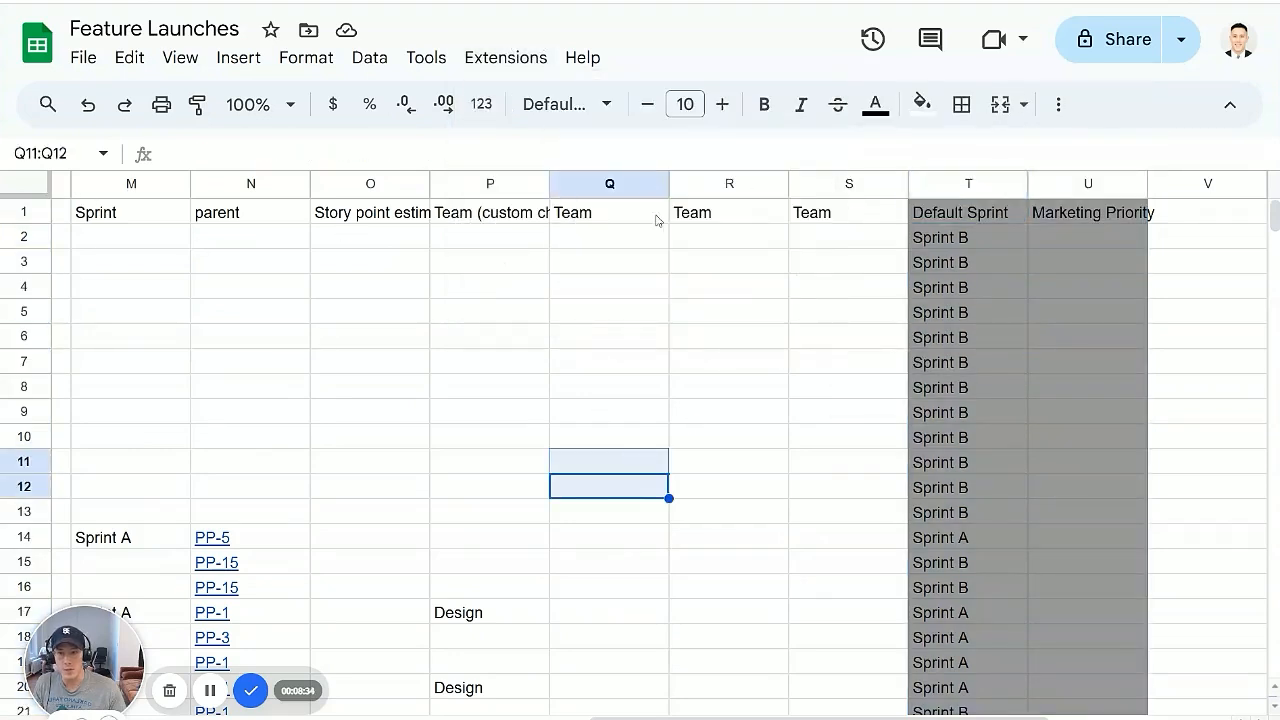
click(505, 57)
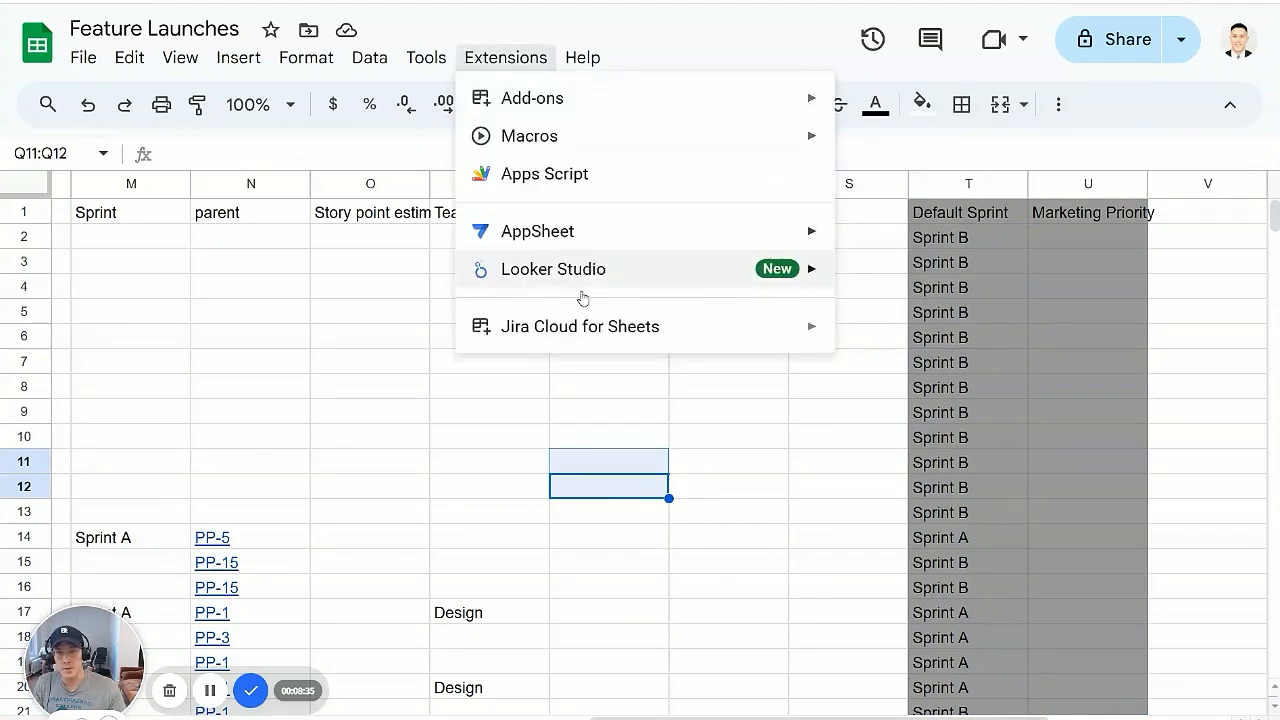
click(470, 70)
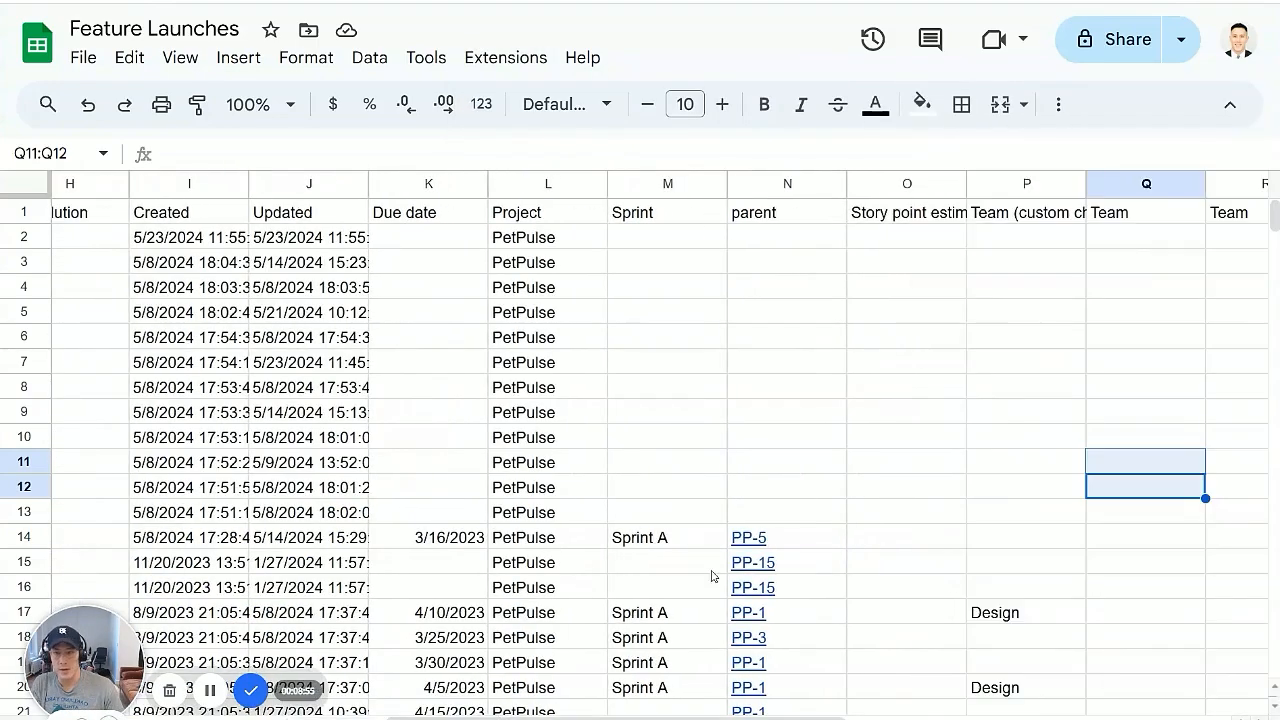
scroll(right, 3)
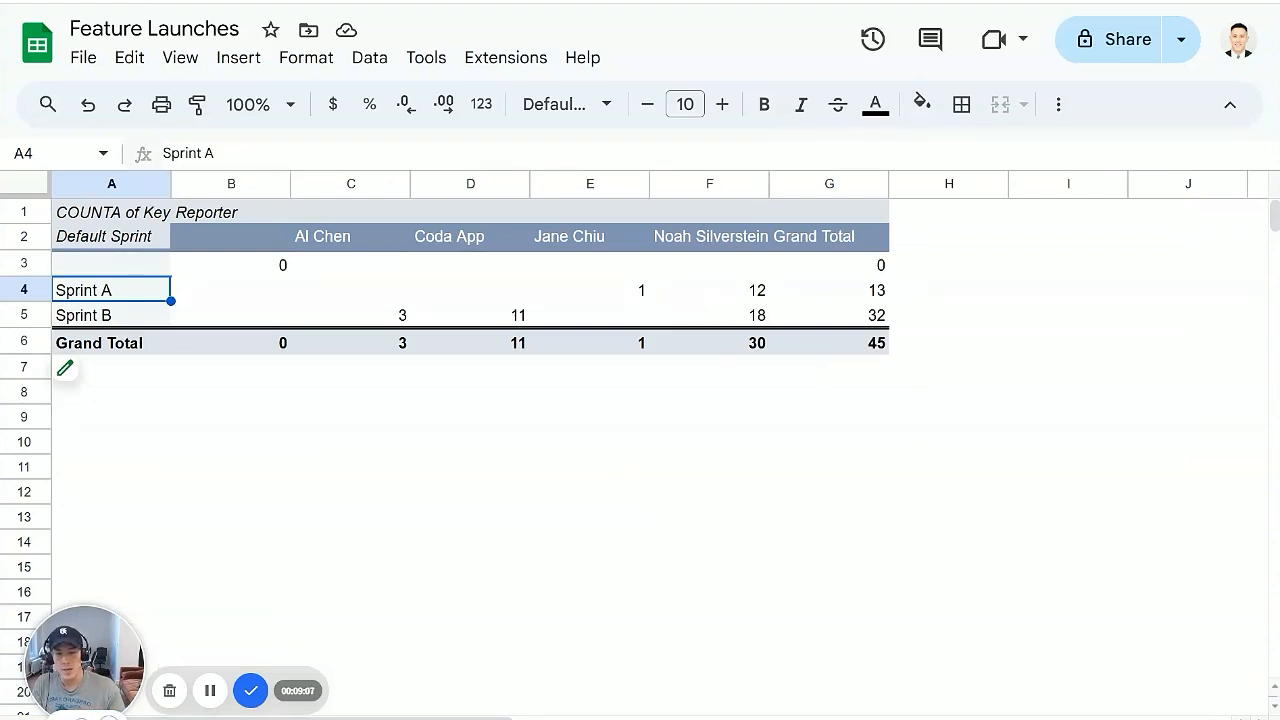
mouse_move(660, 551)
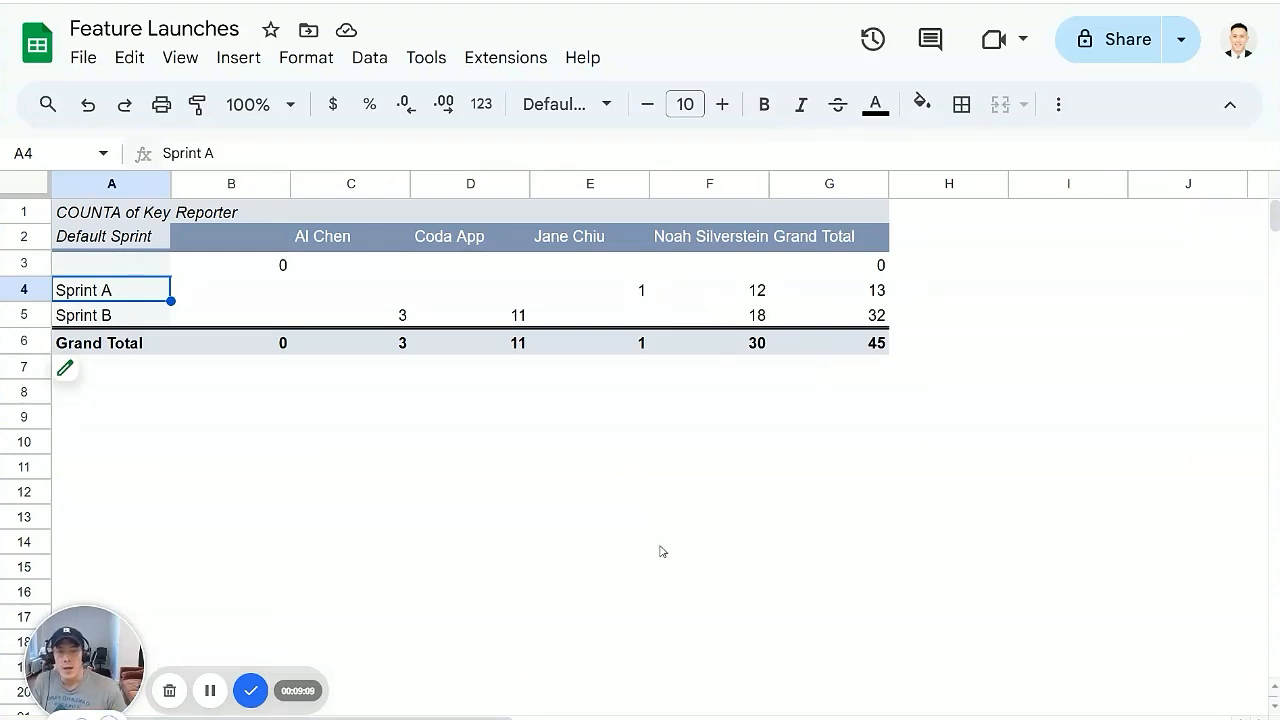
Step: Convert the Jira Import data into a table via Format > Convert to table, named jiraIssues
click(231, 517)
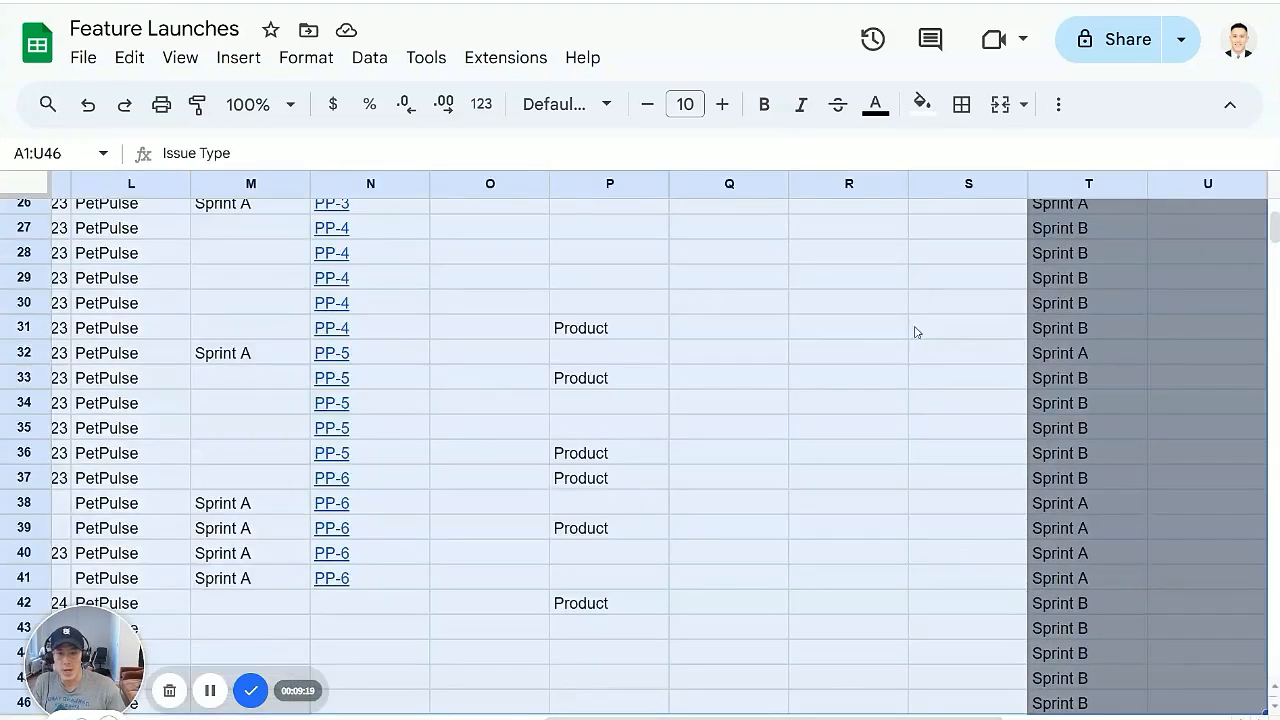
click(306, 57)
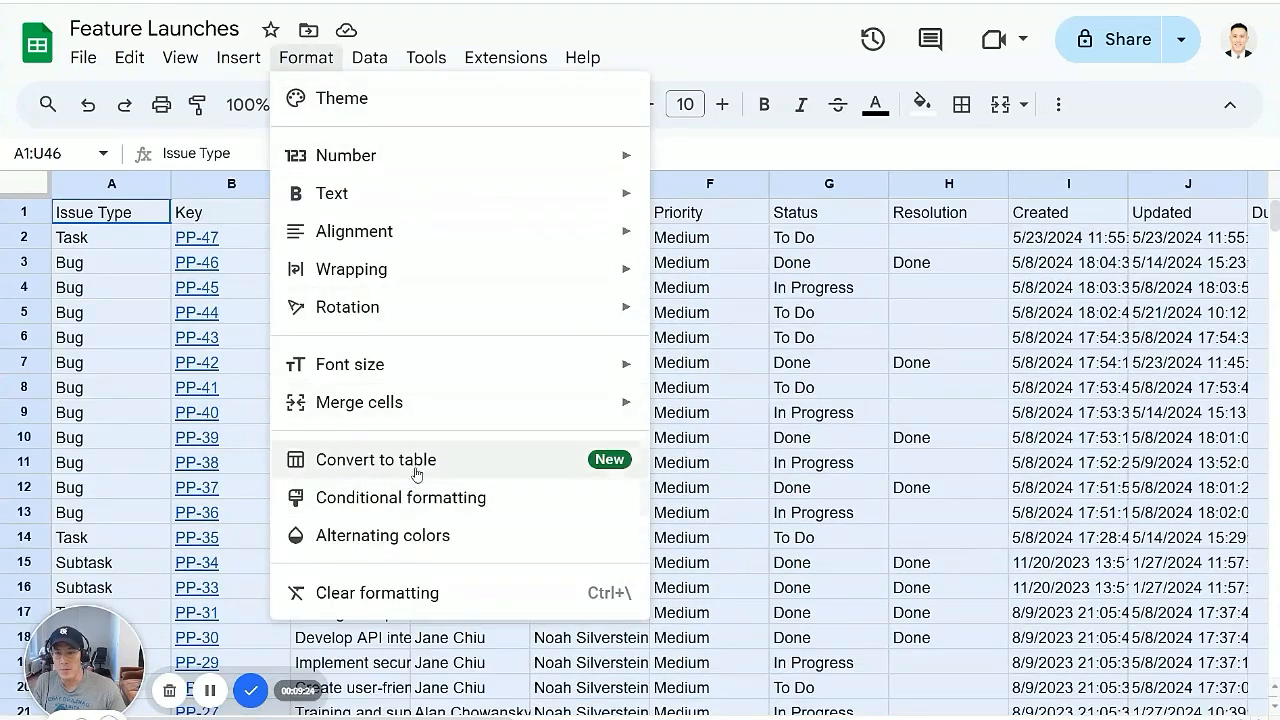
click(375, 459)
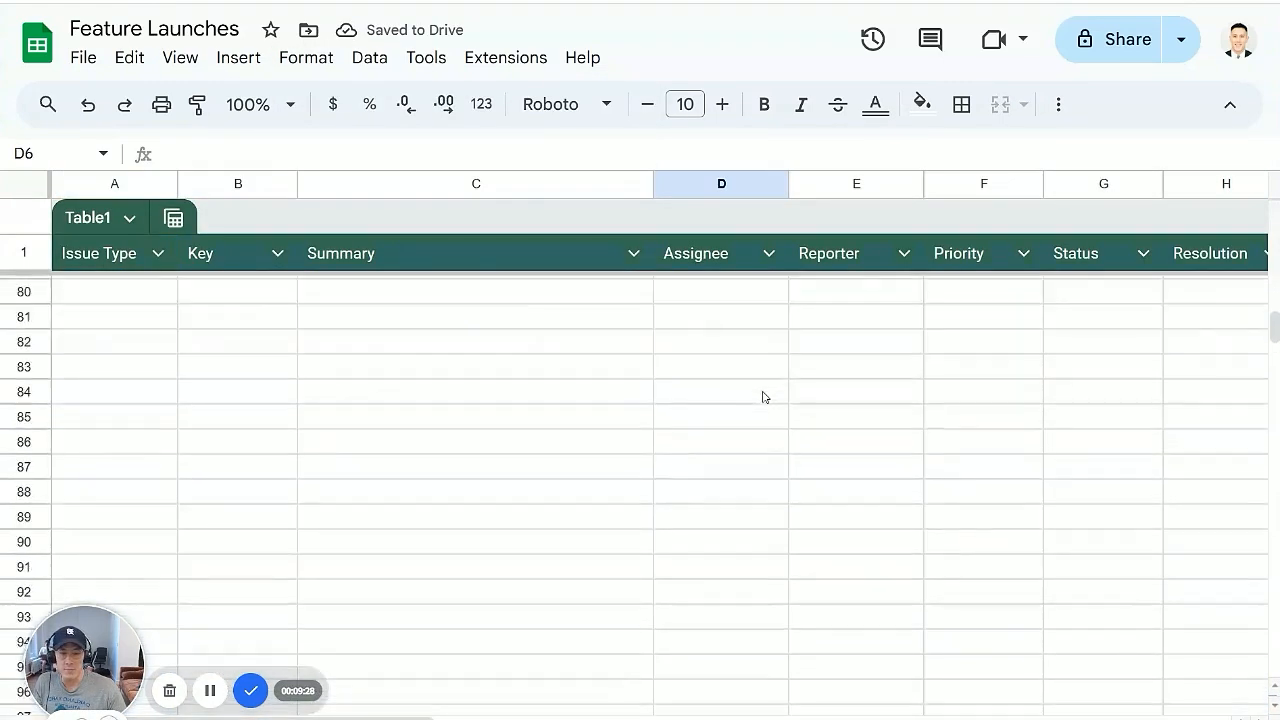
scroll(up, 3)
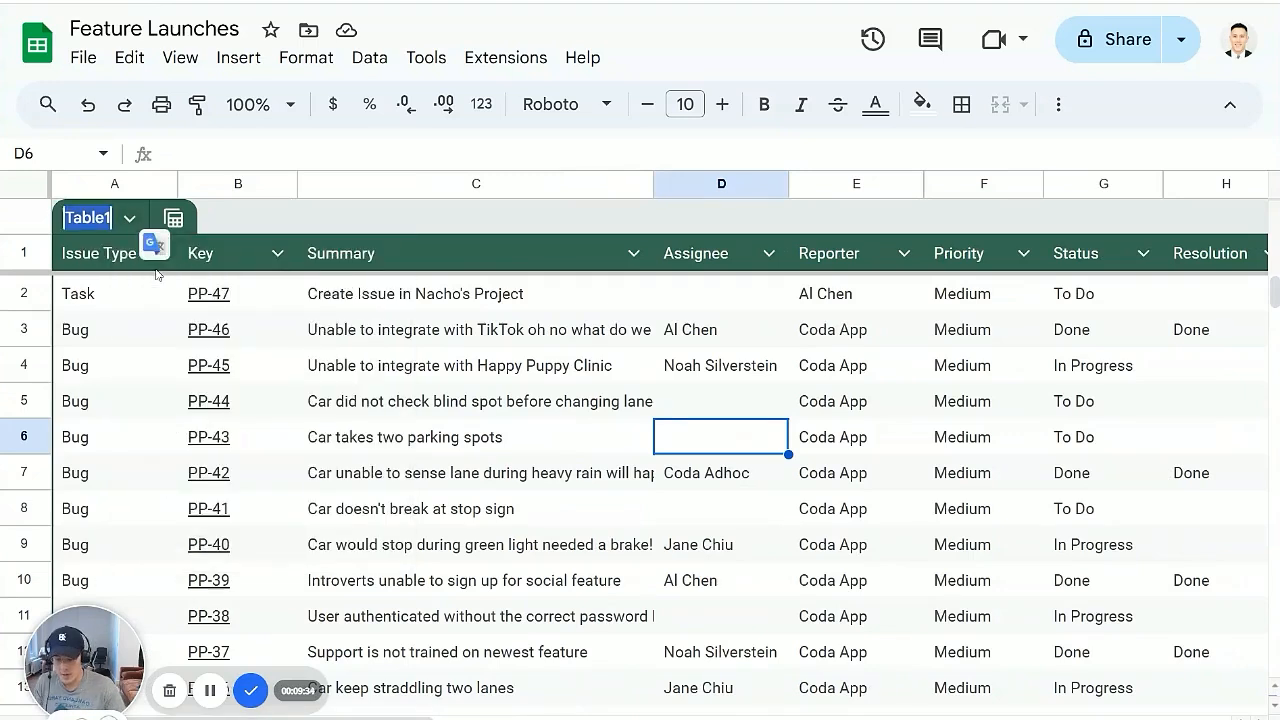
text(jiraIssues)
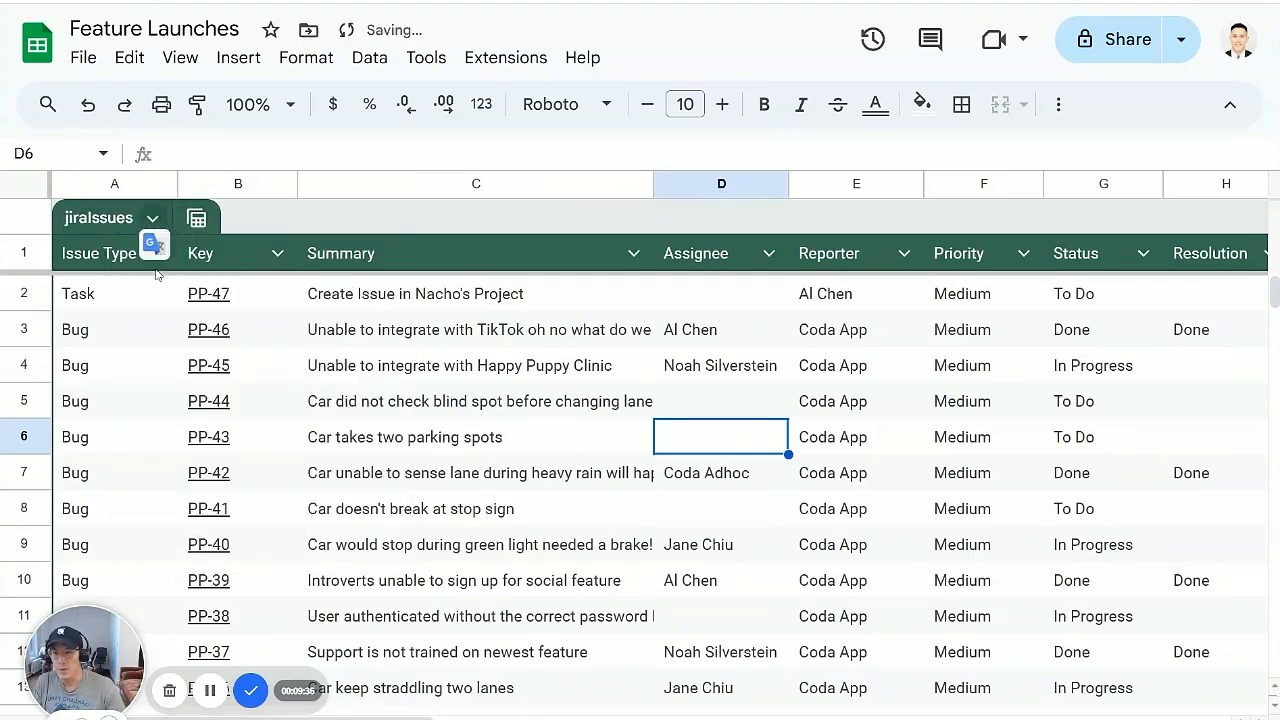
mouse_move(196, 217)
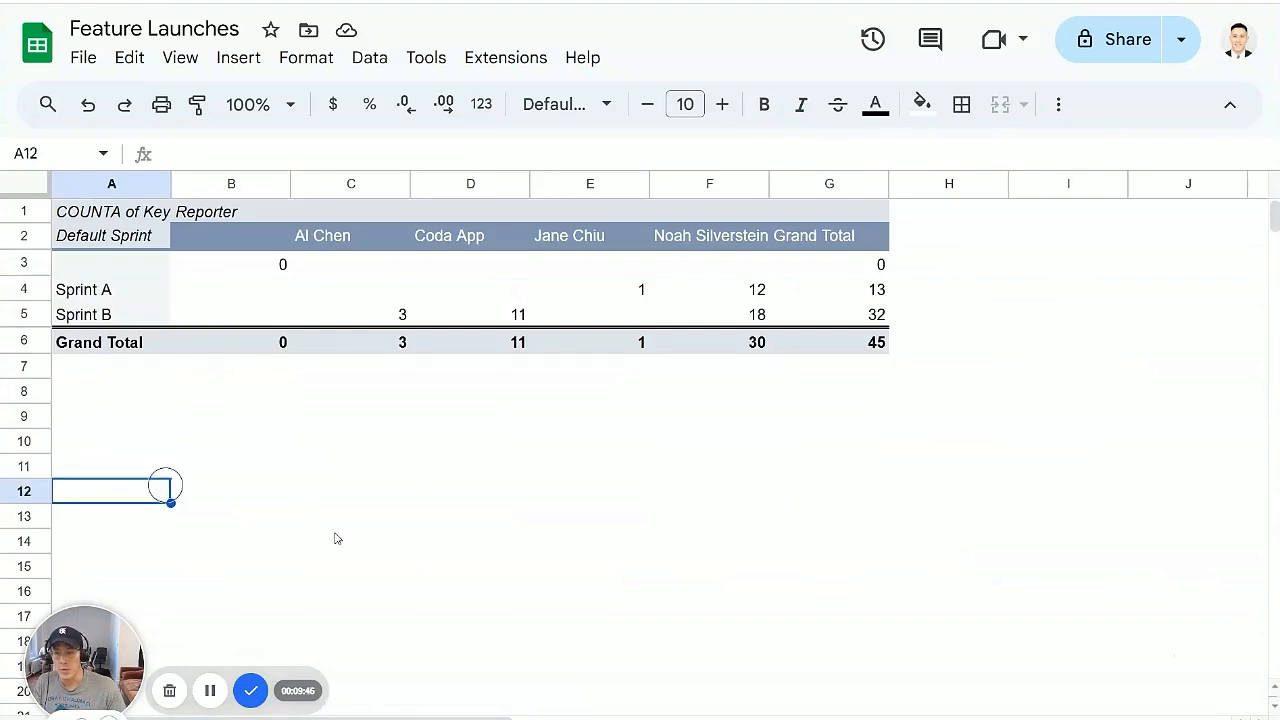
Step: Enter =ARRAYFORMULA(jiraIssues[Key]) in B13 to spill the issue keys, then show the Jira Import sheet
text(=)
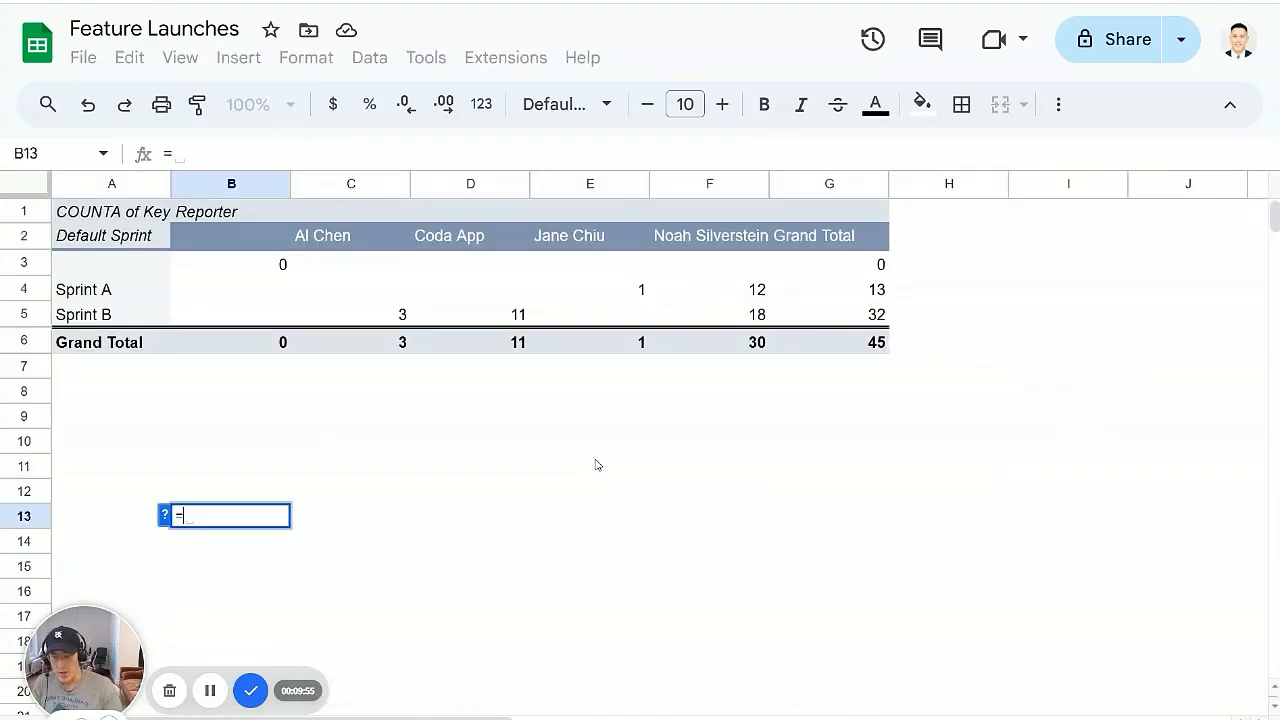
text(jiraissues)
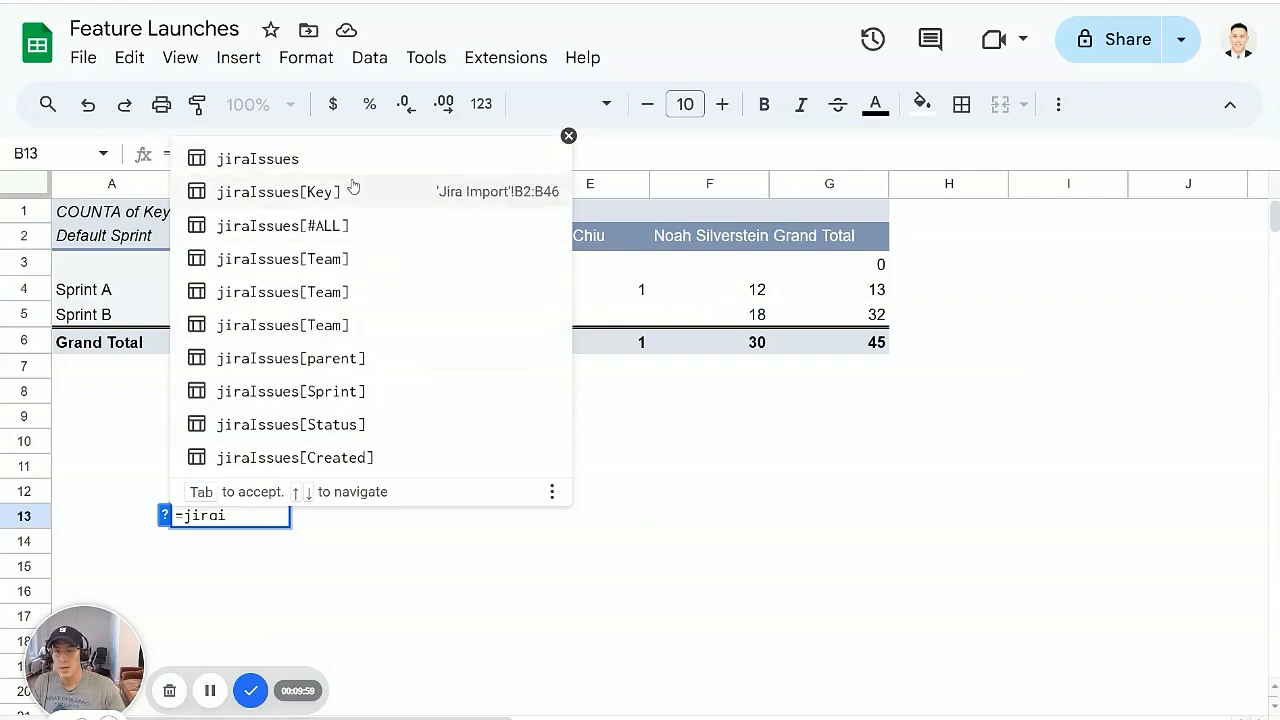
click(272, 191)
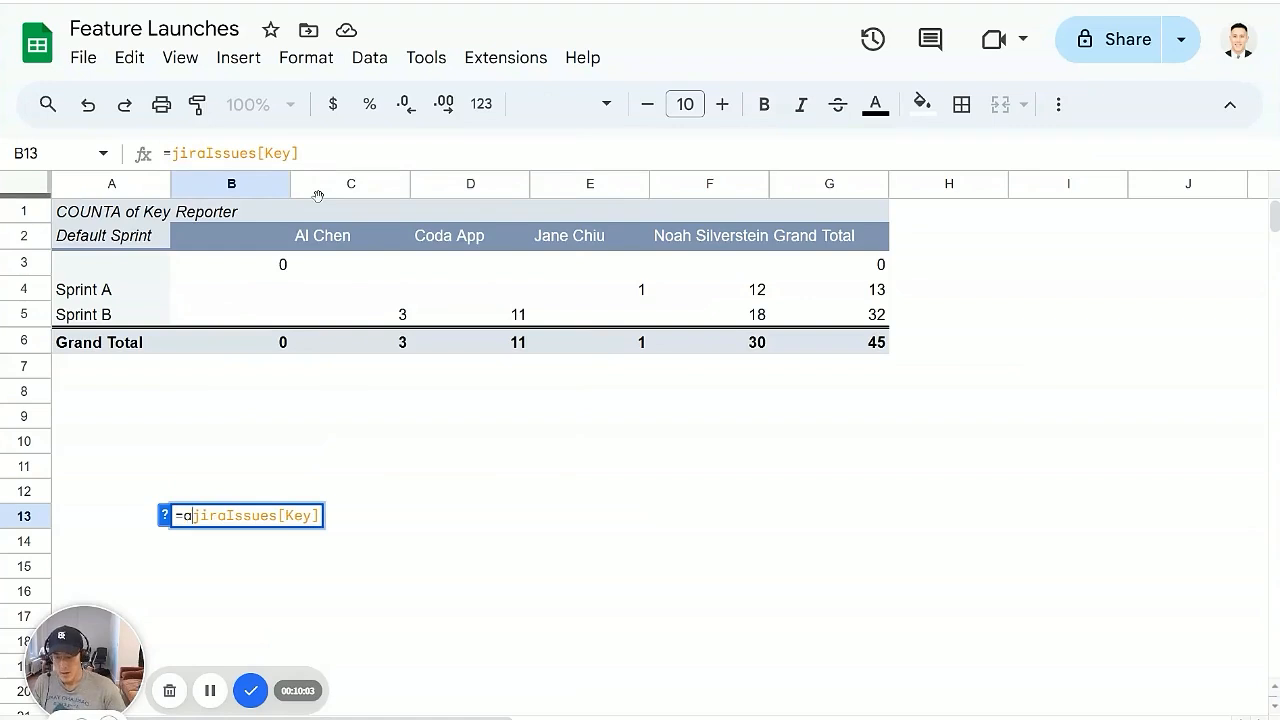
text(rrayformu)
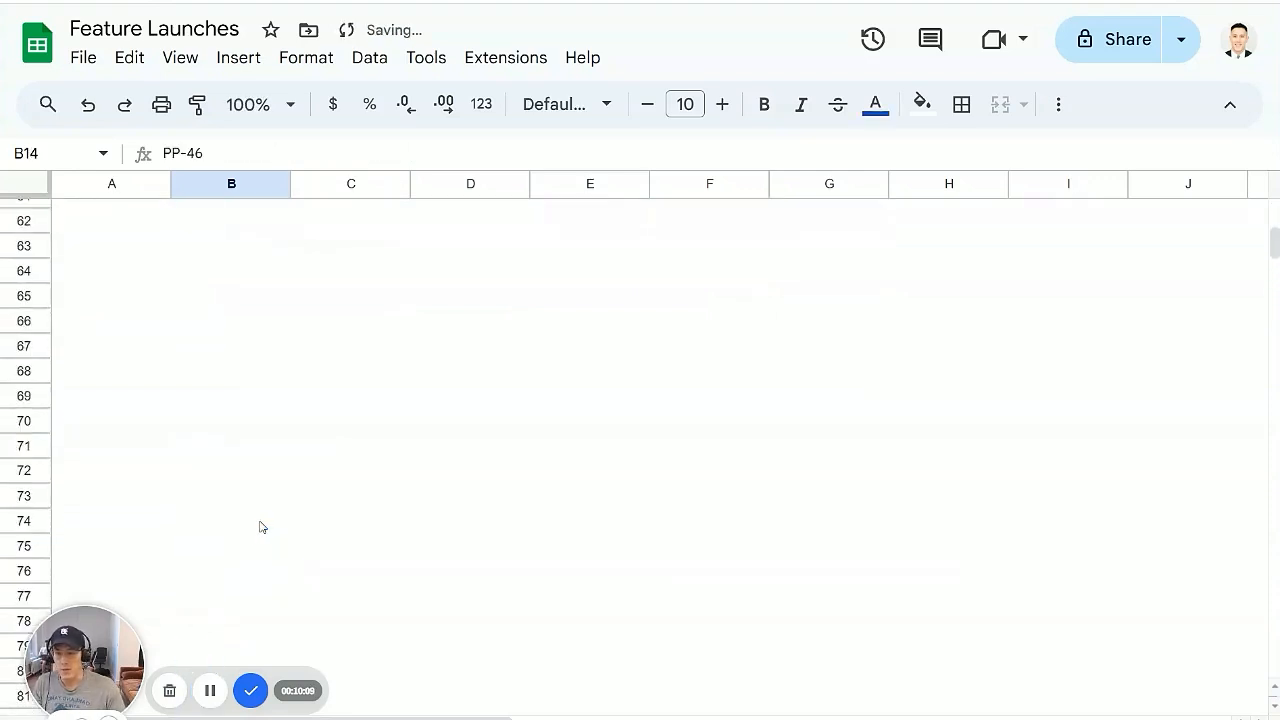
scroll(up, 3)
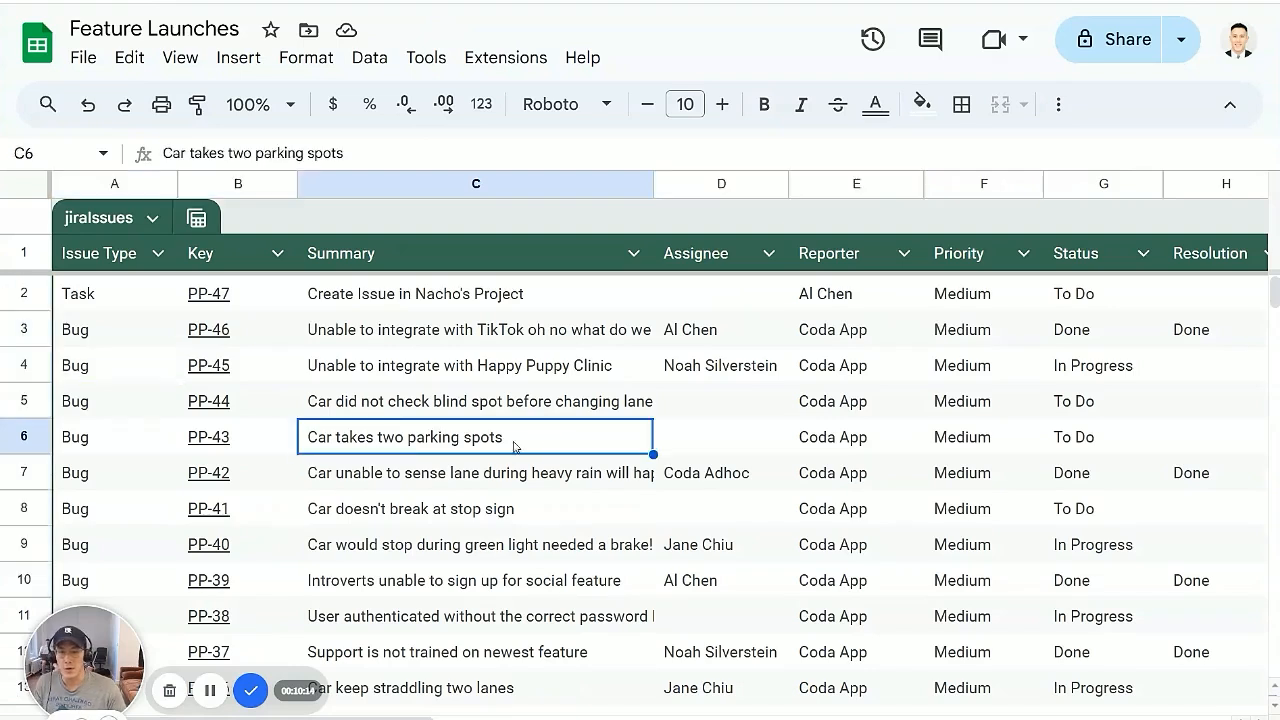
click(475, 365)
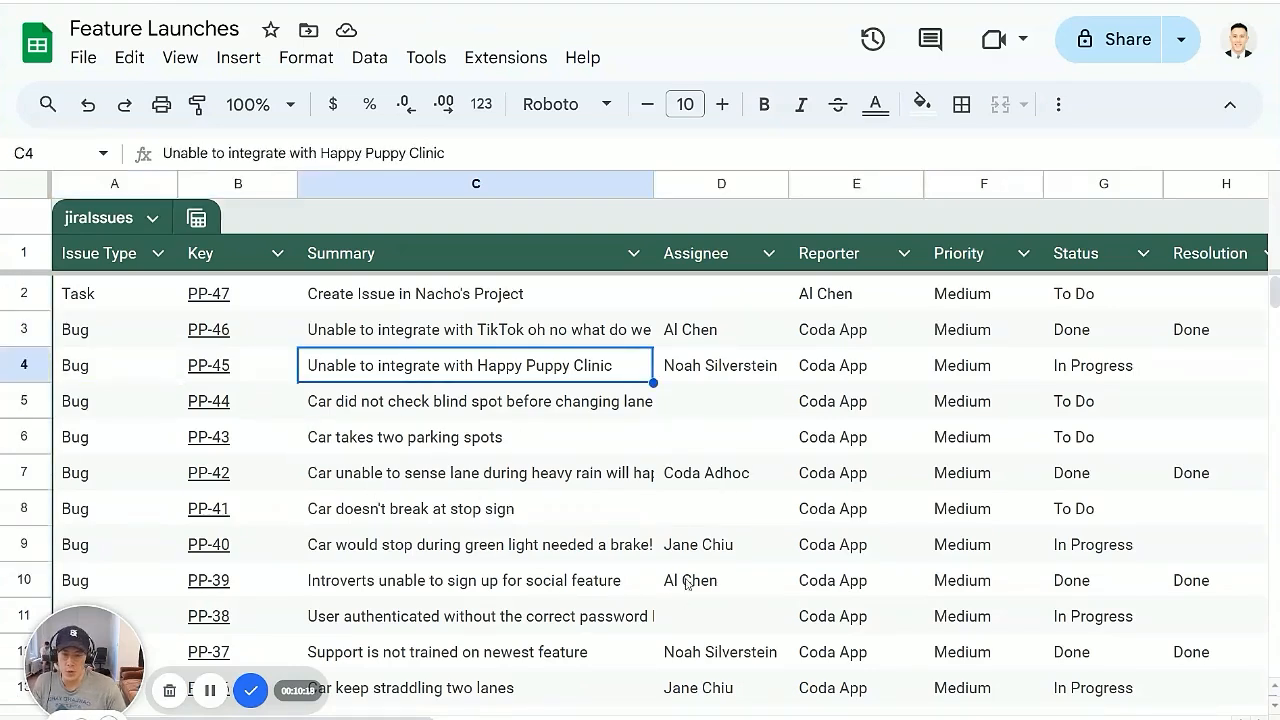
mouse_move(423, 463)
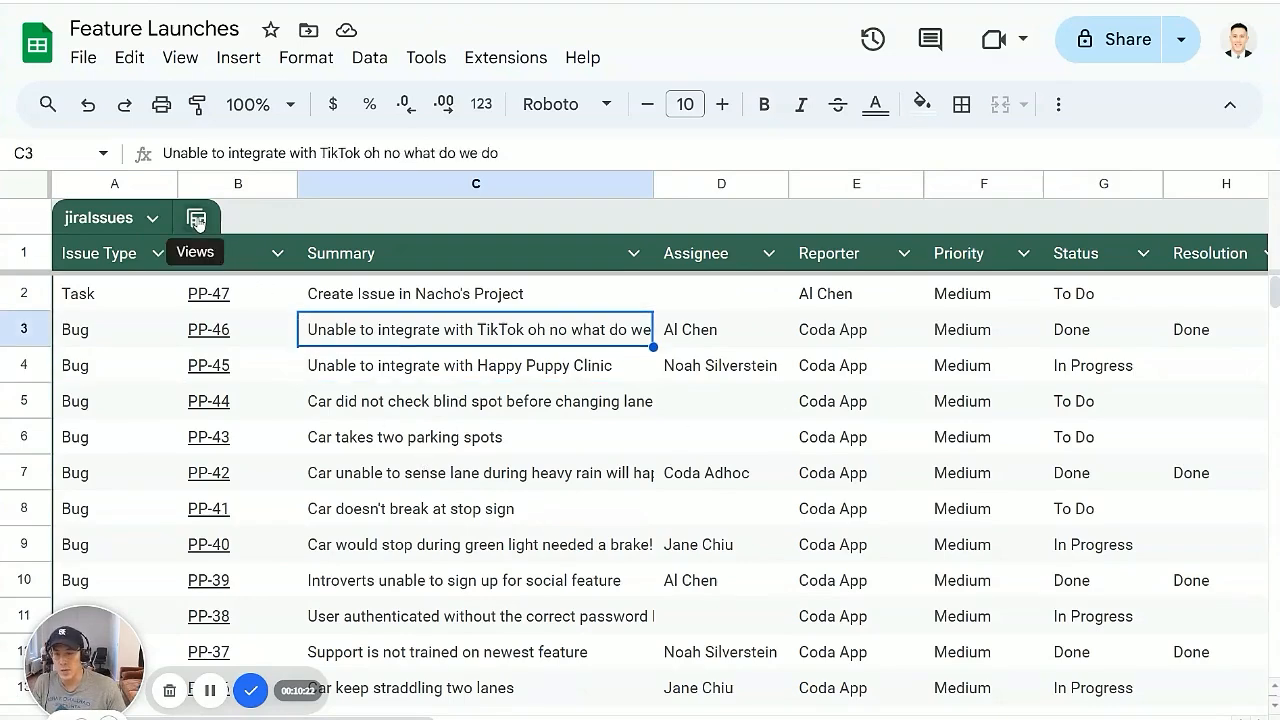
Step: Create a filter view on the jiraIssues table and dismiss the temporary-view notice
click(197, 217)
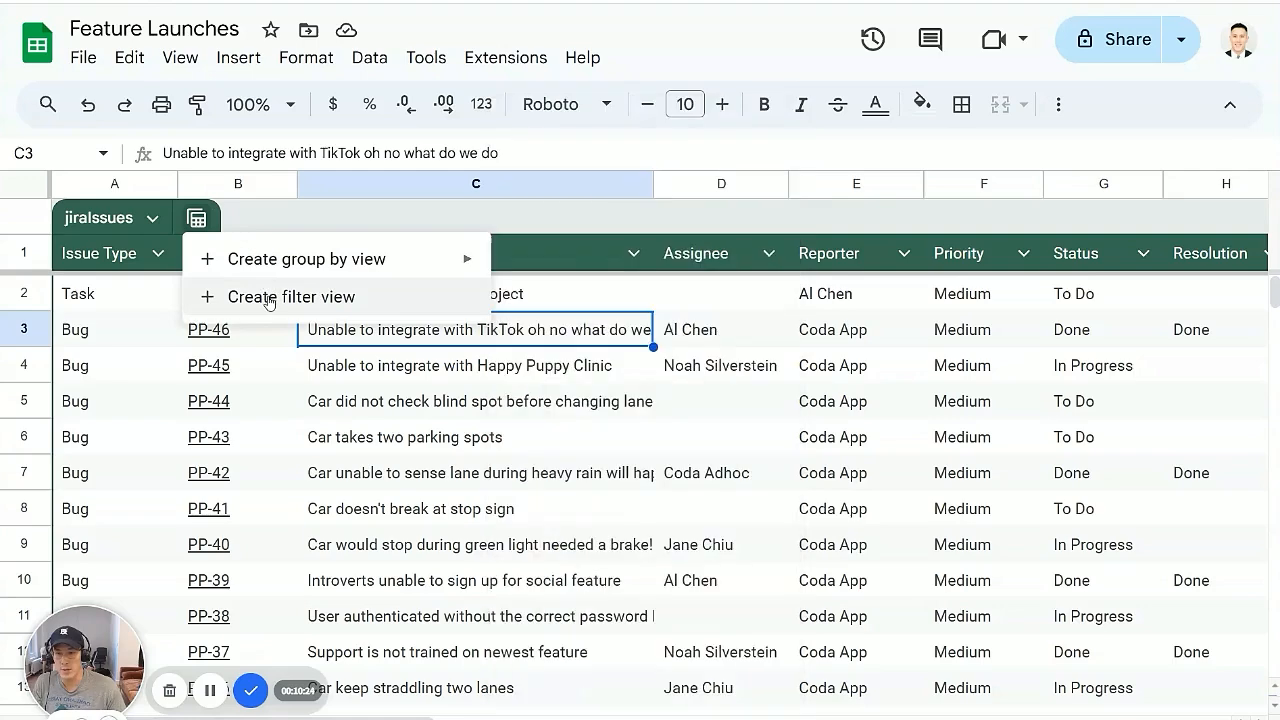
click(293, 296)
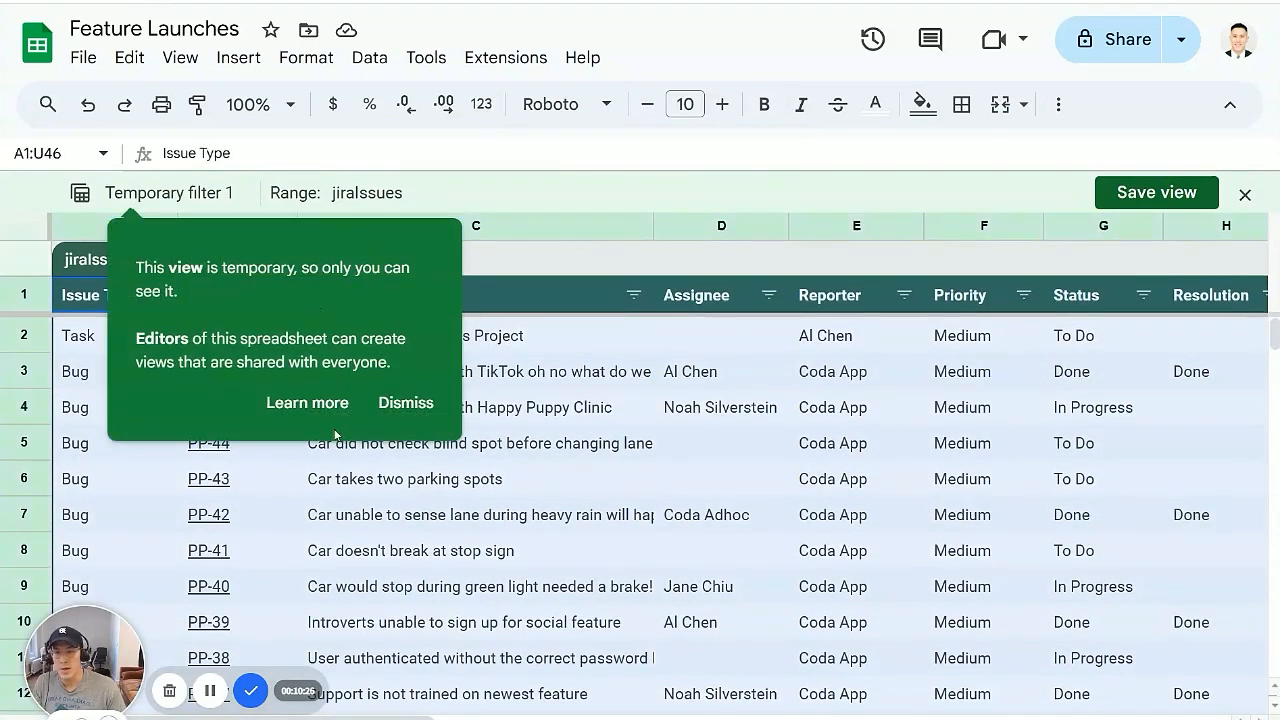
click(406, 402)
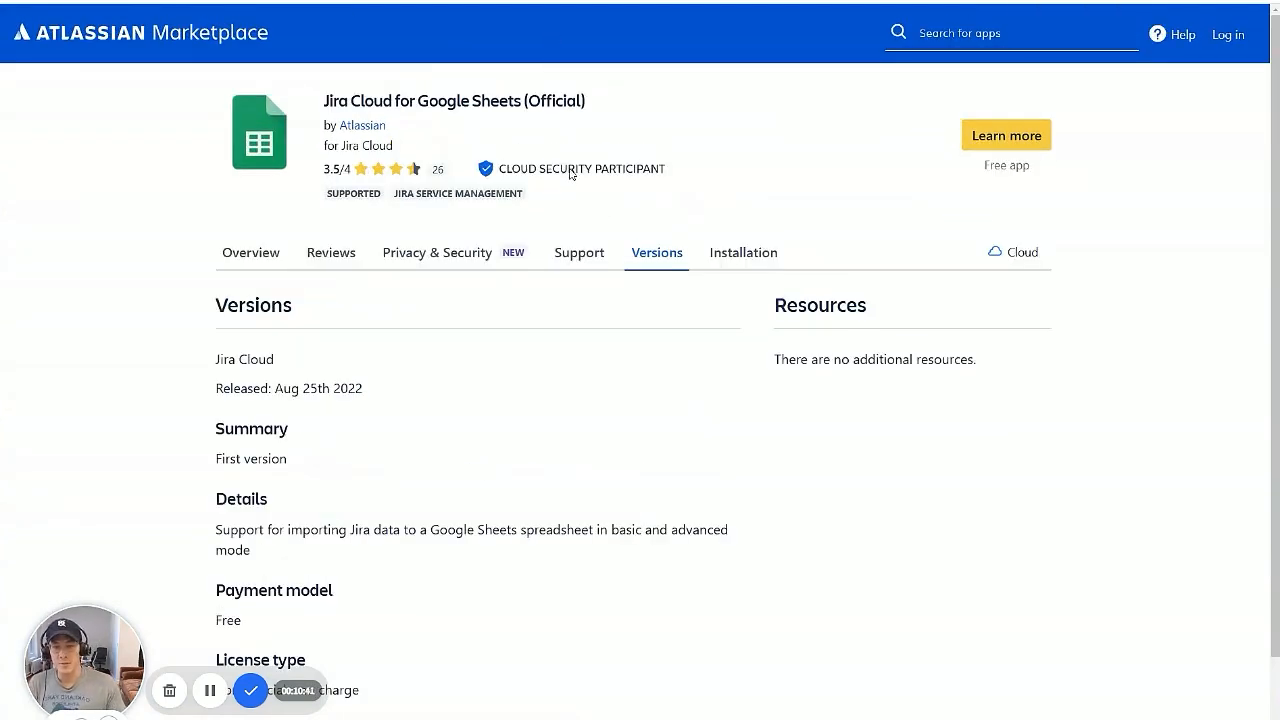
mouse_move(545, 331)
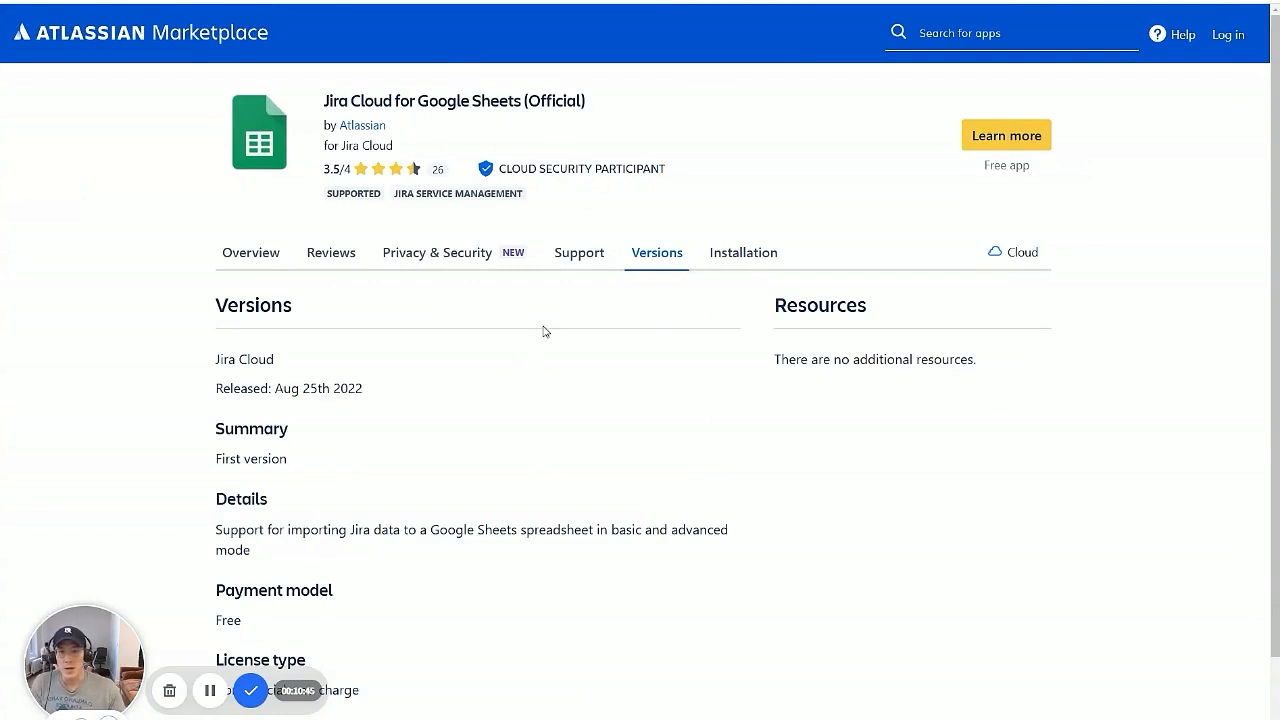
mouse_move(767, 401)
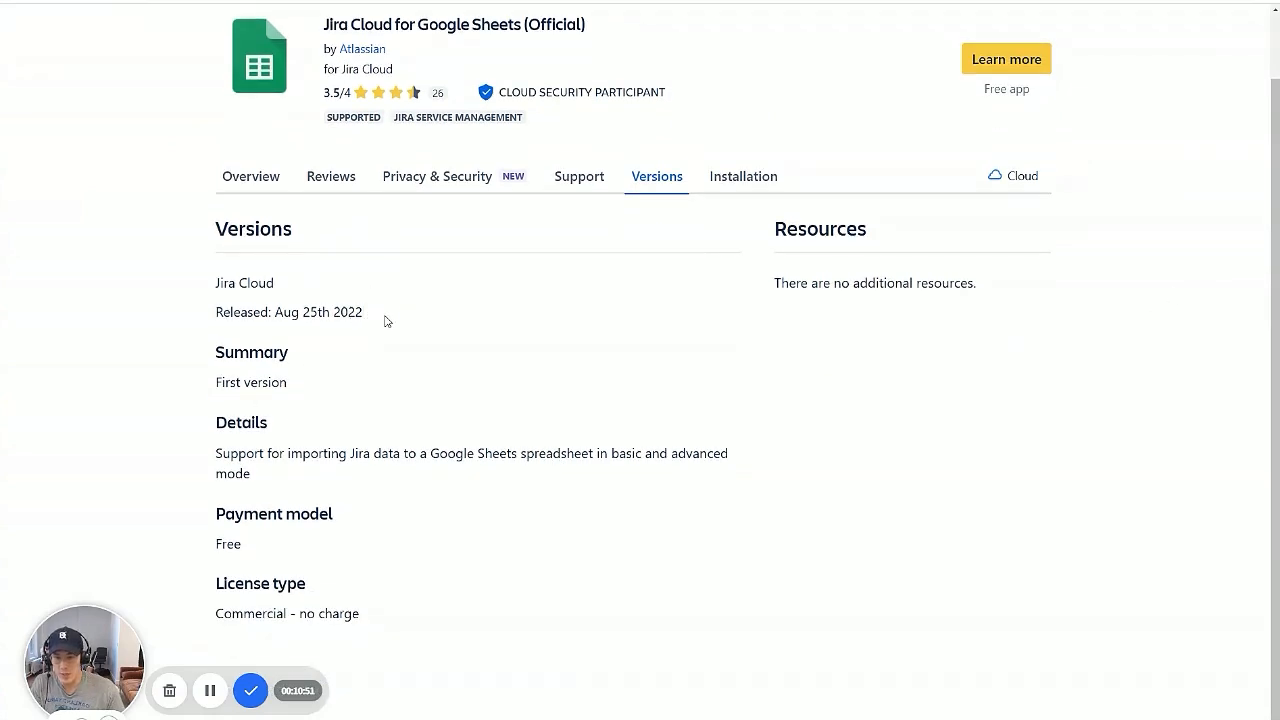
Step: Highlight the 2022 release year on the Versions tab and show the listing's customer reviews
double_click(347, 312)
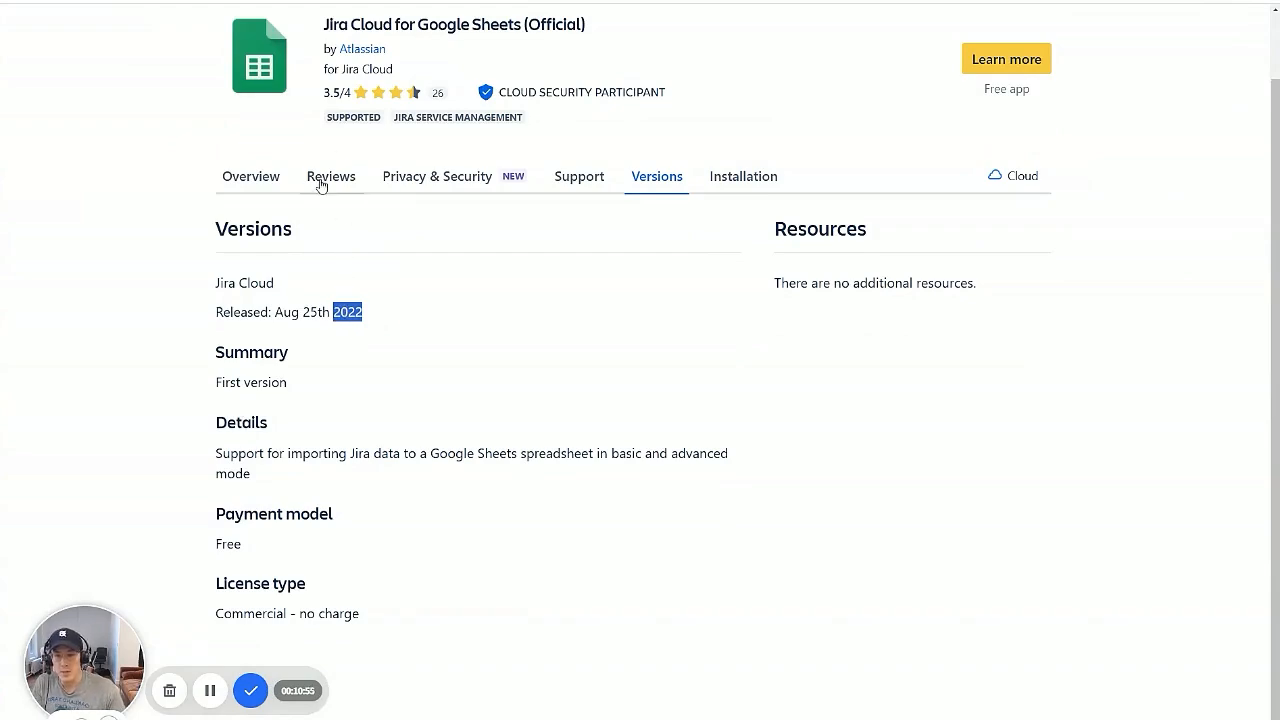
click(330, 176)
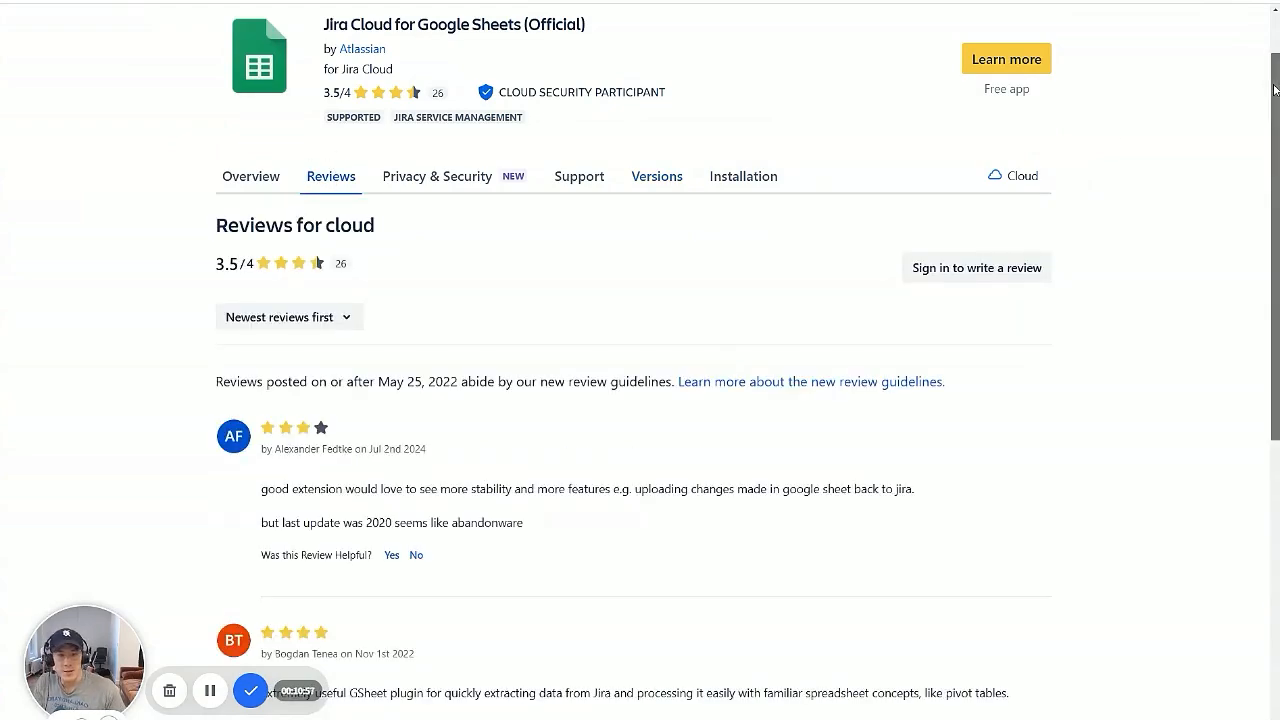
scroll(up, 3)
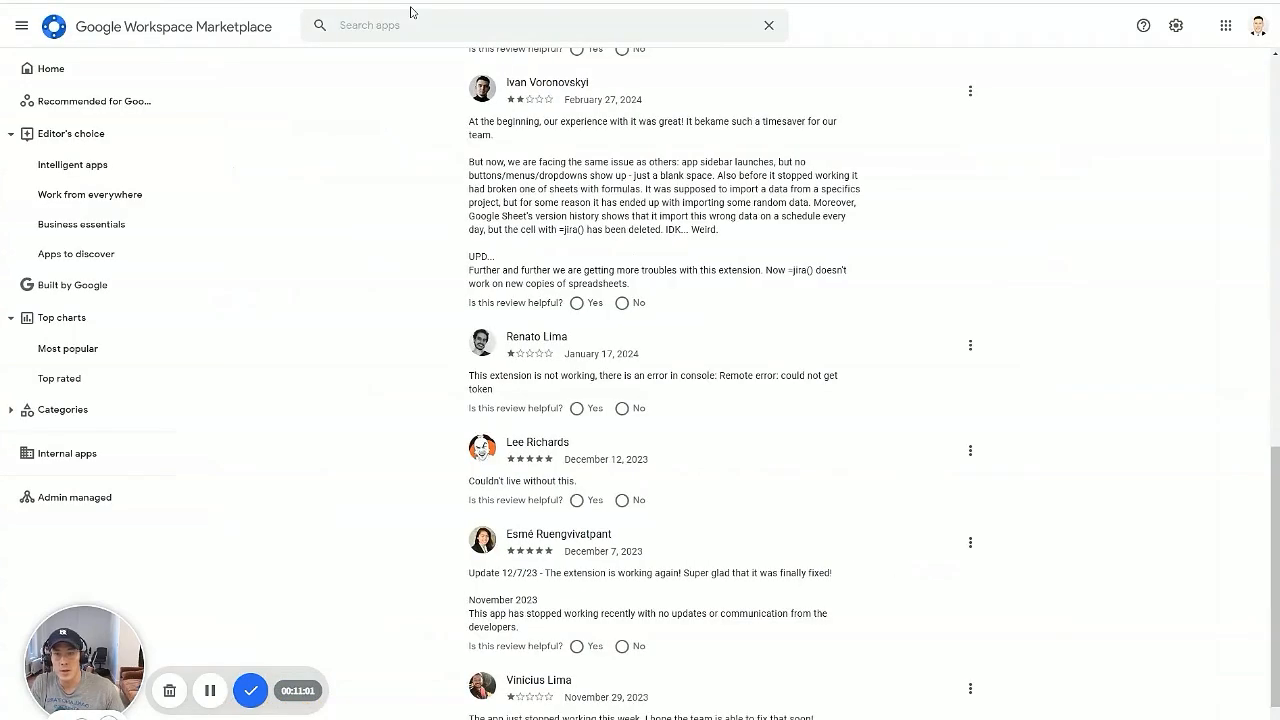
Step: Clear the date highlight and scroll down past the rating form to the Reviews list
scroll(up, 3)
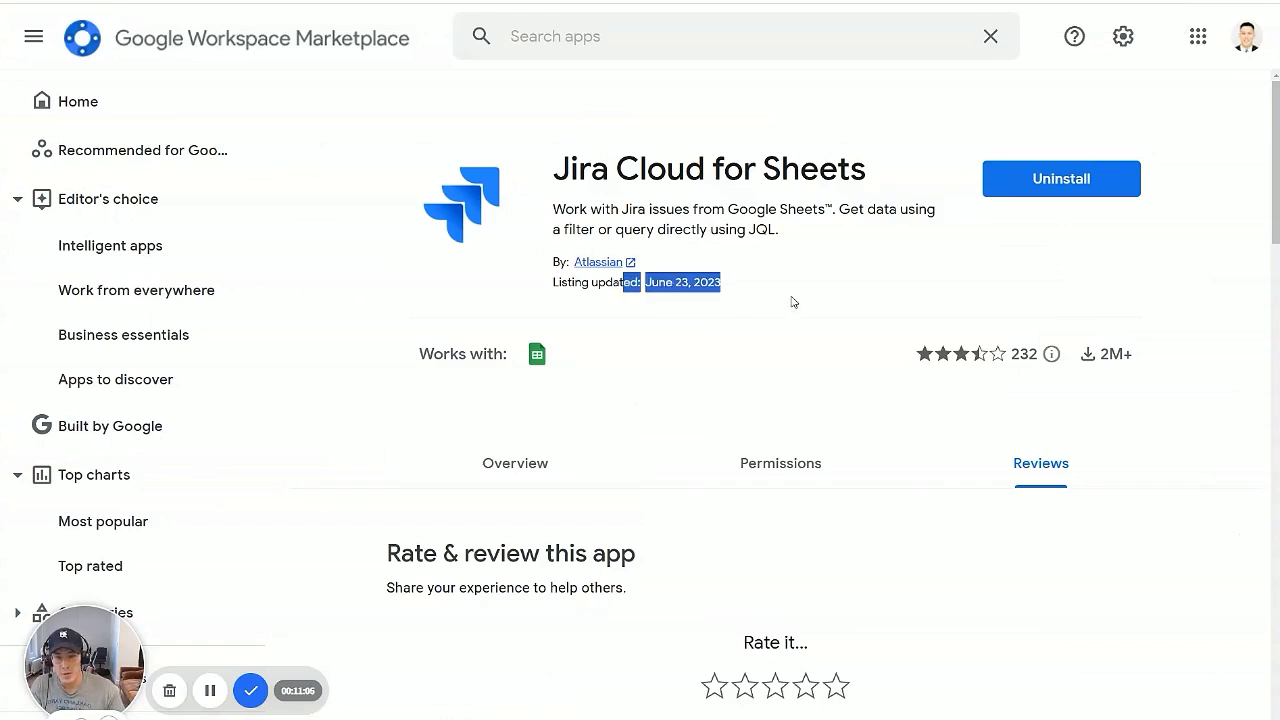
click(730, 272)
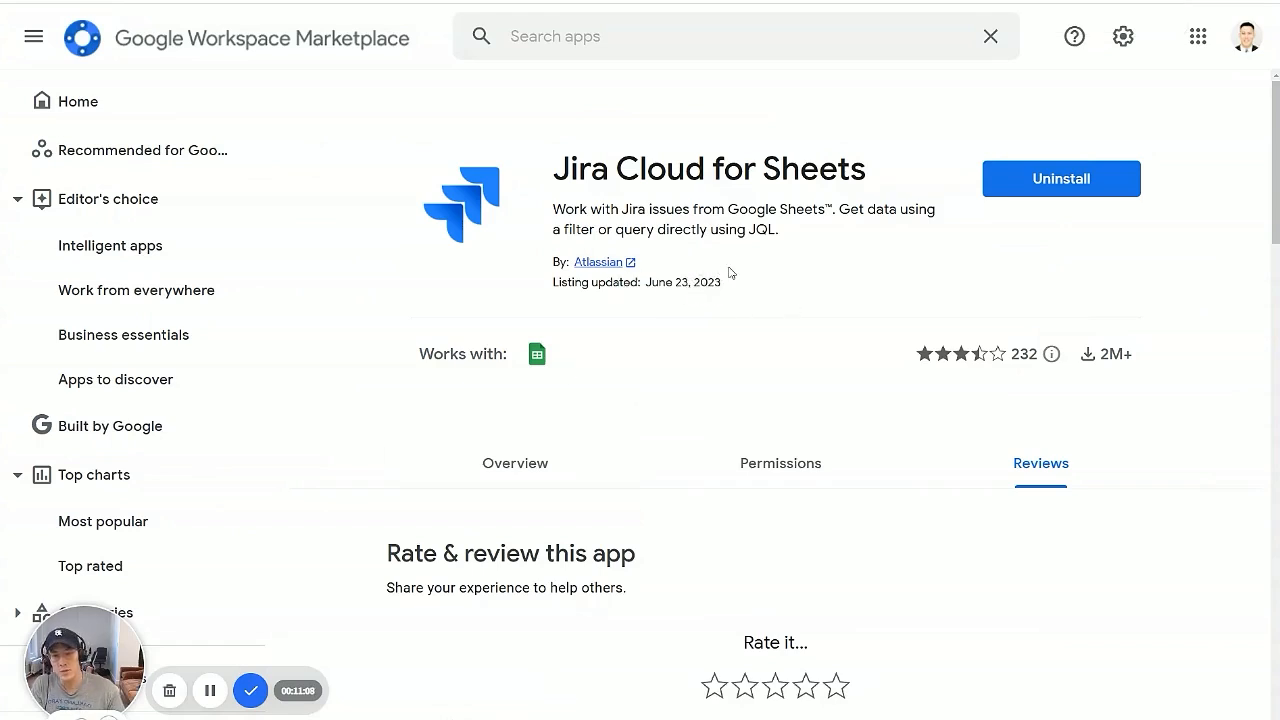
mouse_move(752, 305)
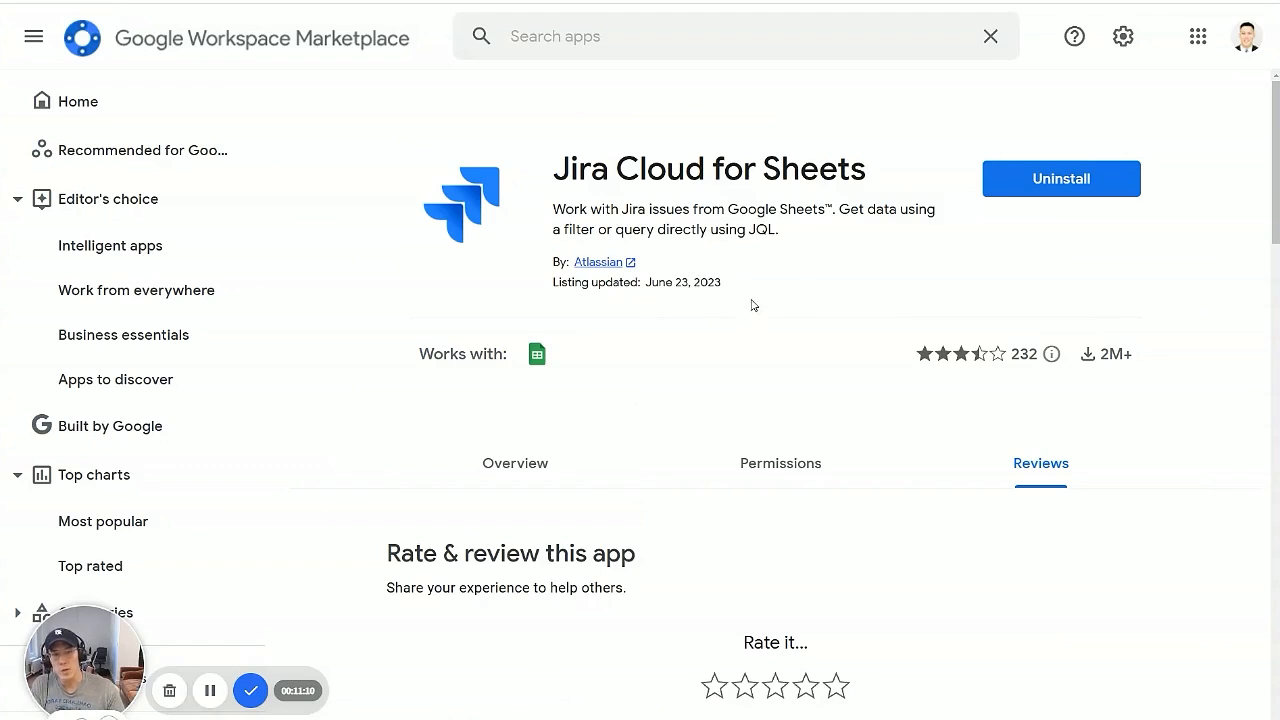
mouse_move(807, 175)
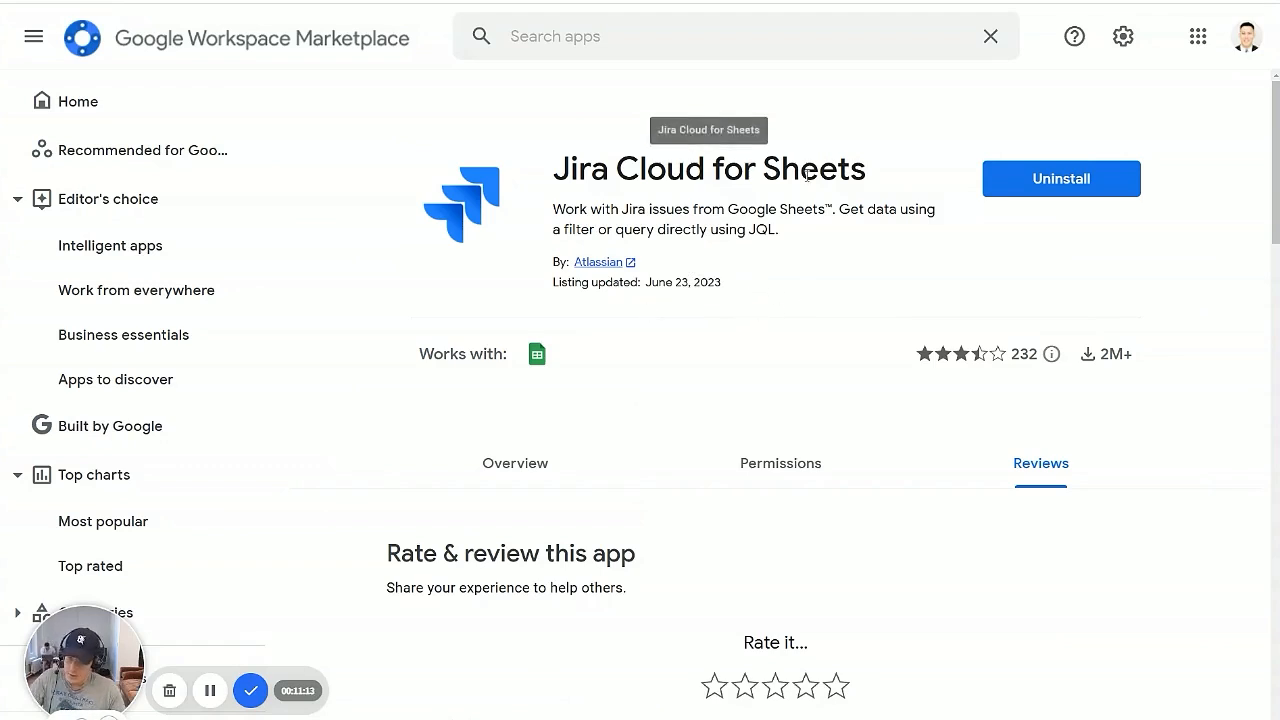
scroll(down, 3)
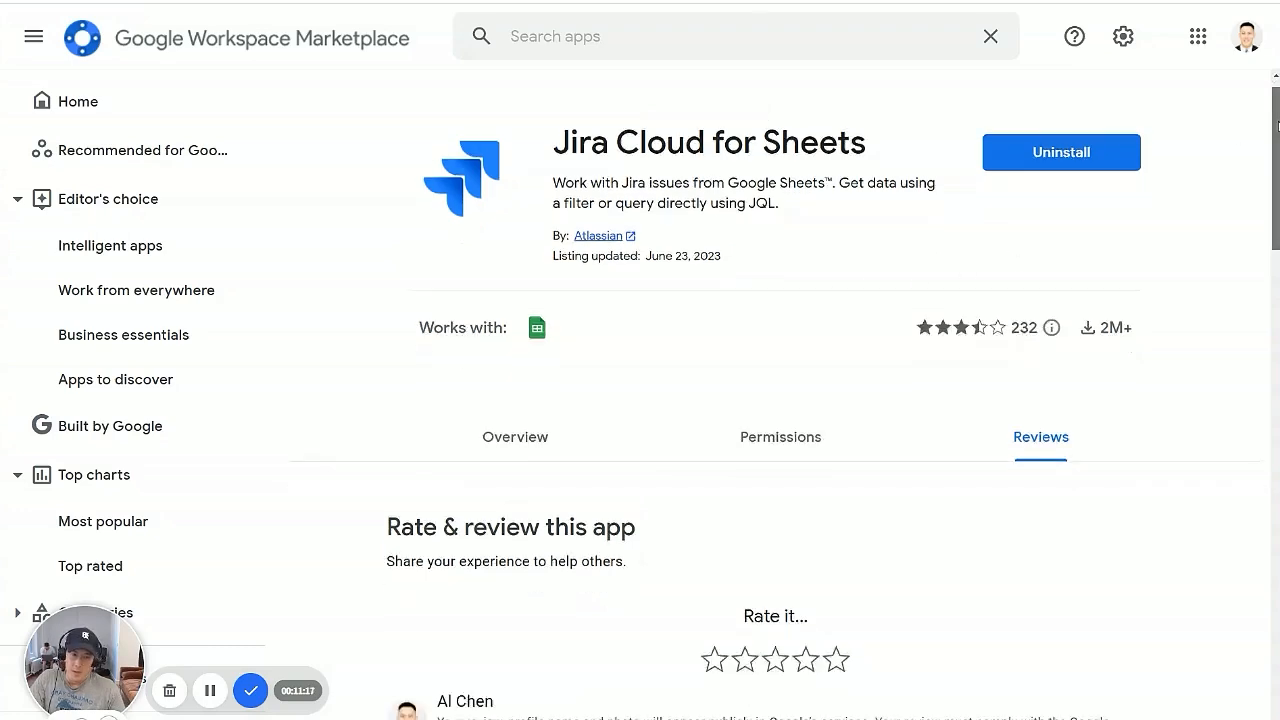
scroll(down, 3)
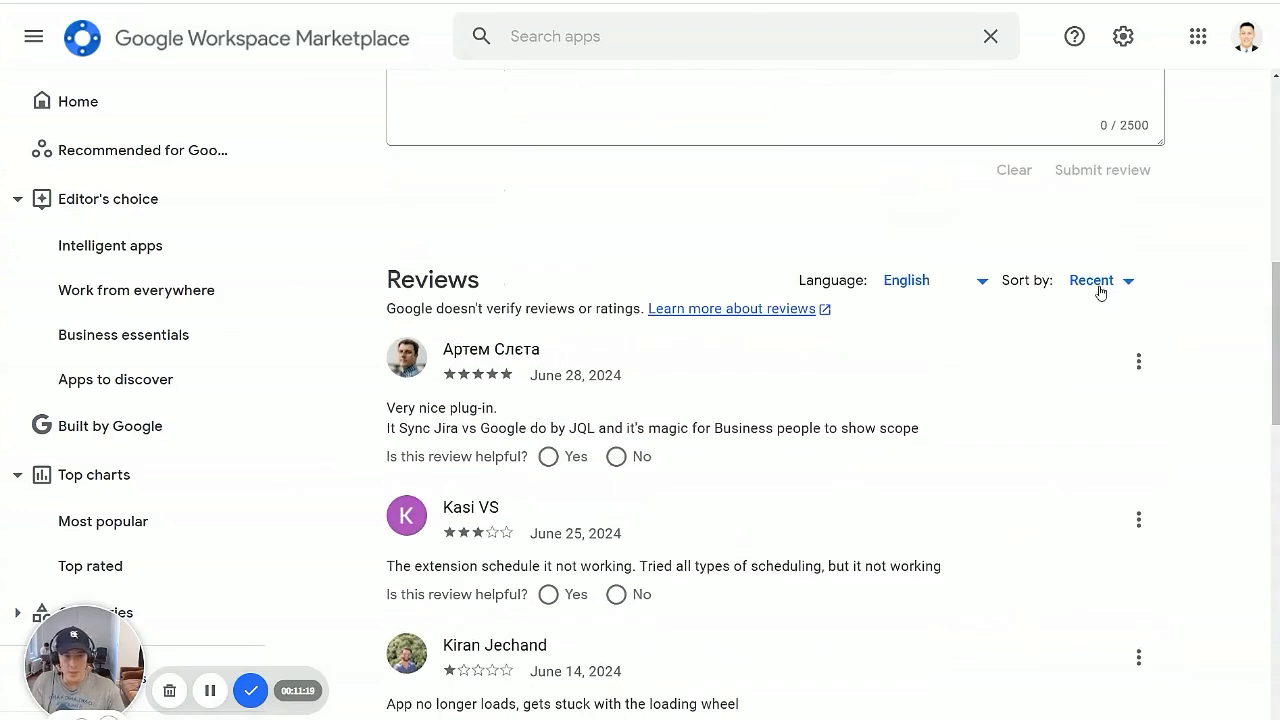
Step: Sort the reviews by Helpful and highlight passages of the two-star review's complaint
click(1091, 280)
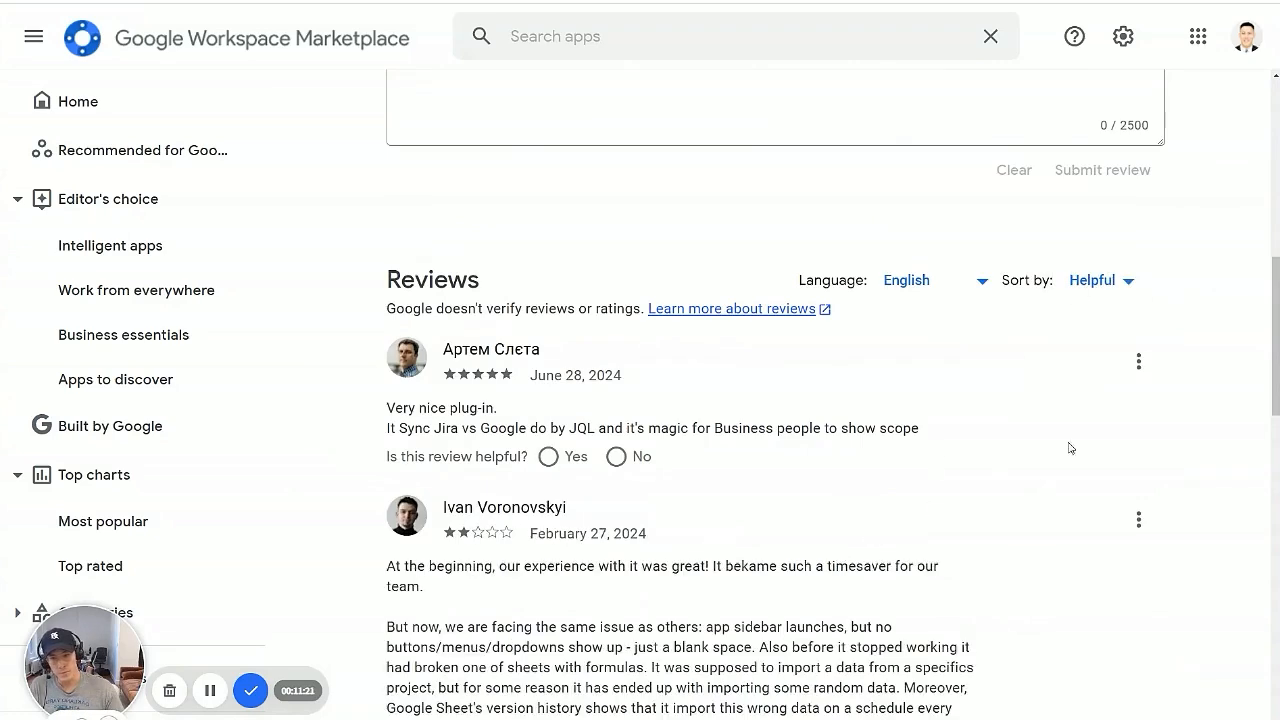
scroll(down, 3)
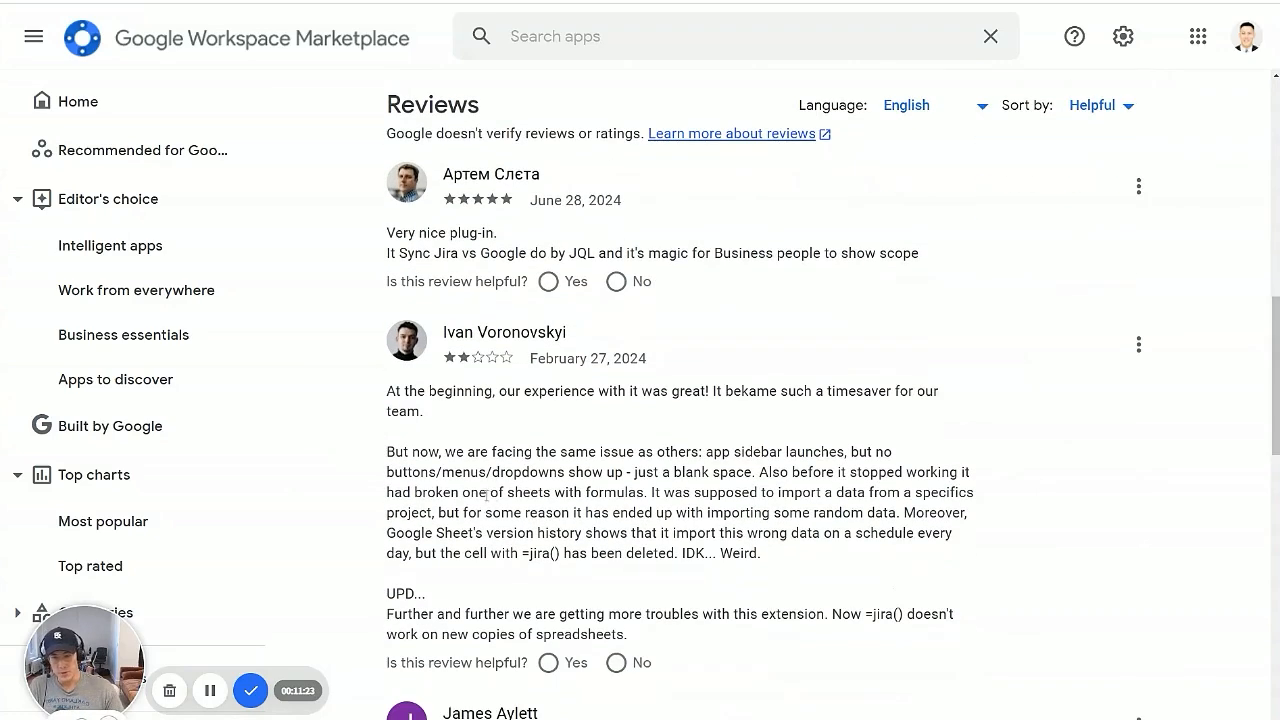
drag(397, 472, 970, 492)
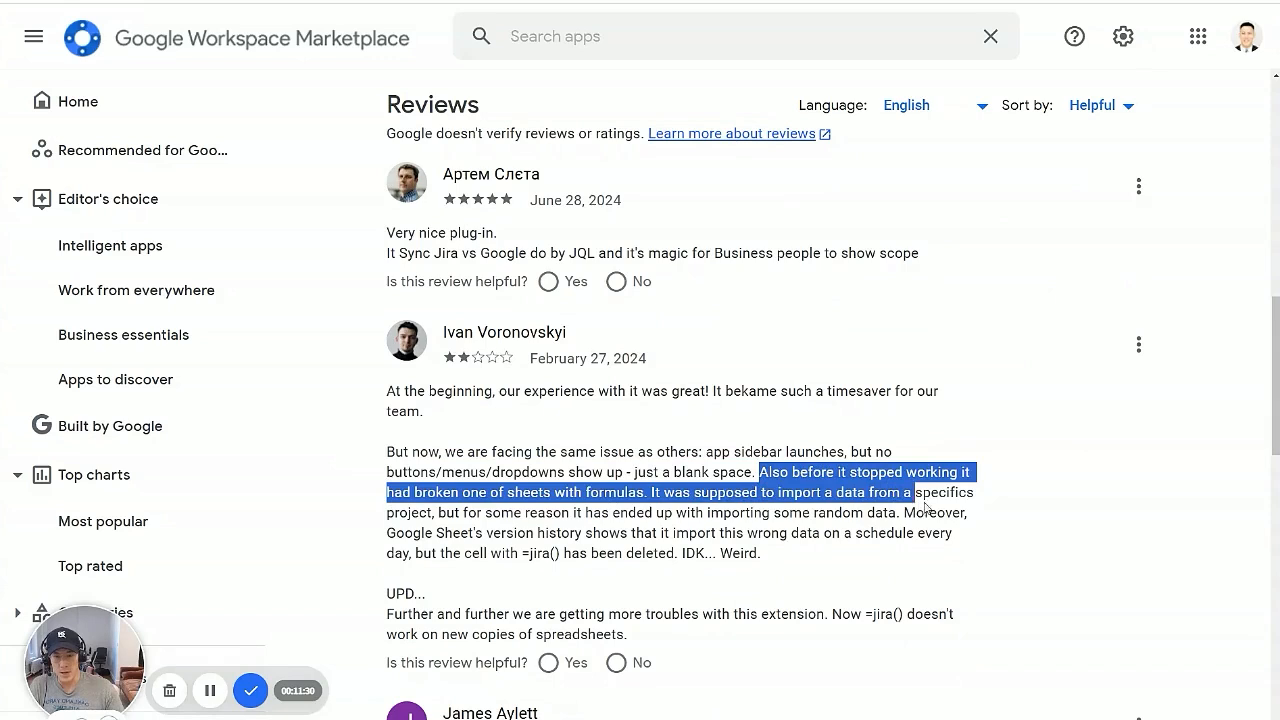
drag(925, 492, 745, 513)
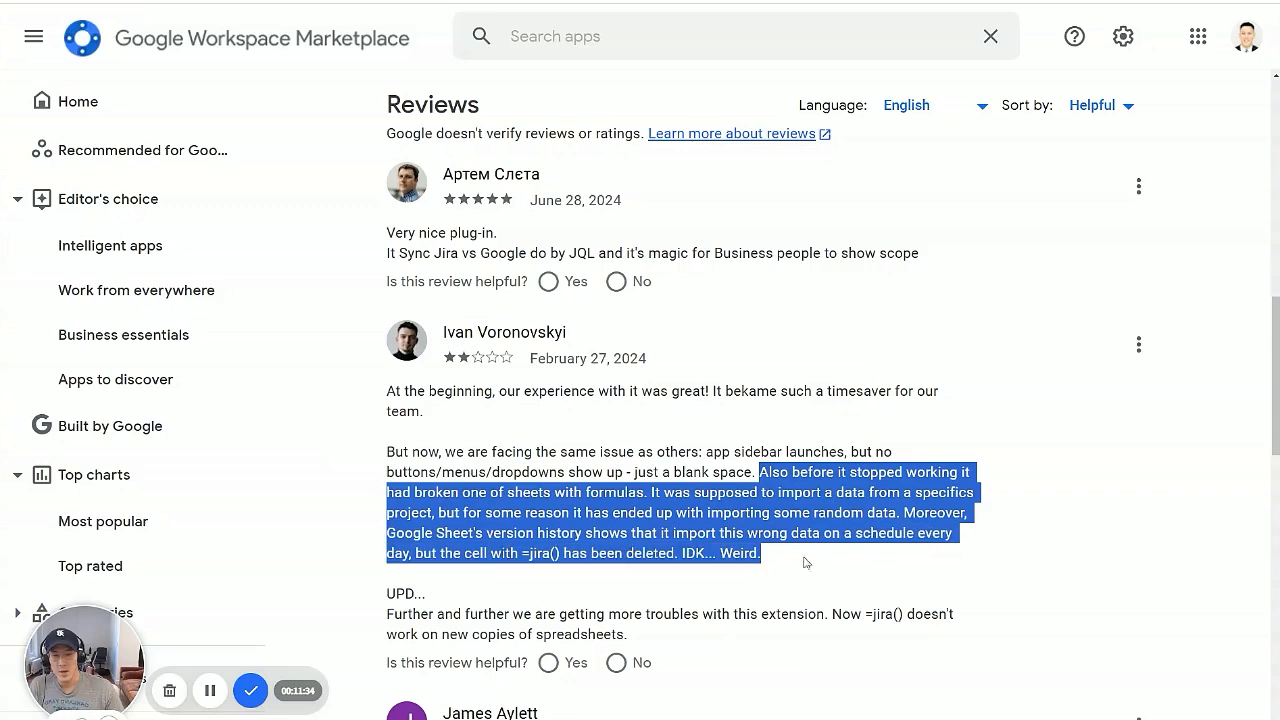
click(630, 380)
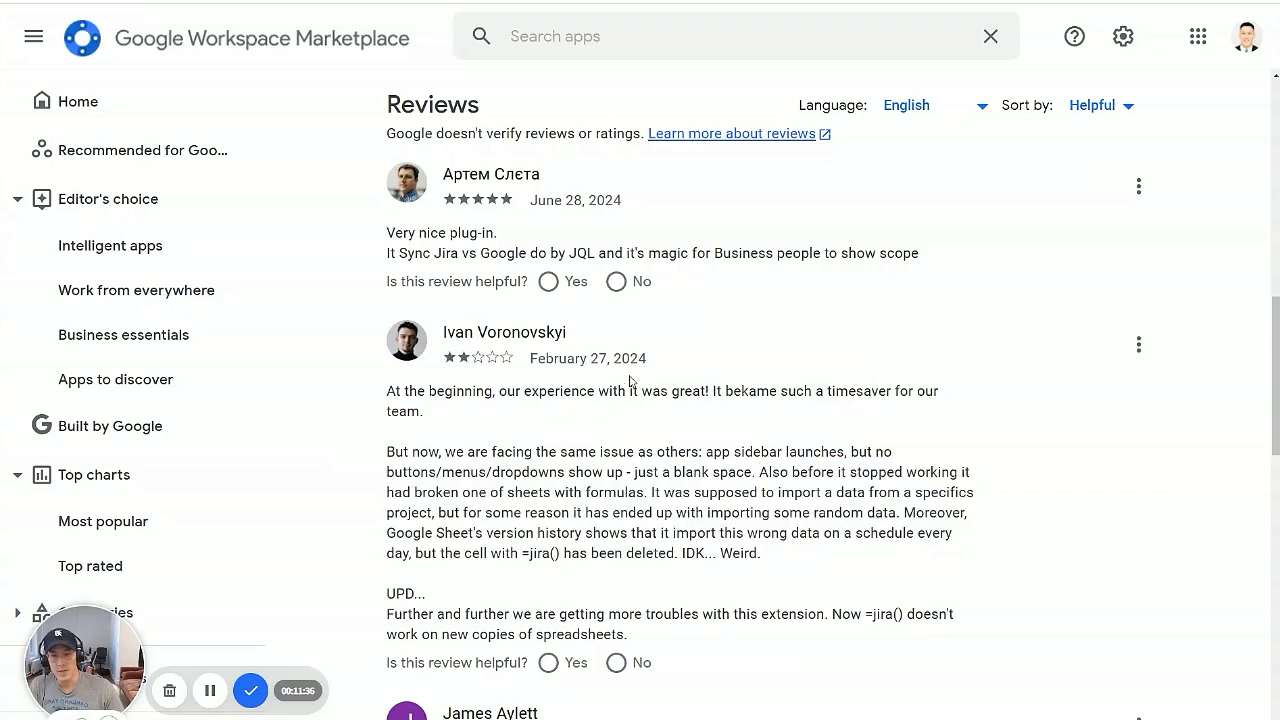
Step: Scroll down through the one-star complaints of the add-on not loading or working
scroll(down, 3)
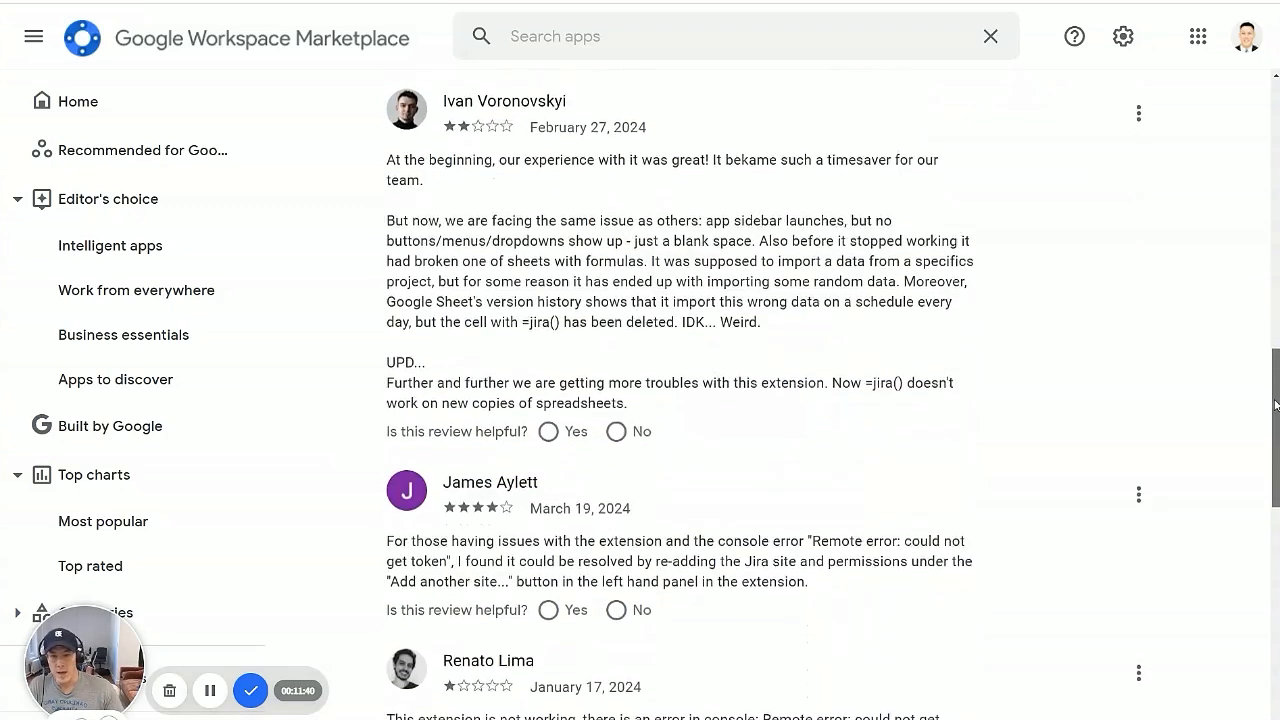
scroll(down, 3)
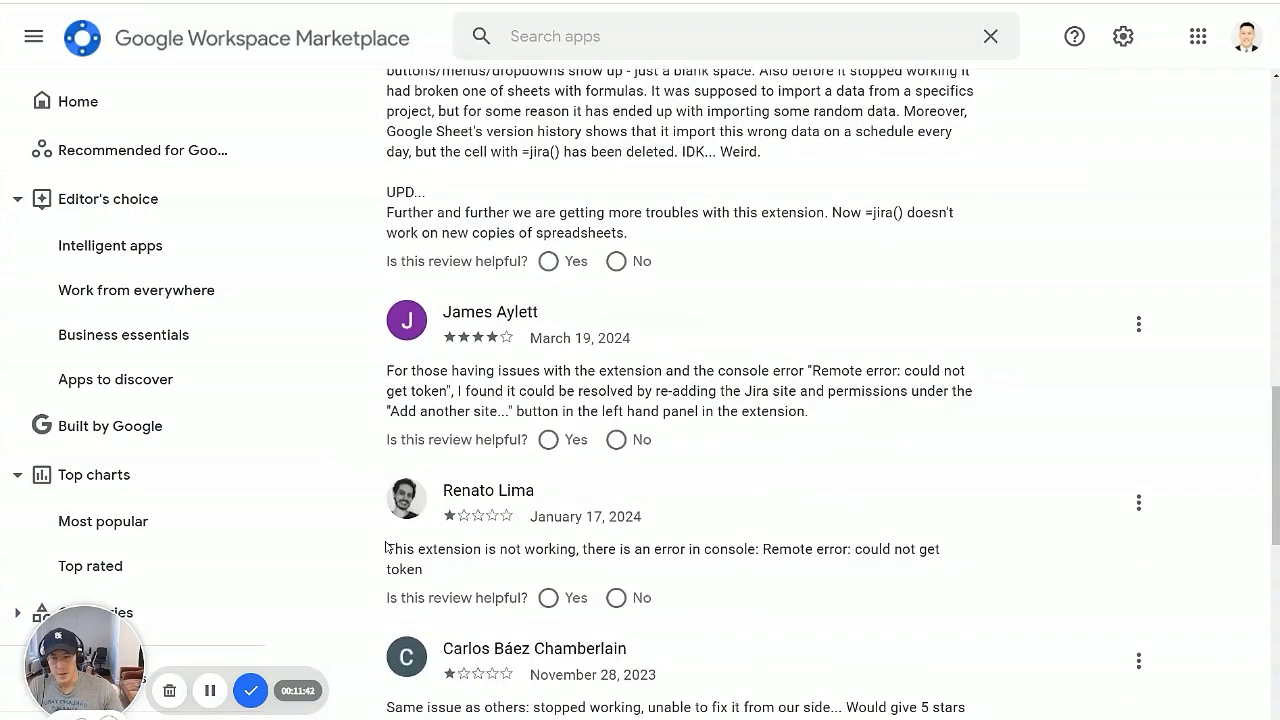
scroll(down, 3)
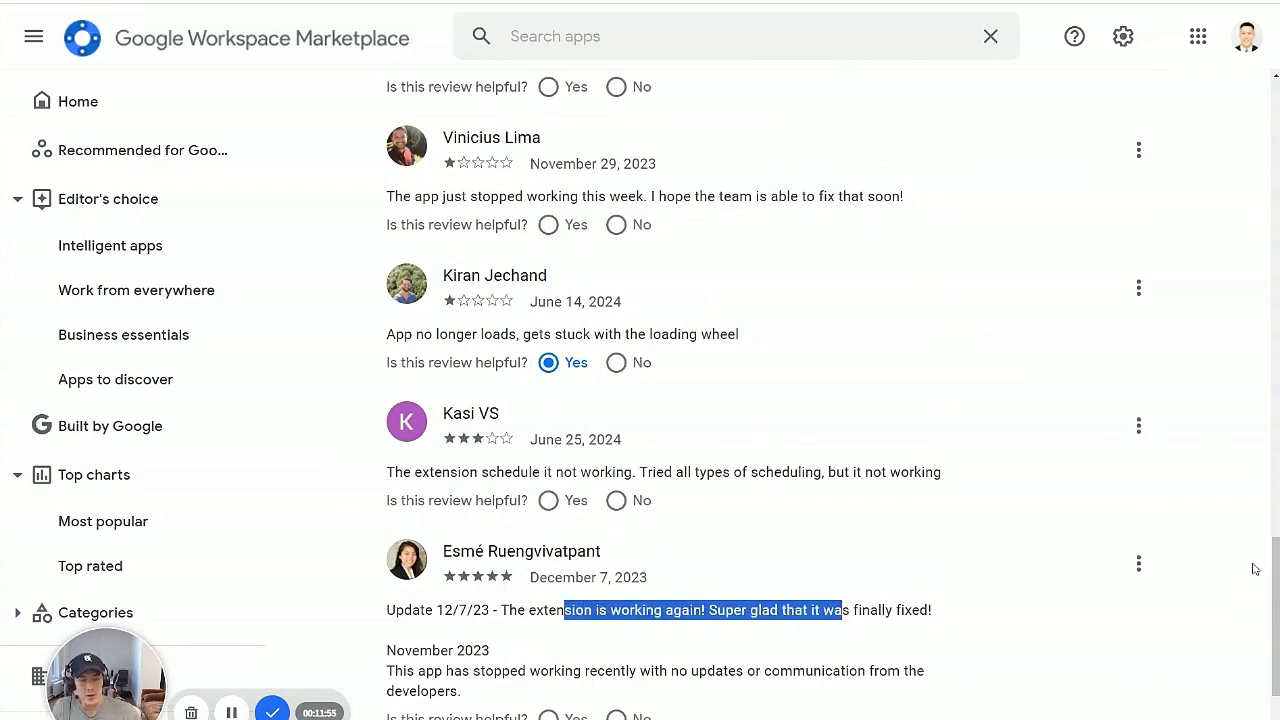
Step: Scroll through the Recent reviews and advance to the second page of the 104 reviews
scroll(up, 3)
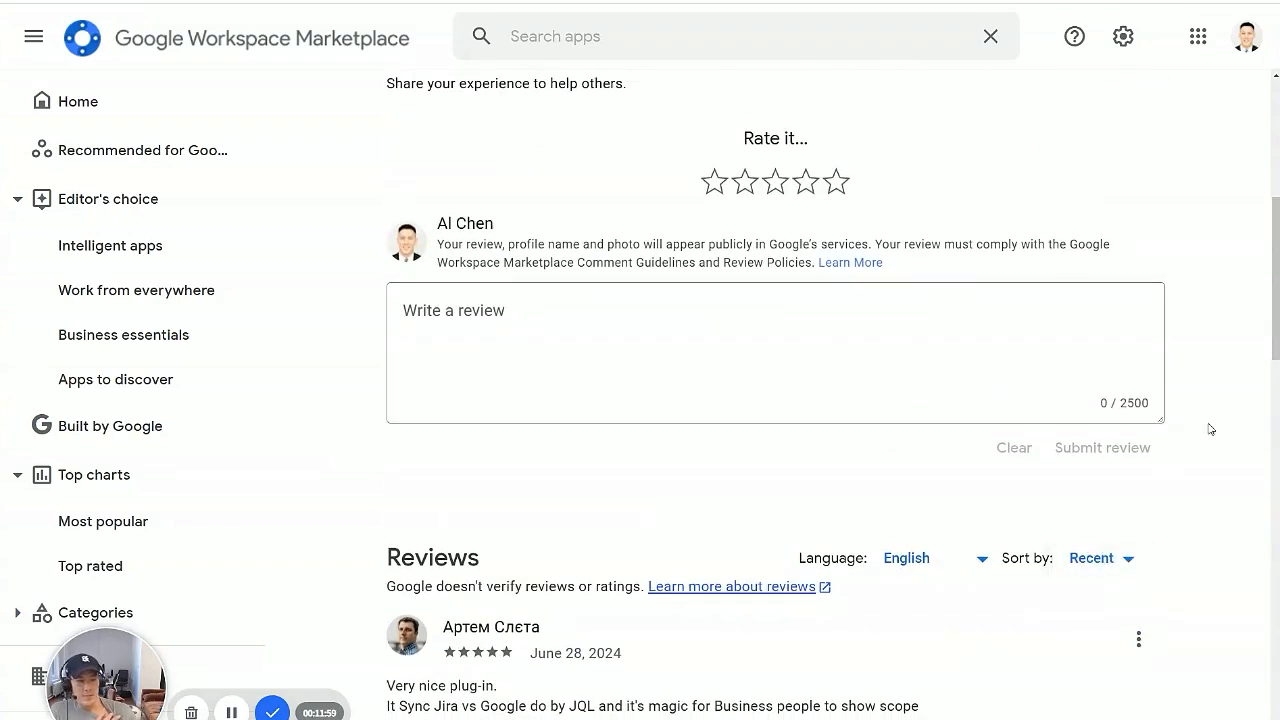
scroll(down, 3)
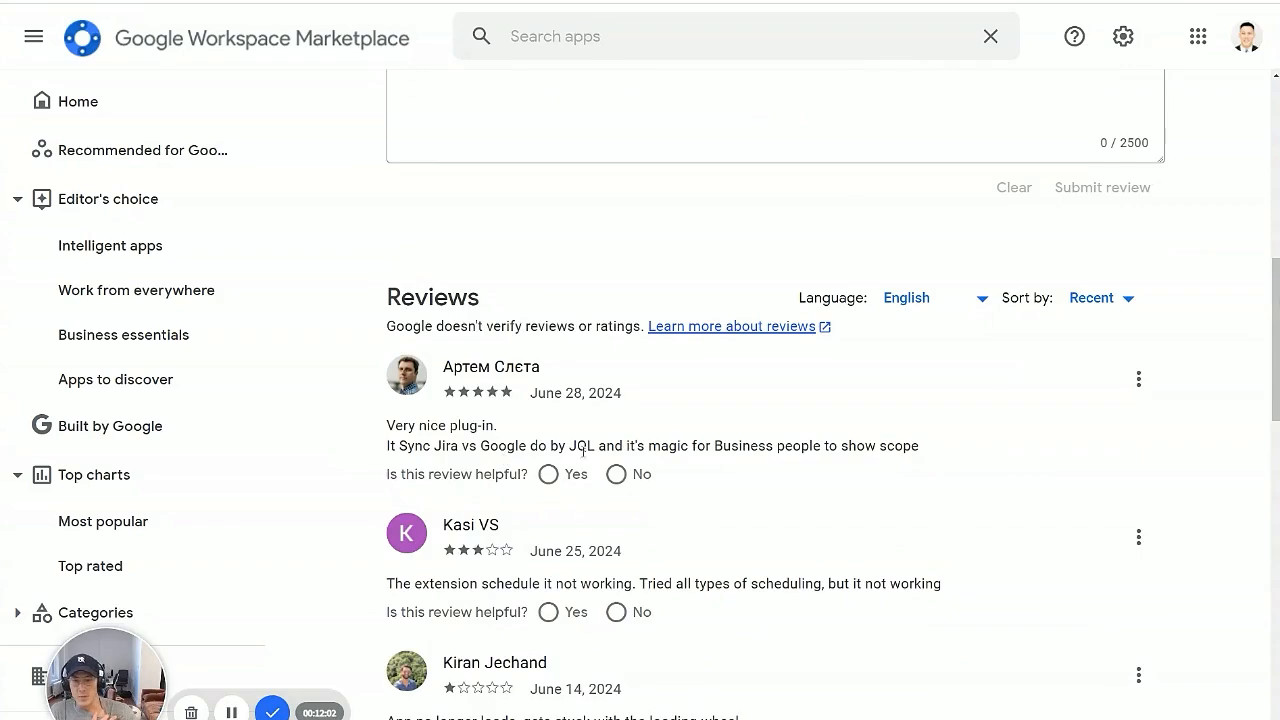
scroll(down, 3)
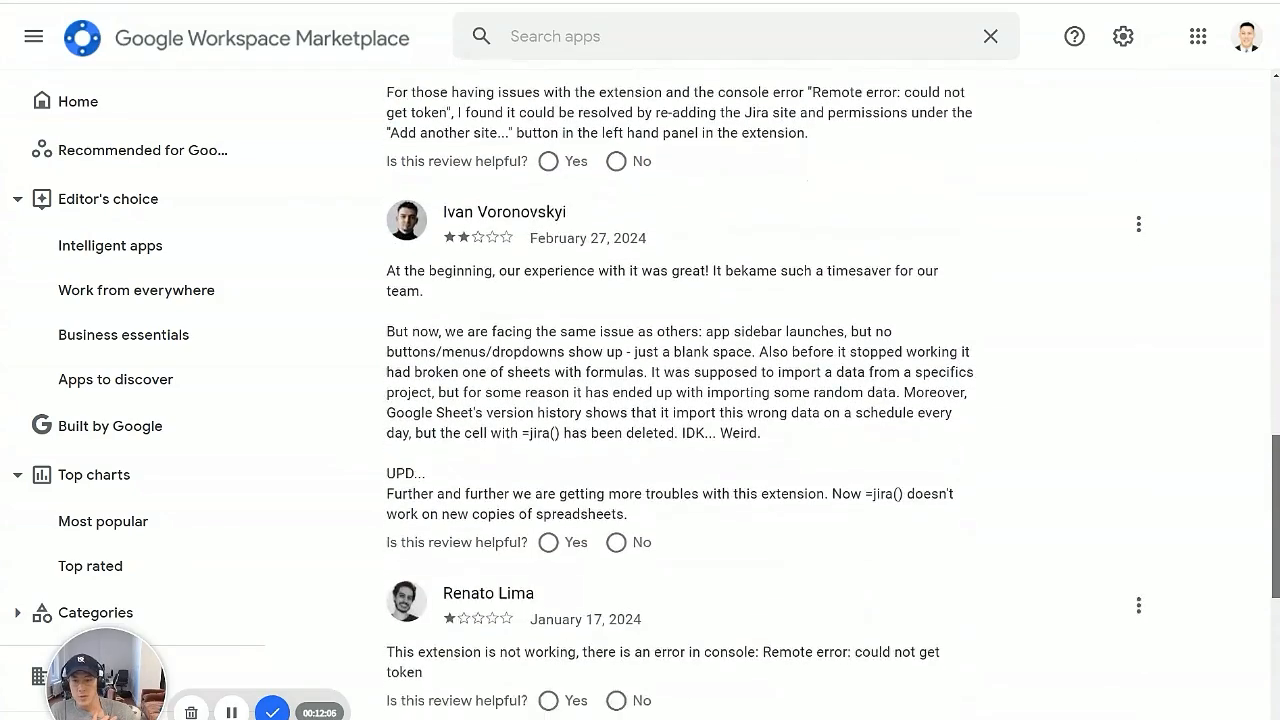
scroll(down, 3)
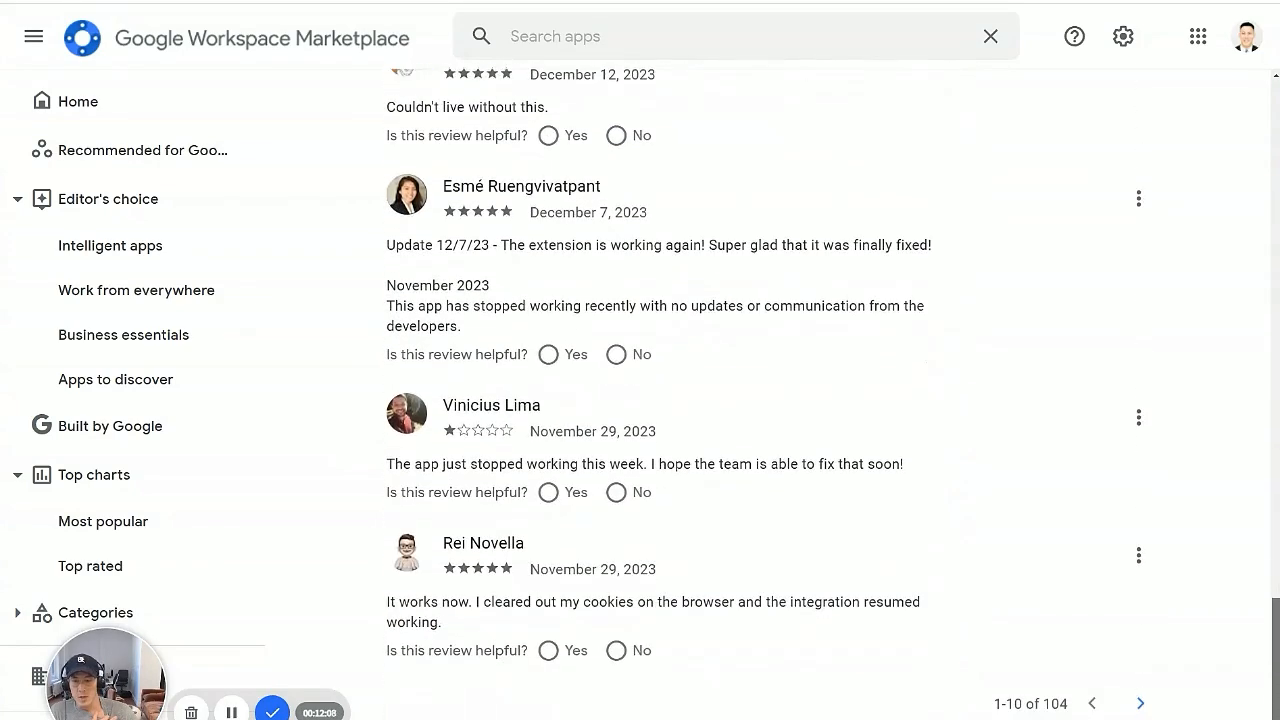
click(1140, 697)
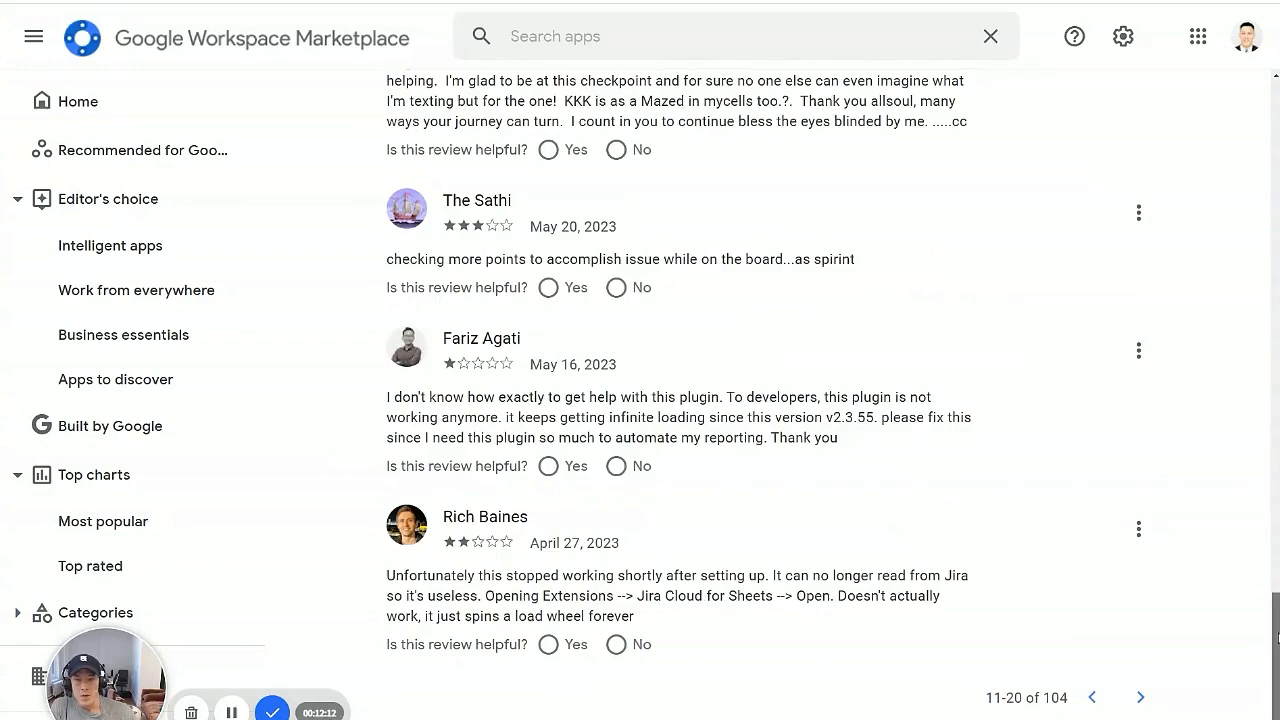
Step: Highlight the two-star April 2023 review's text on the second page
scroll(up, 3)
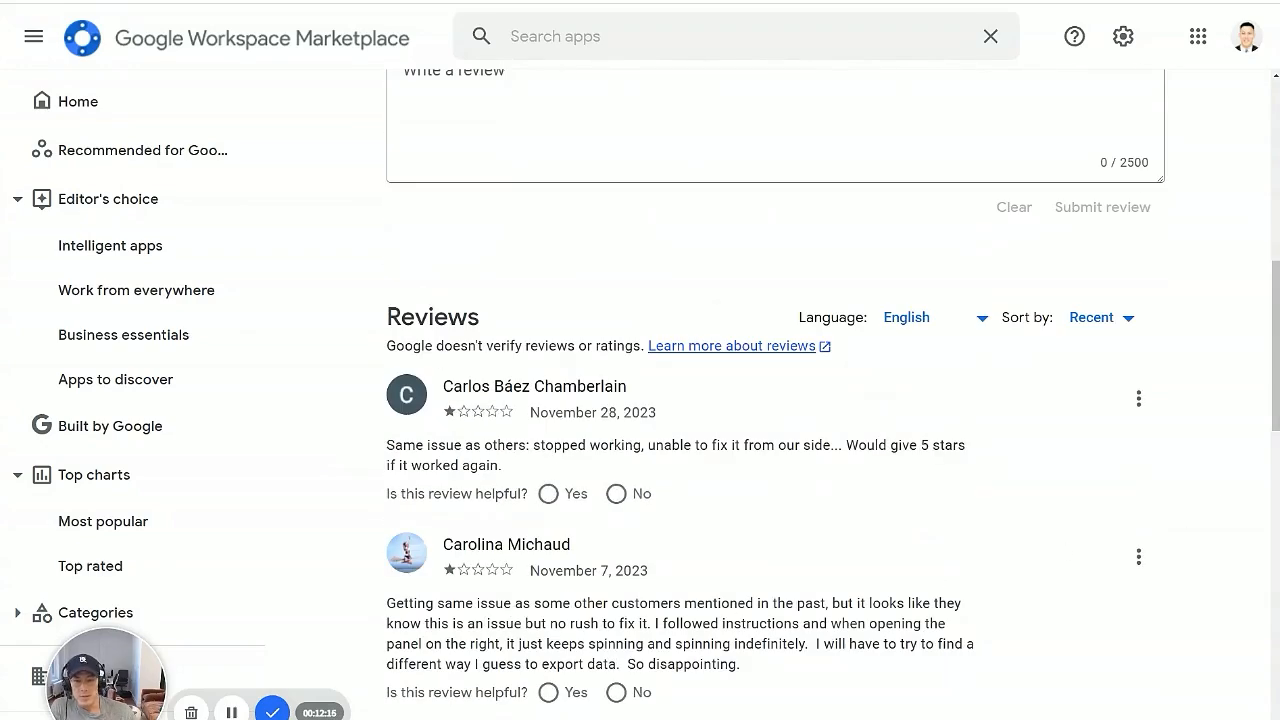
scroll(down, 3)
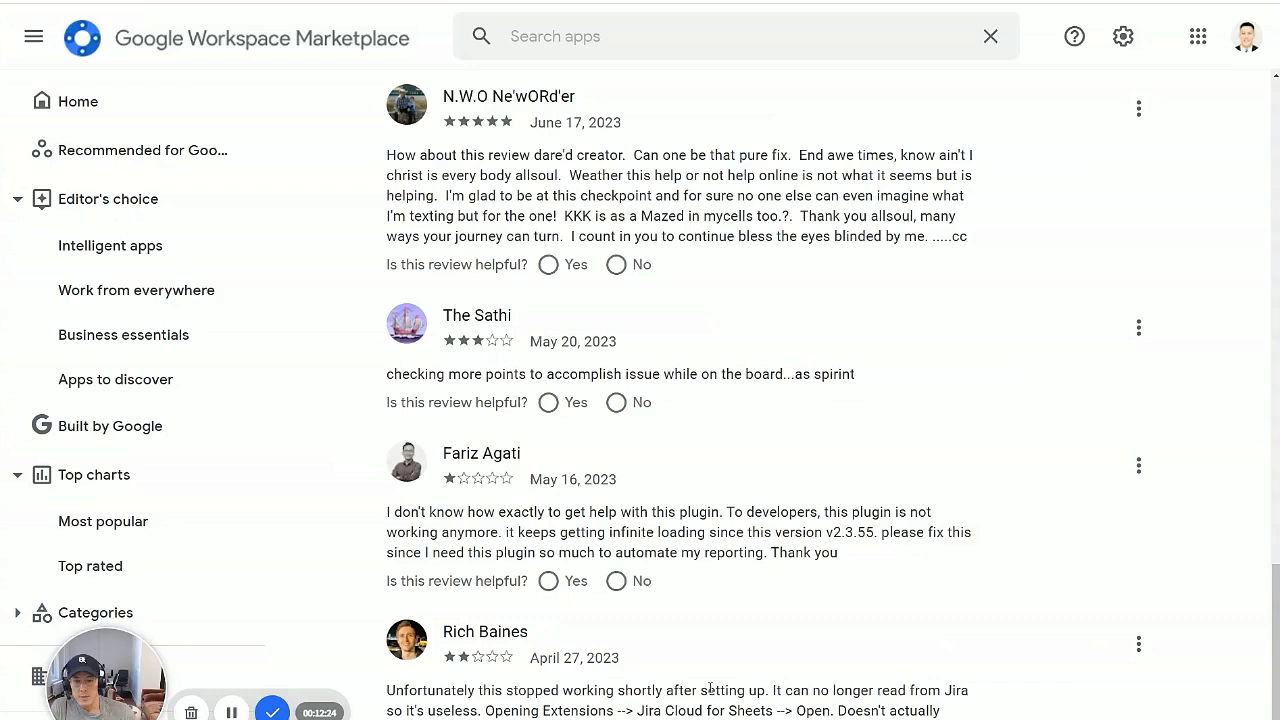
drag(702, 690, 940, 711)
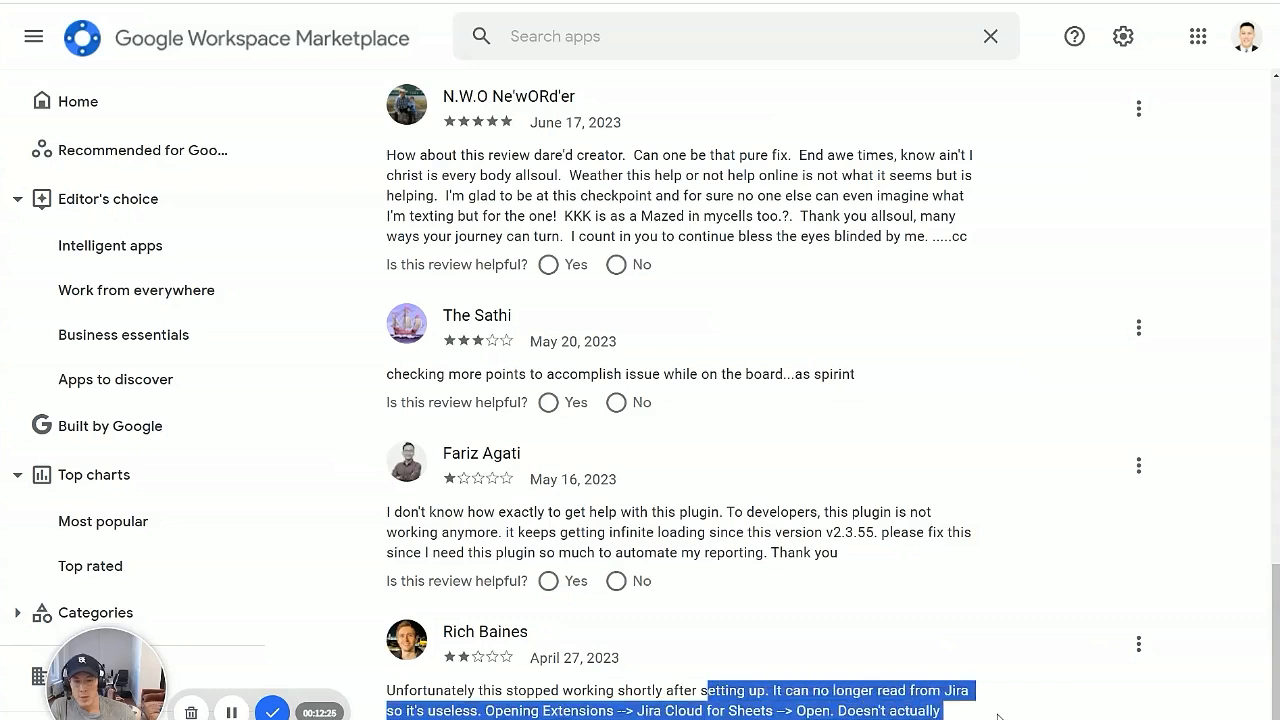
mouse_move(1110, 462)
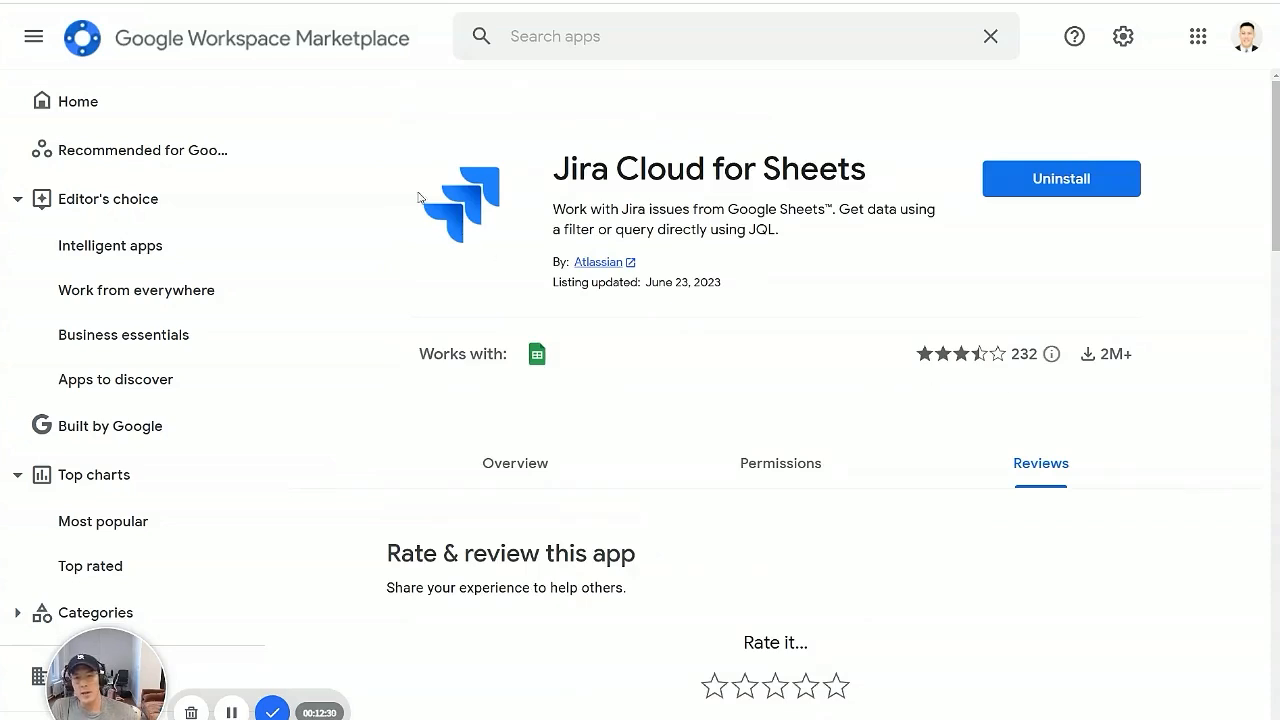
mouse_move(1025, 422)
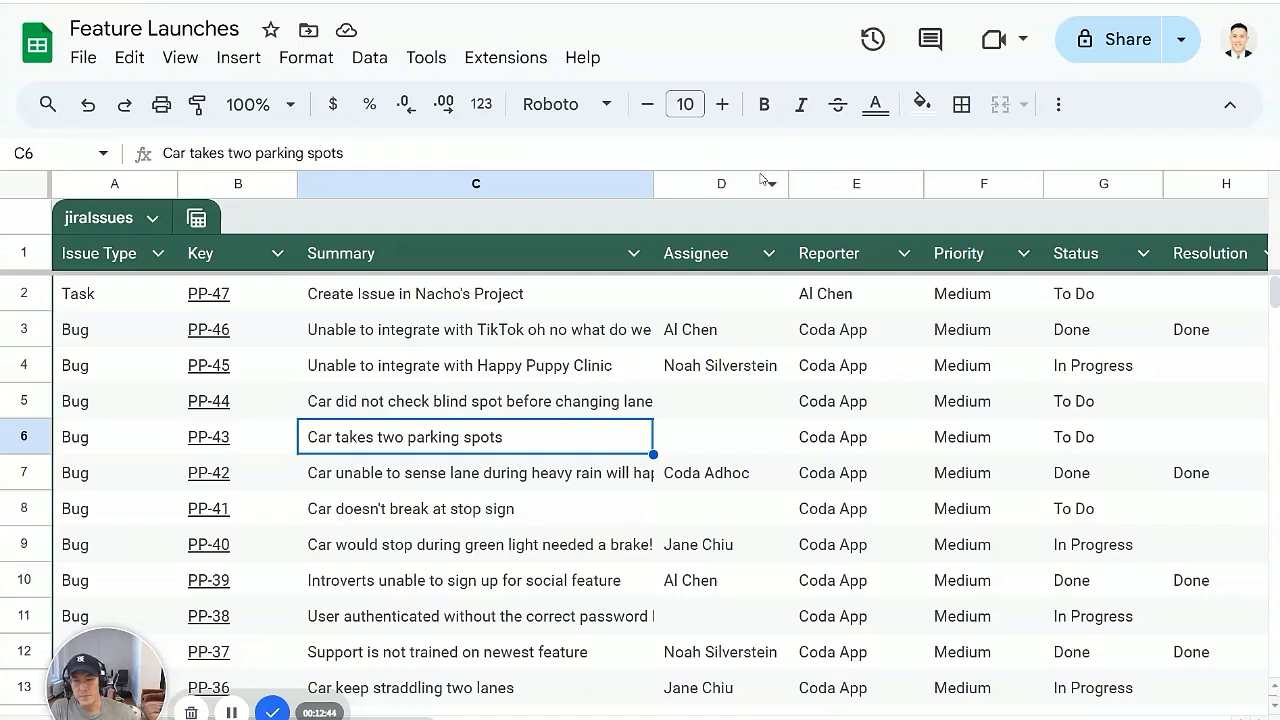
mouse_move(763, 131)
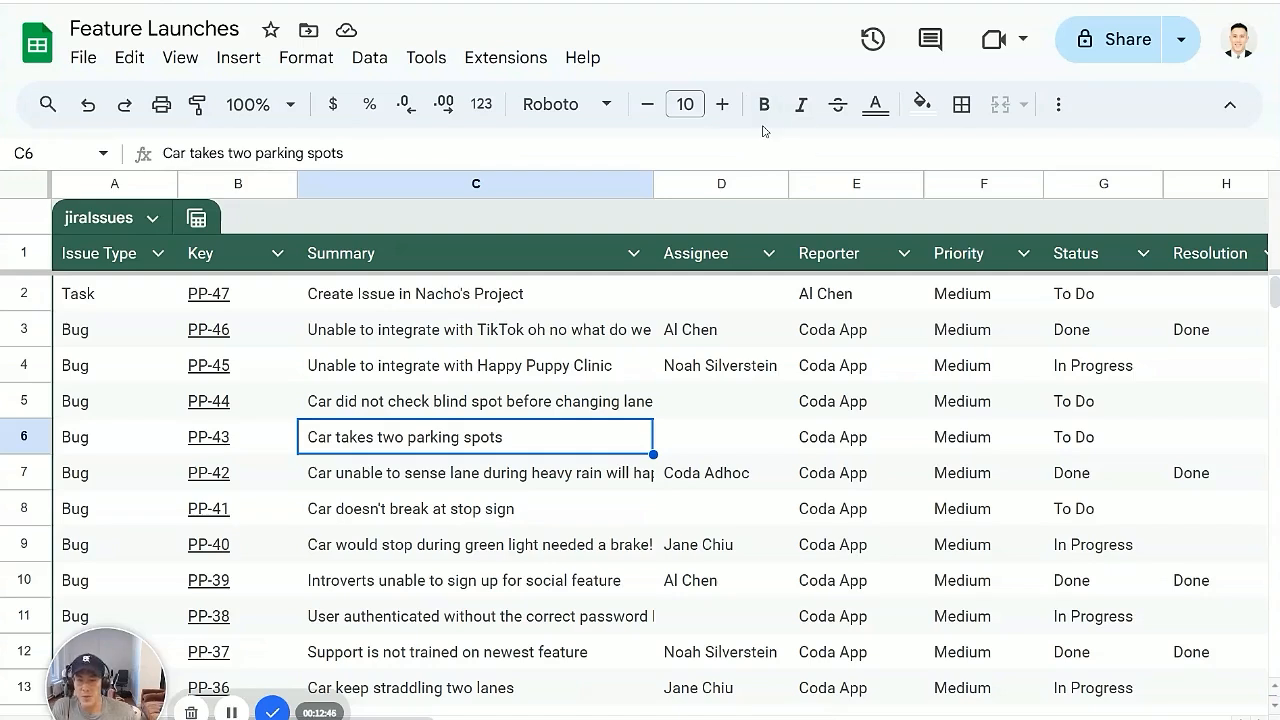
mouse_move(427, 90)
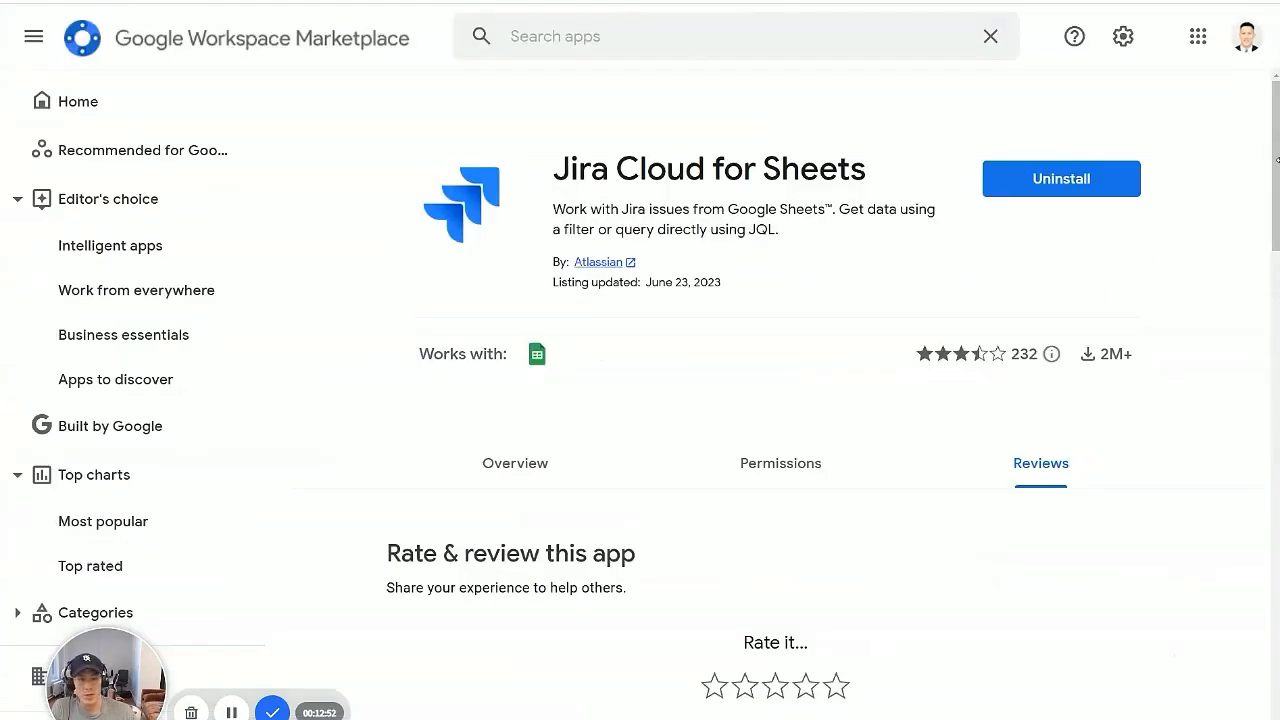
Step: Scroll down to Reviews and show the Sort by choices Helpful and Recent
scroll(down, 3)
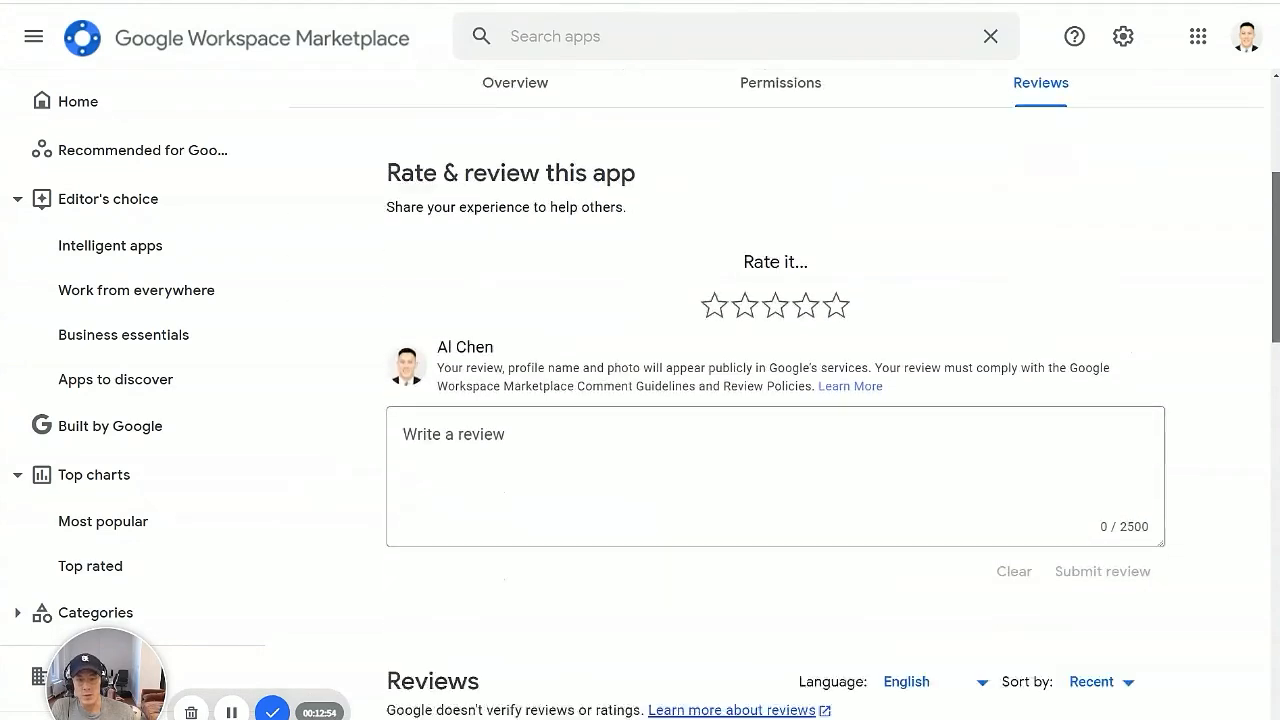
scroll(down, 3)
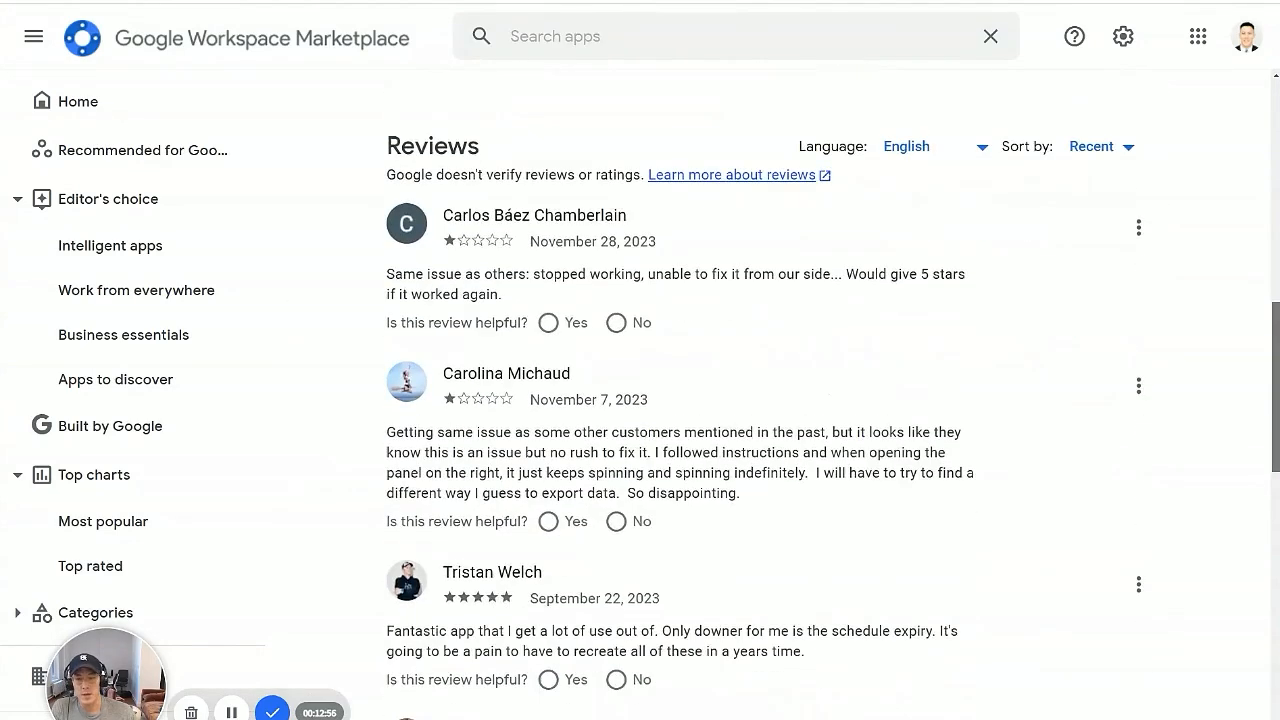
click(1092, 146)
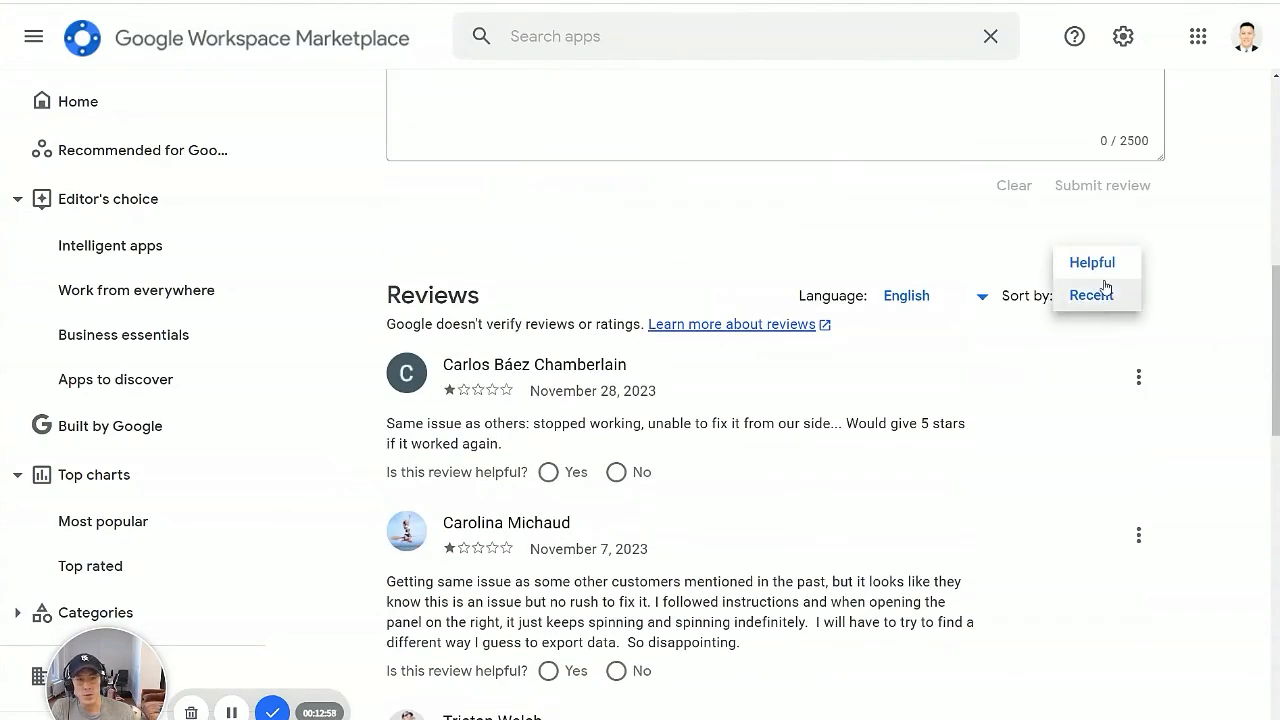